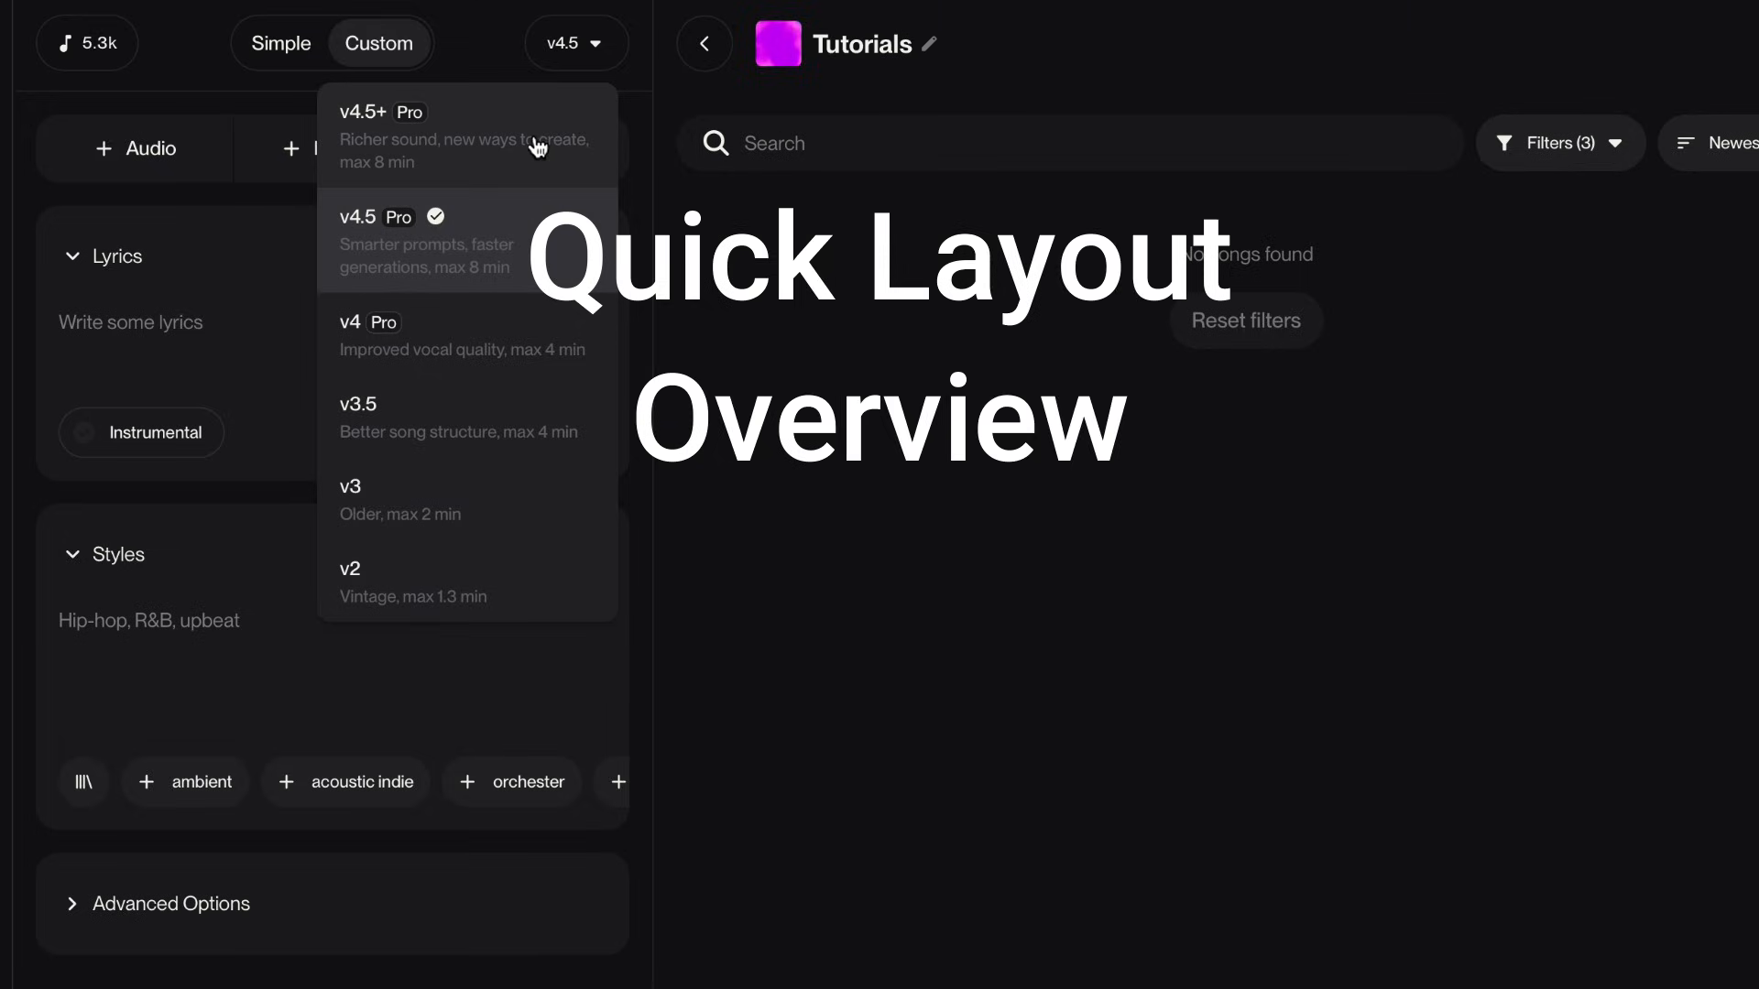
Switch to Custom mode and browse the persona and playlist choices
{"action": "left_click", "coordinate": [378, 43]}
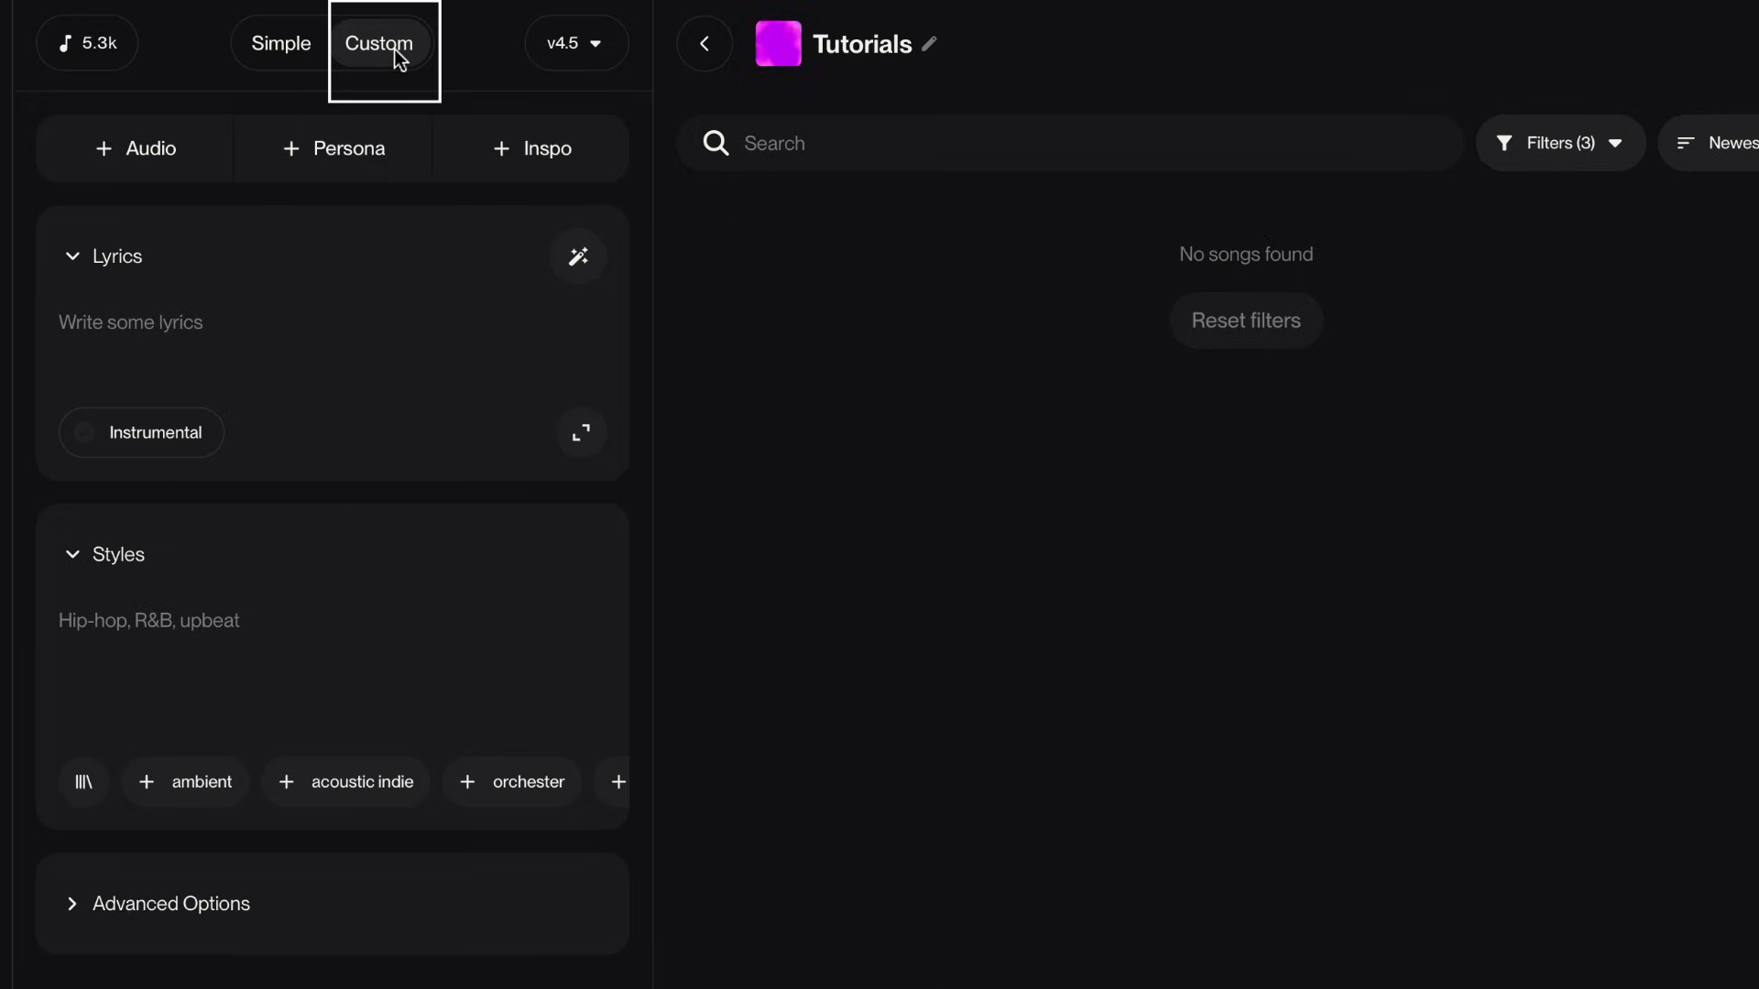
{"action": "mouse_move", "coordinate": [611, 44]}
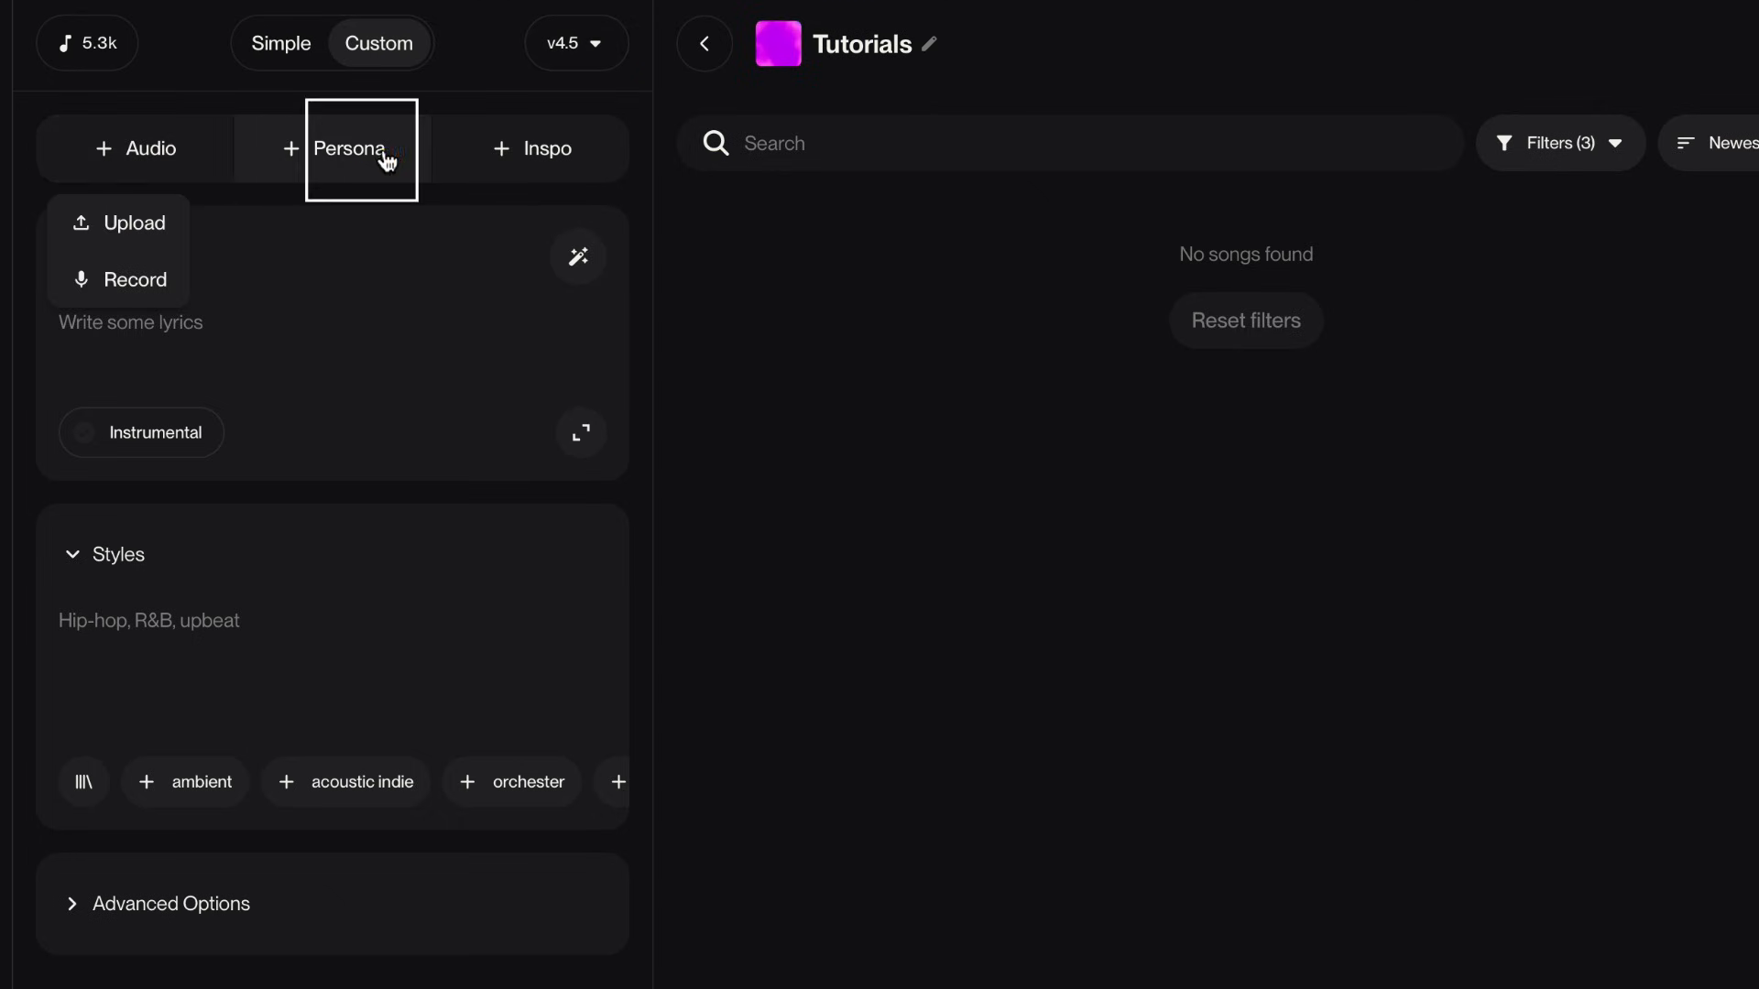
{"action": "left_click", "coordinate": [349, 149]}
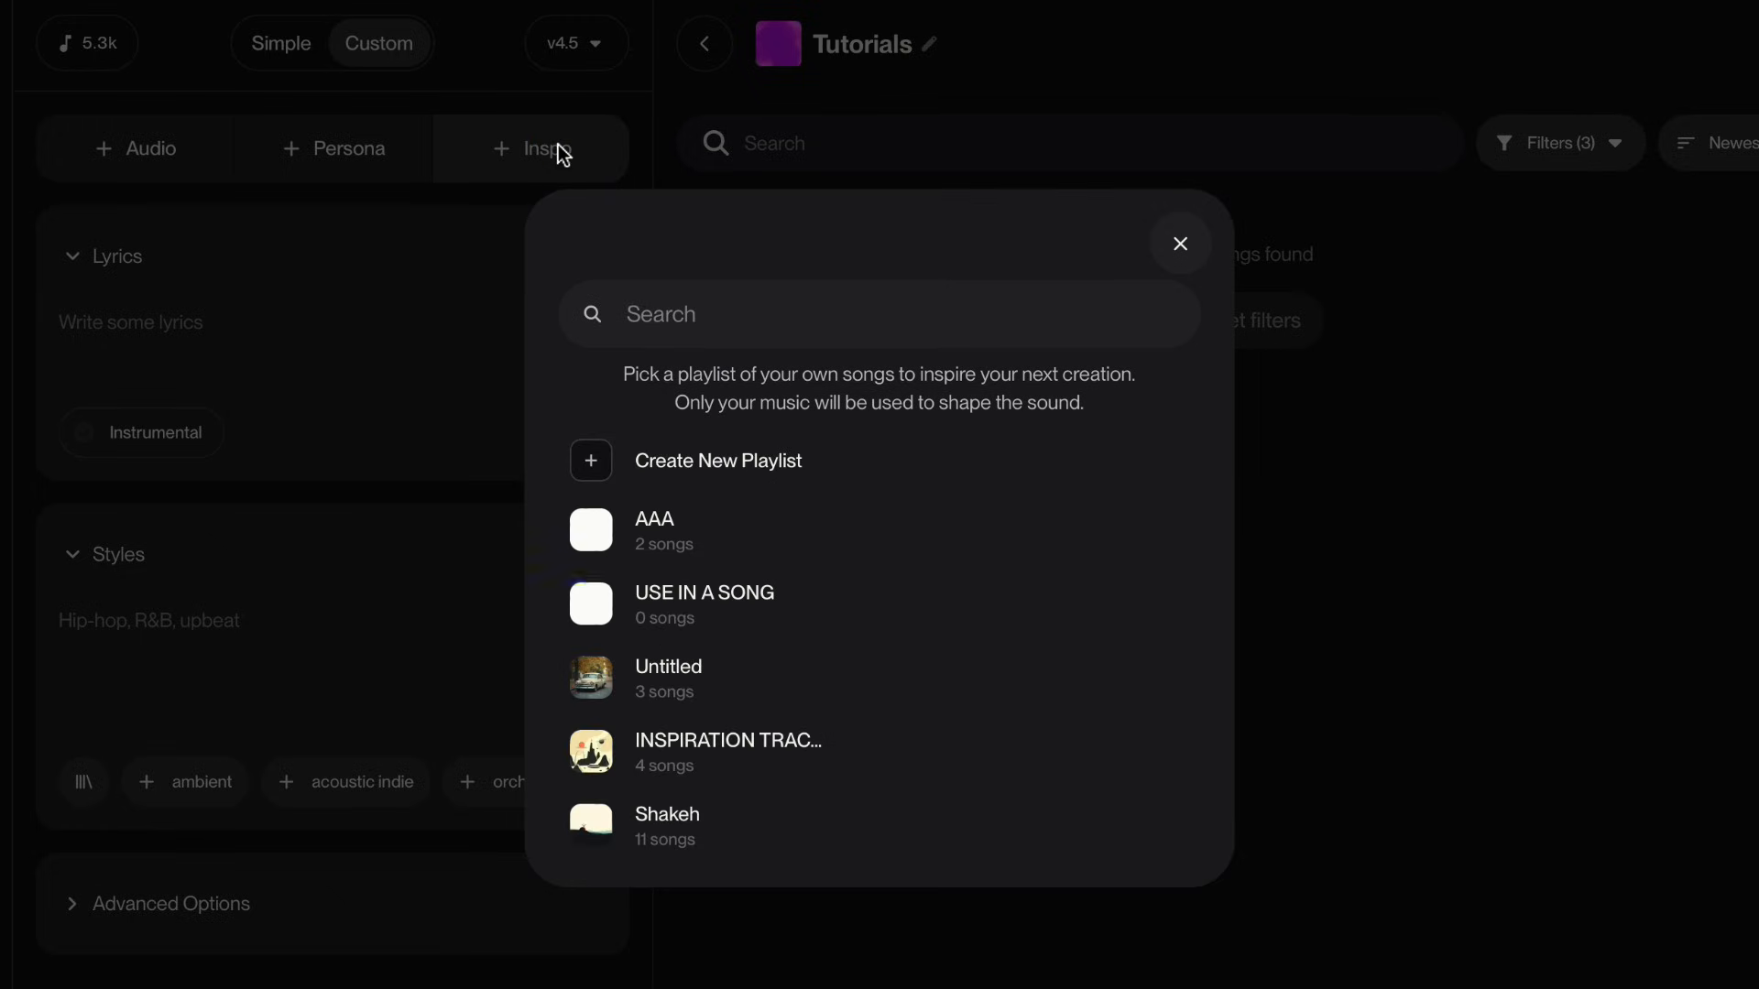
{"action": "left_click", "coordinate": [1180, 243]}
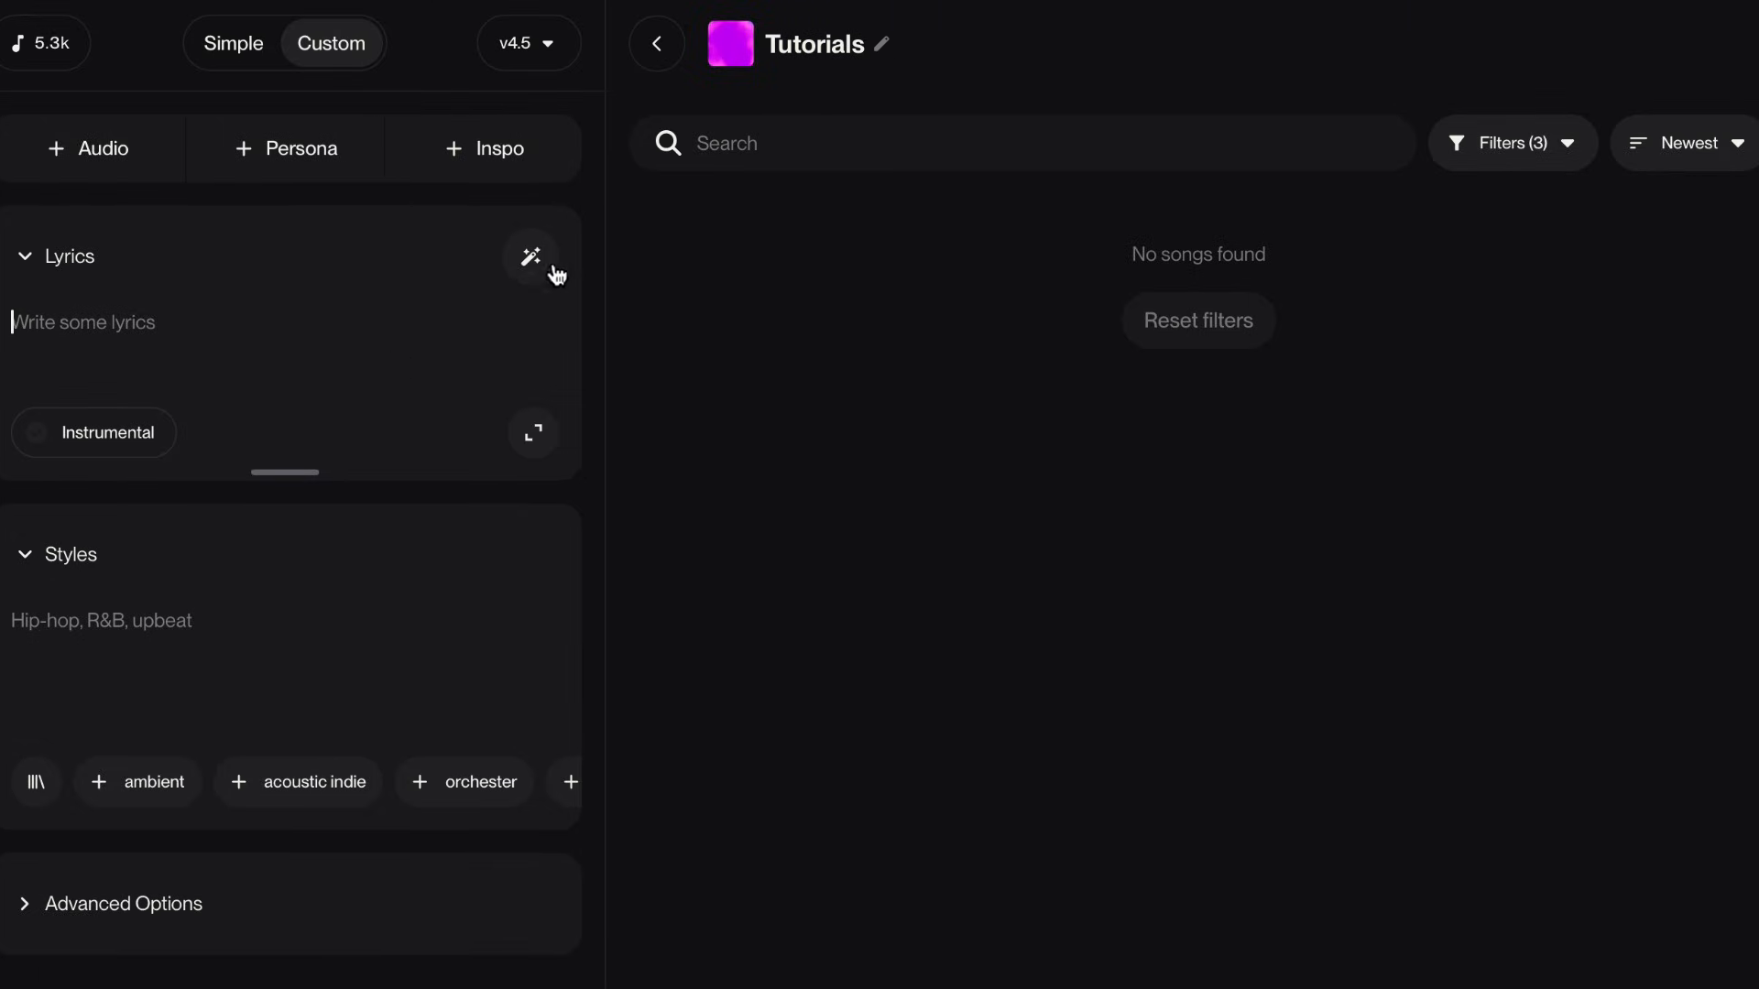
Open the full-song lyrics generator, keep the current model, and close it unused
{"action": "left_click", "coordinate": [531, 257]}
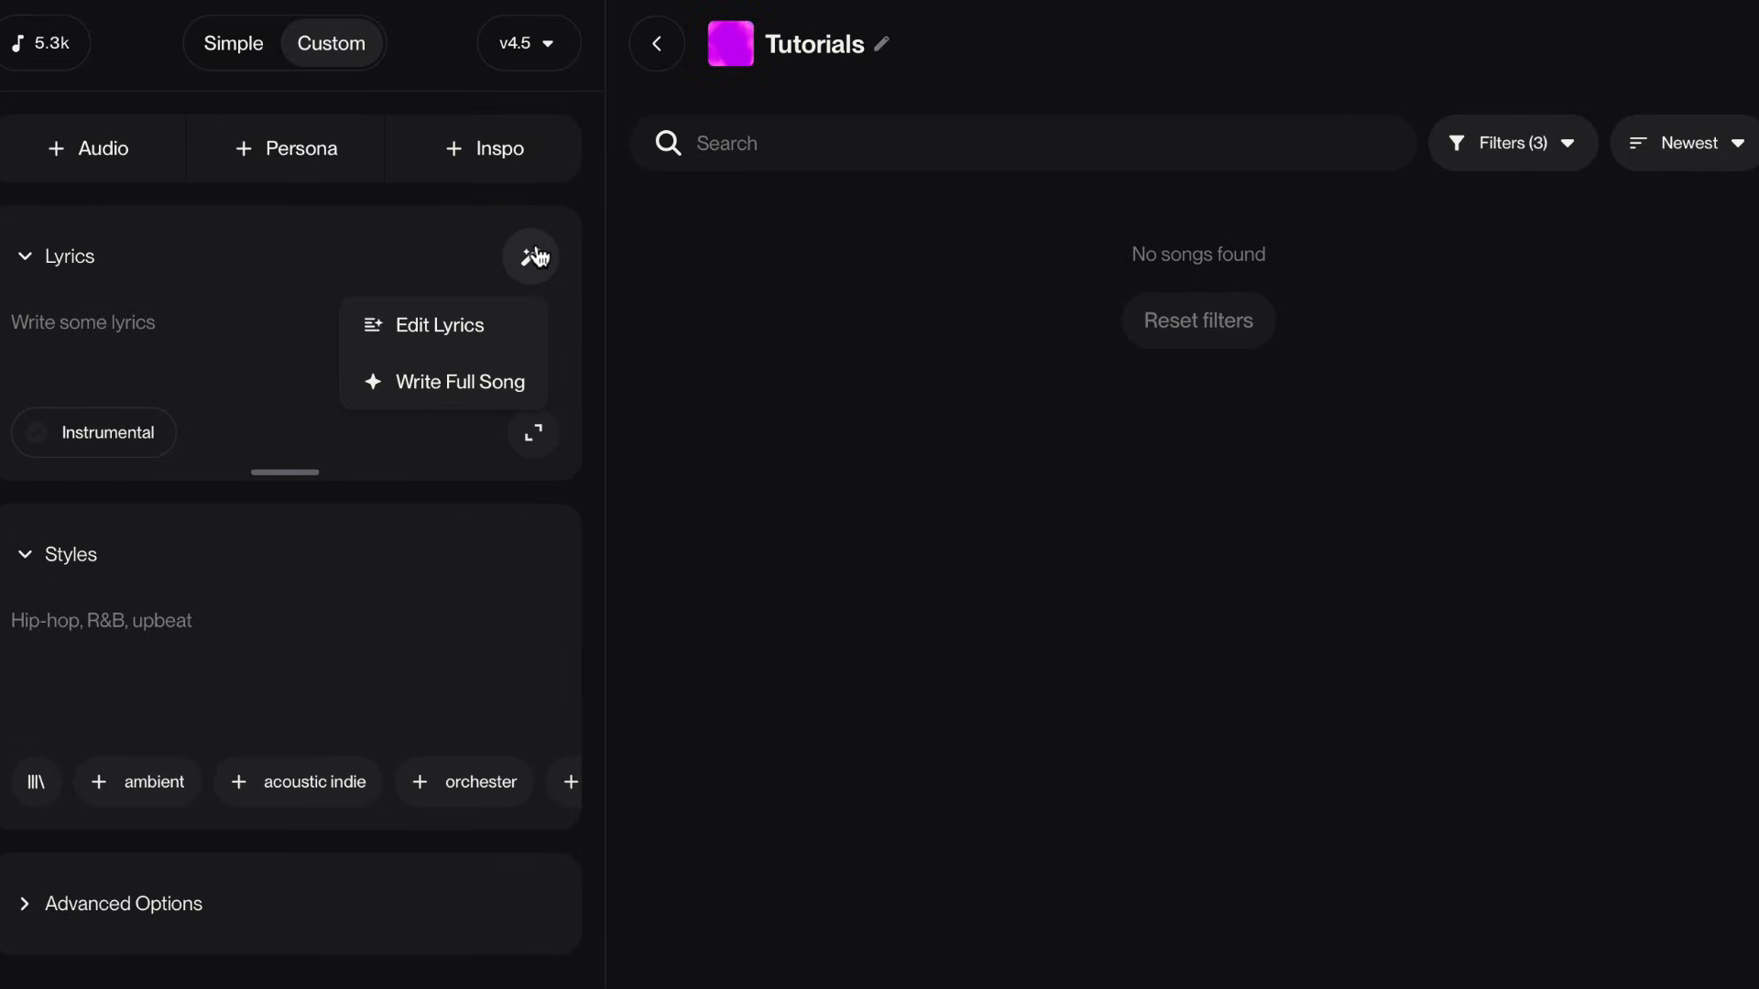
{"action": "mouse_move", "coordinate": [460, 381]}
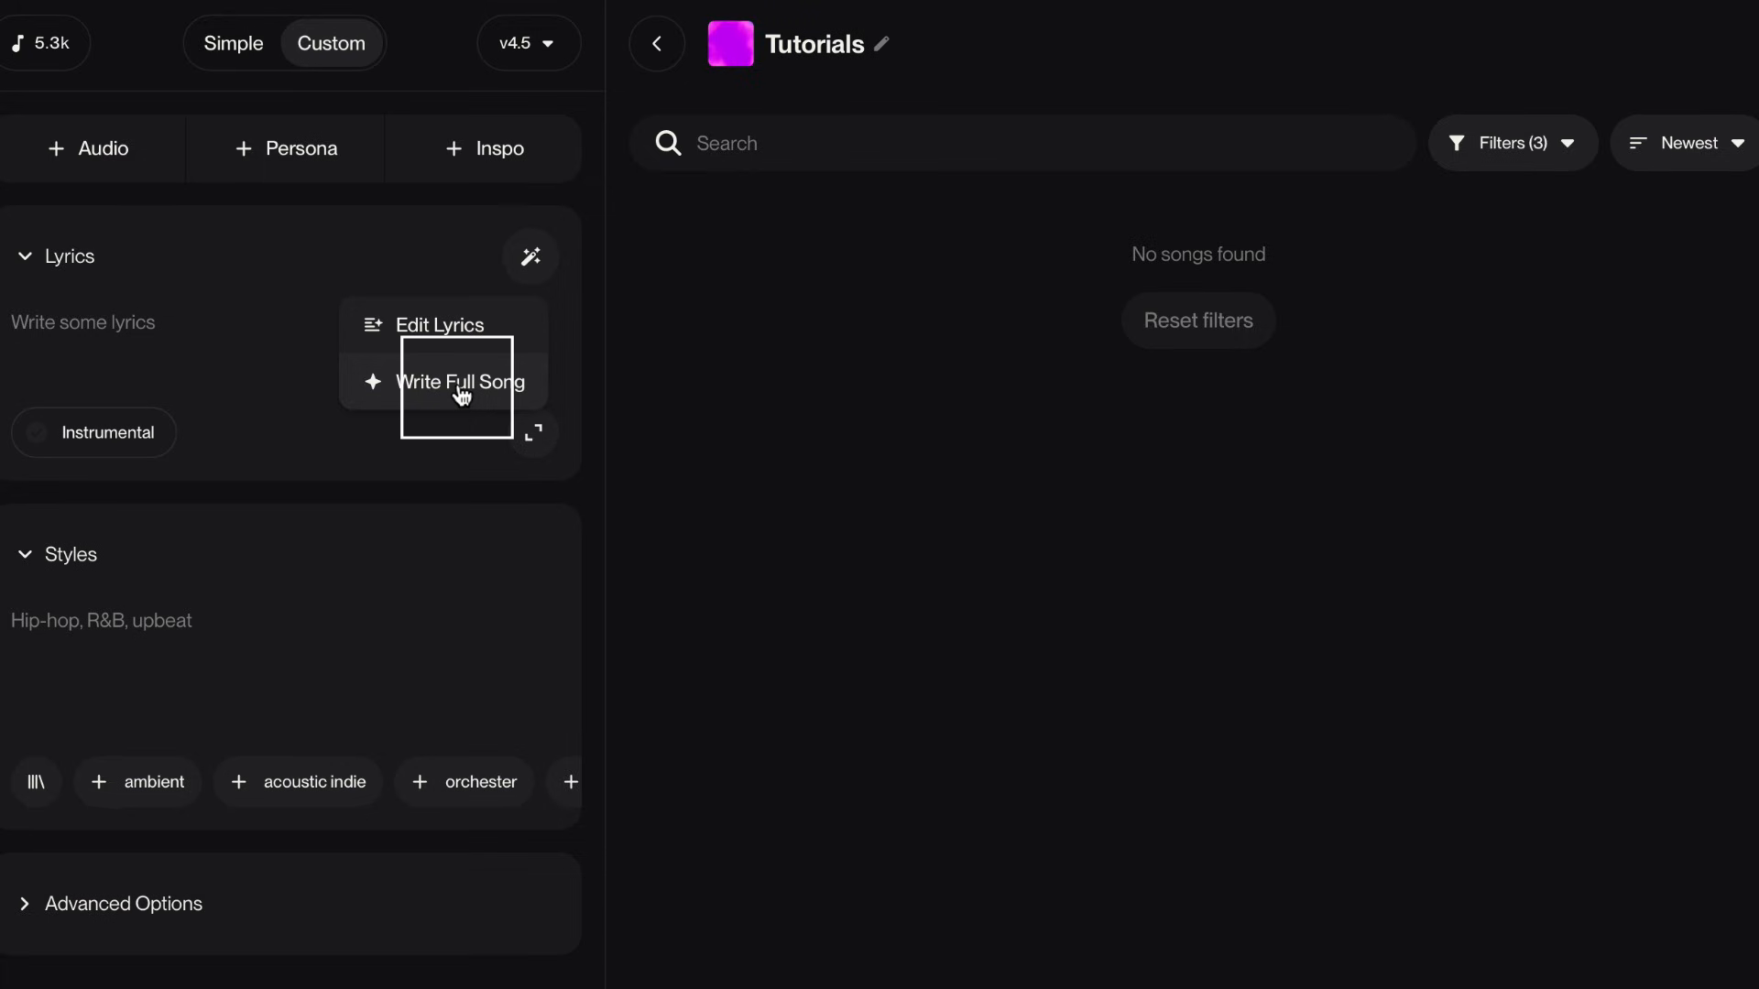
{"action": "left_click", "coordinate": [455, 383]}
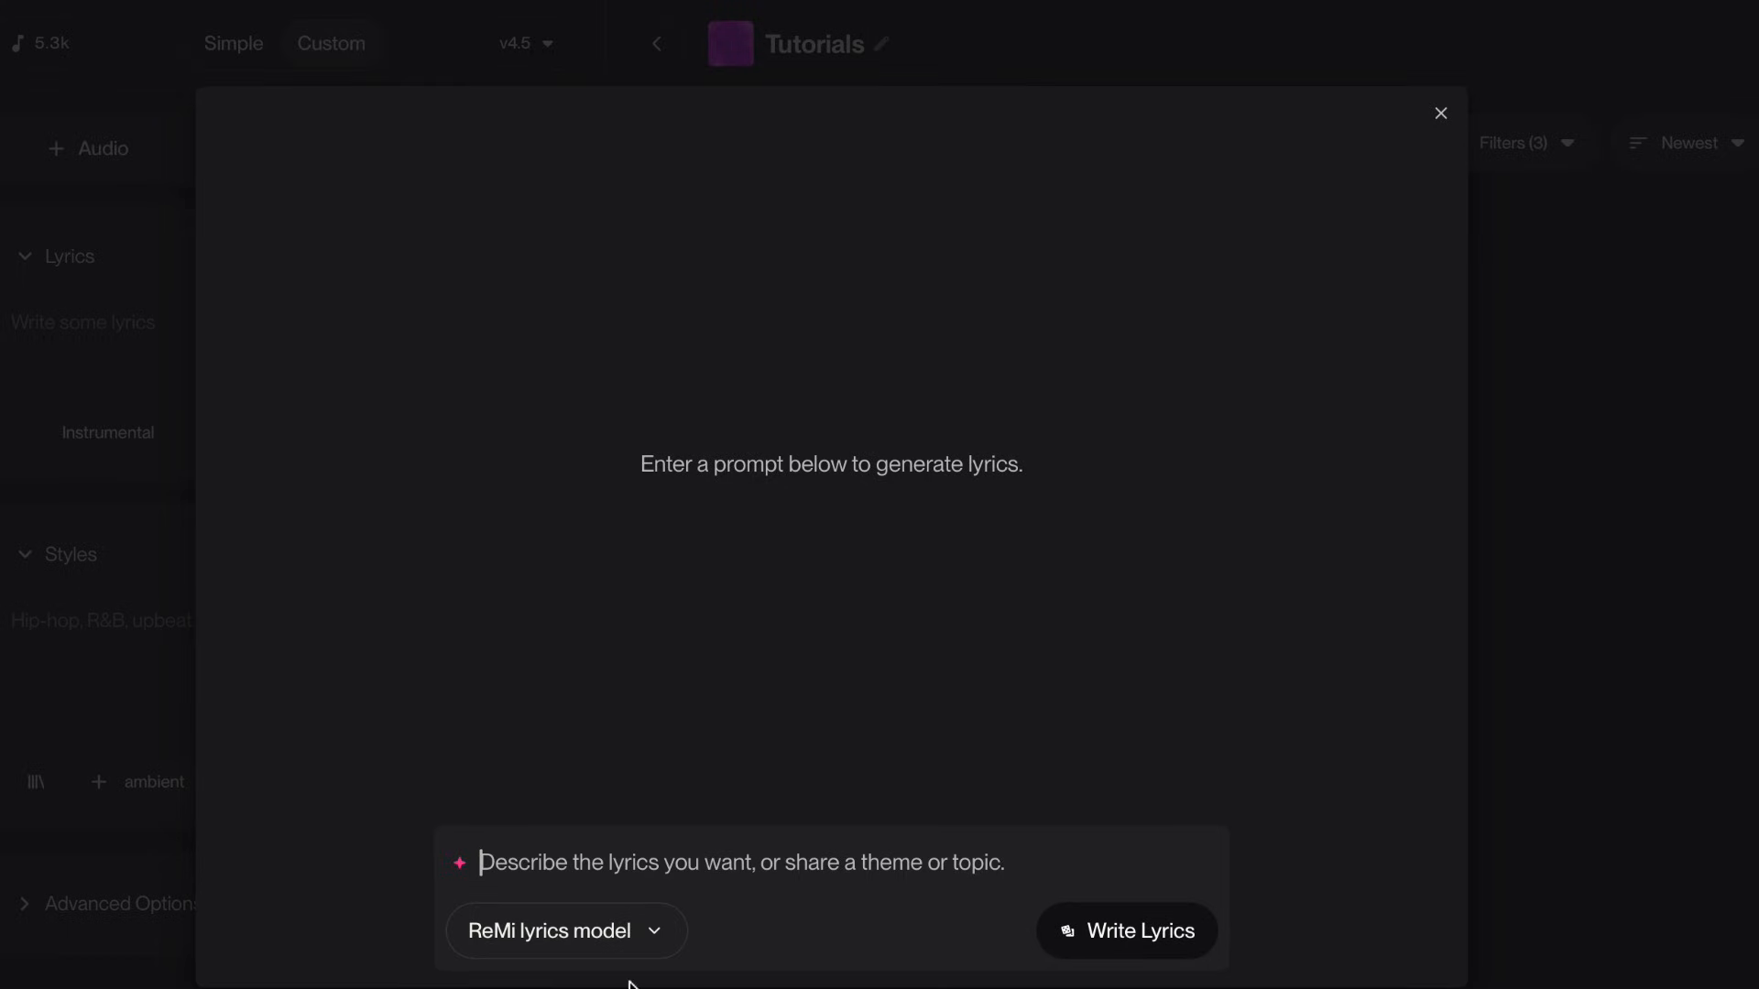
{"action": "left_click", "coordinate": [565, 930]}
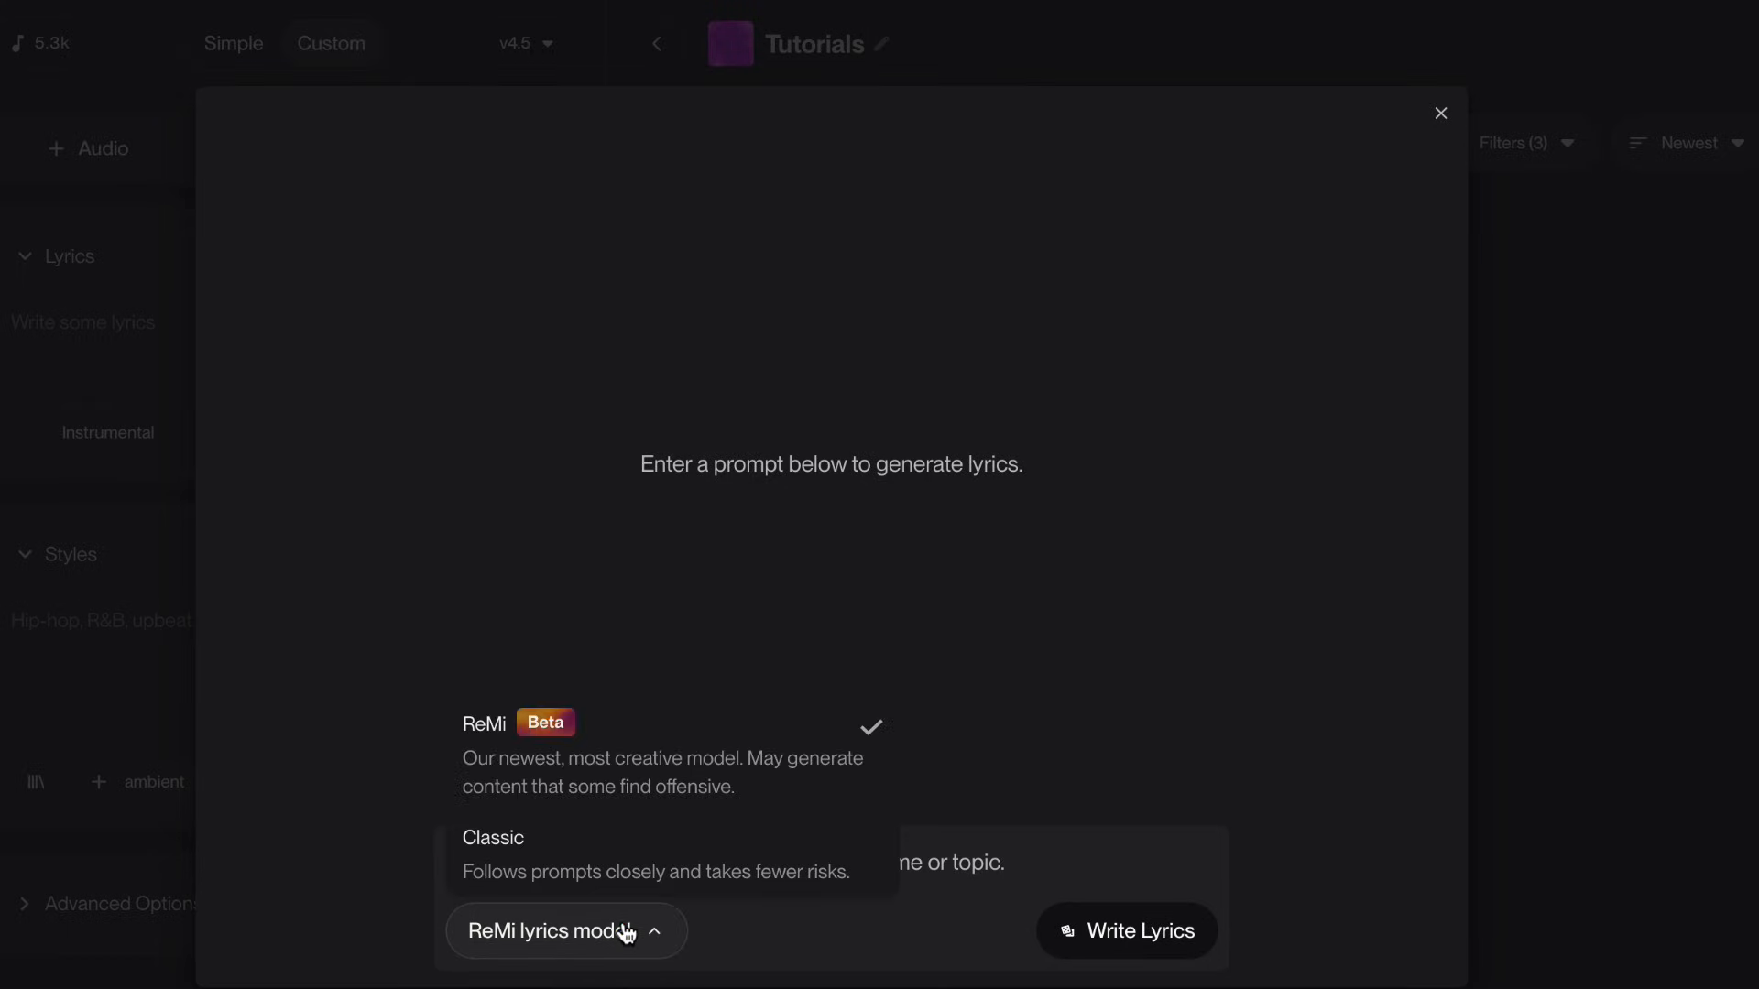
{"action": "left_click", "coordinate": [565, 930]}
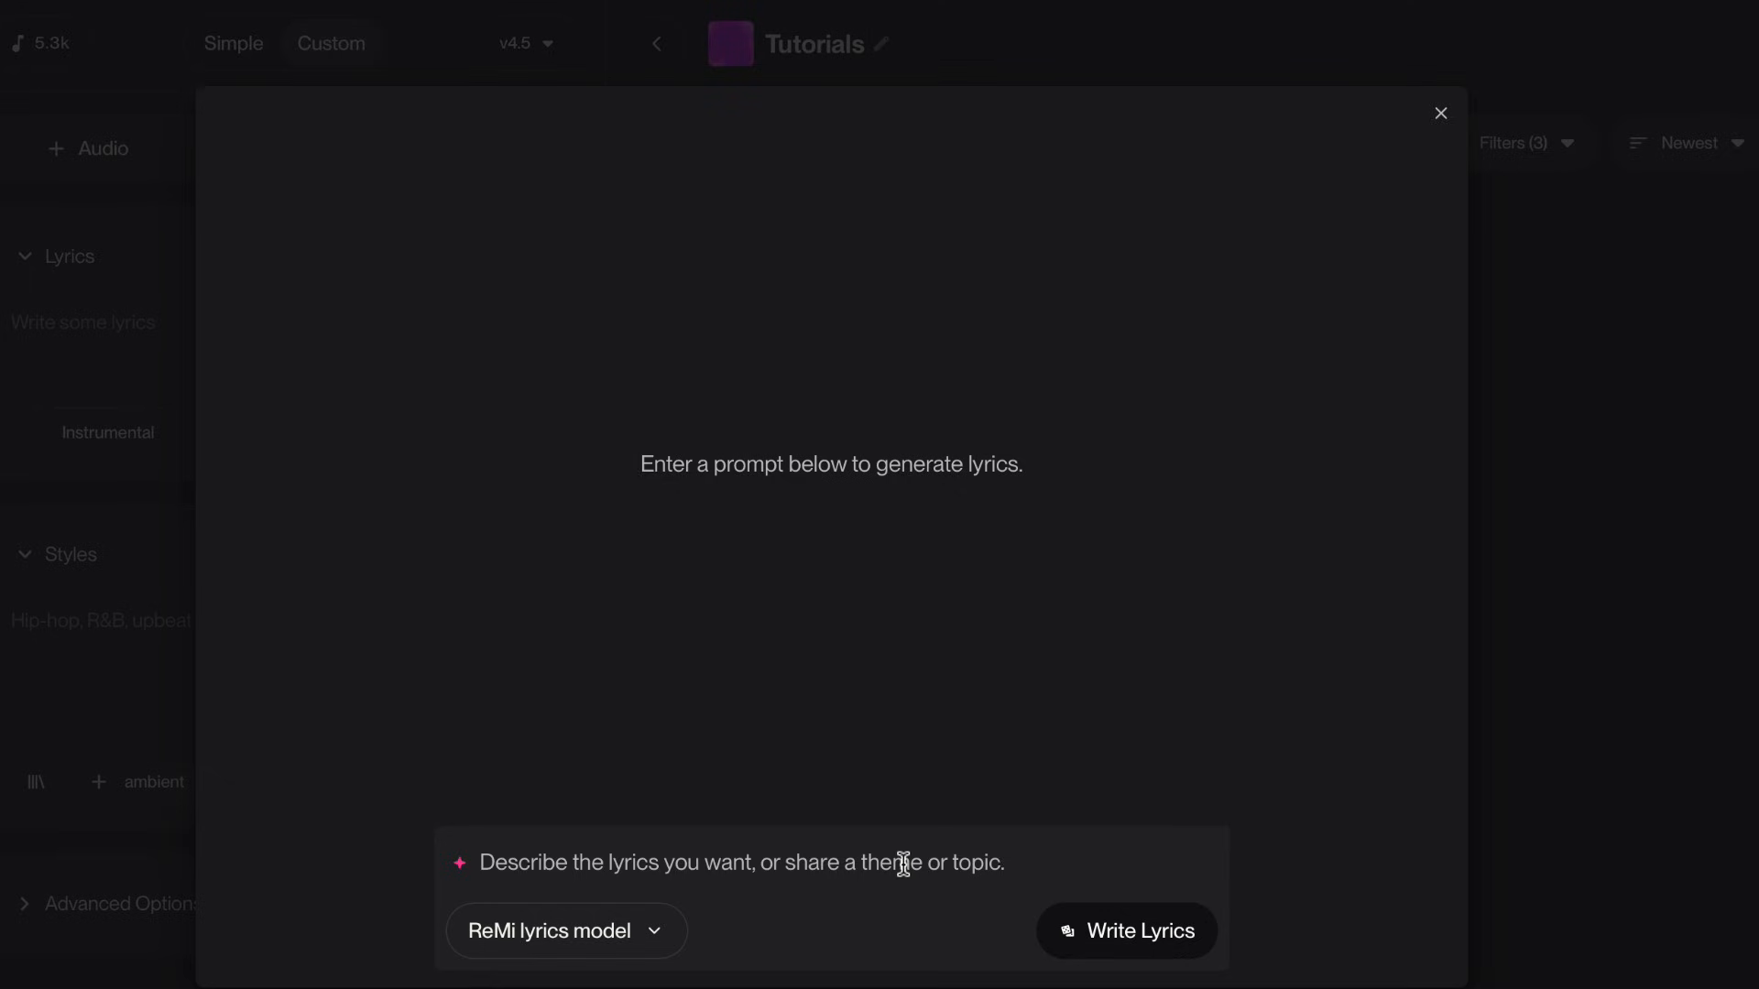
{"action": "left_click", "coordinate": [1441, 114]}
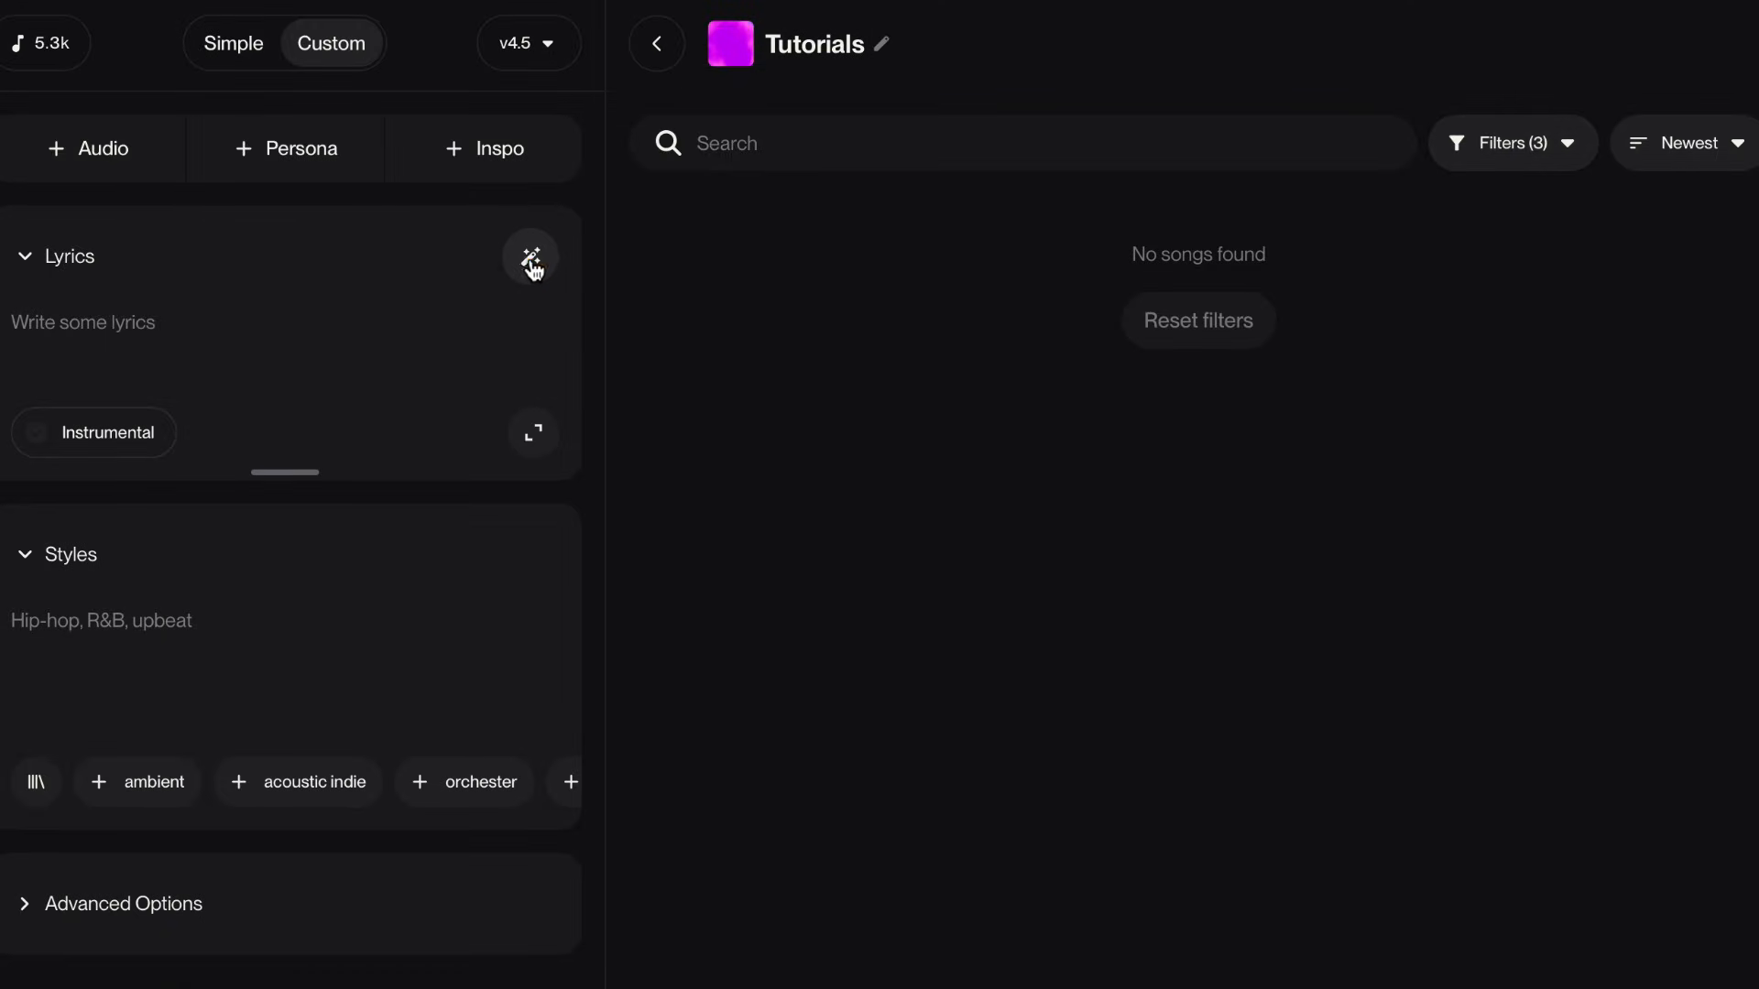
Enter the lyric 'I wrote some lyrics' and choose Edit Lyrics
{"action": "left_click", "coordinate": [529, 256]}
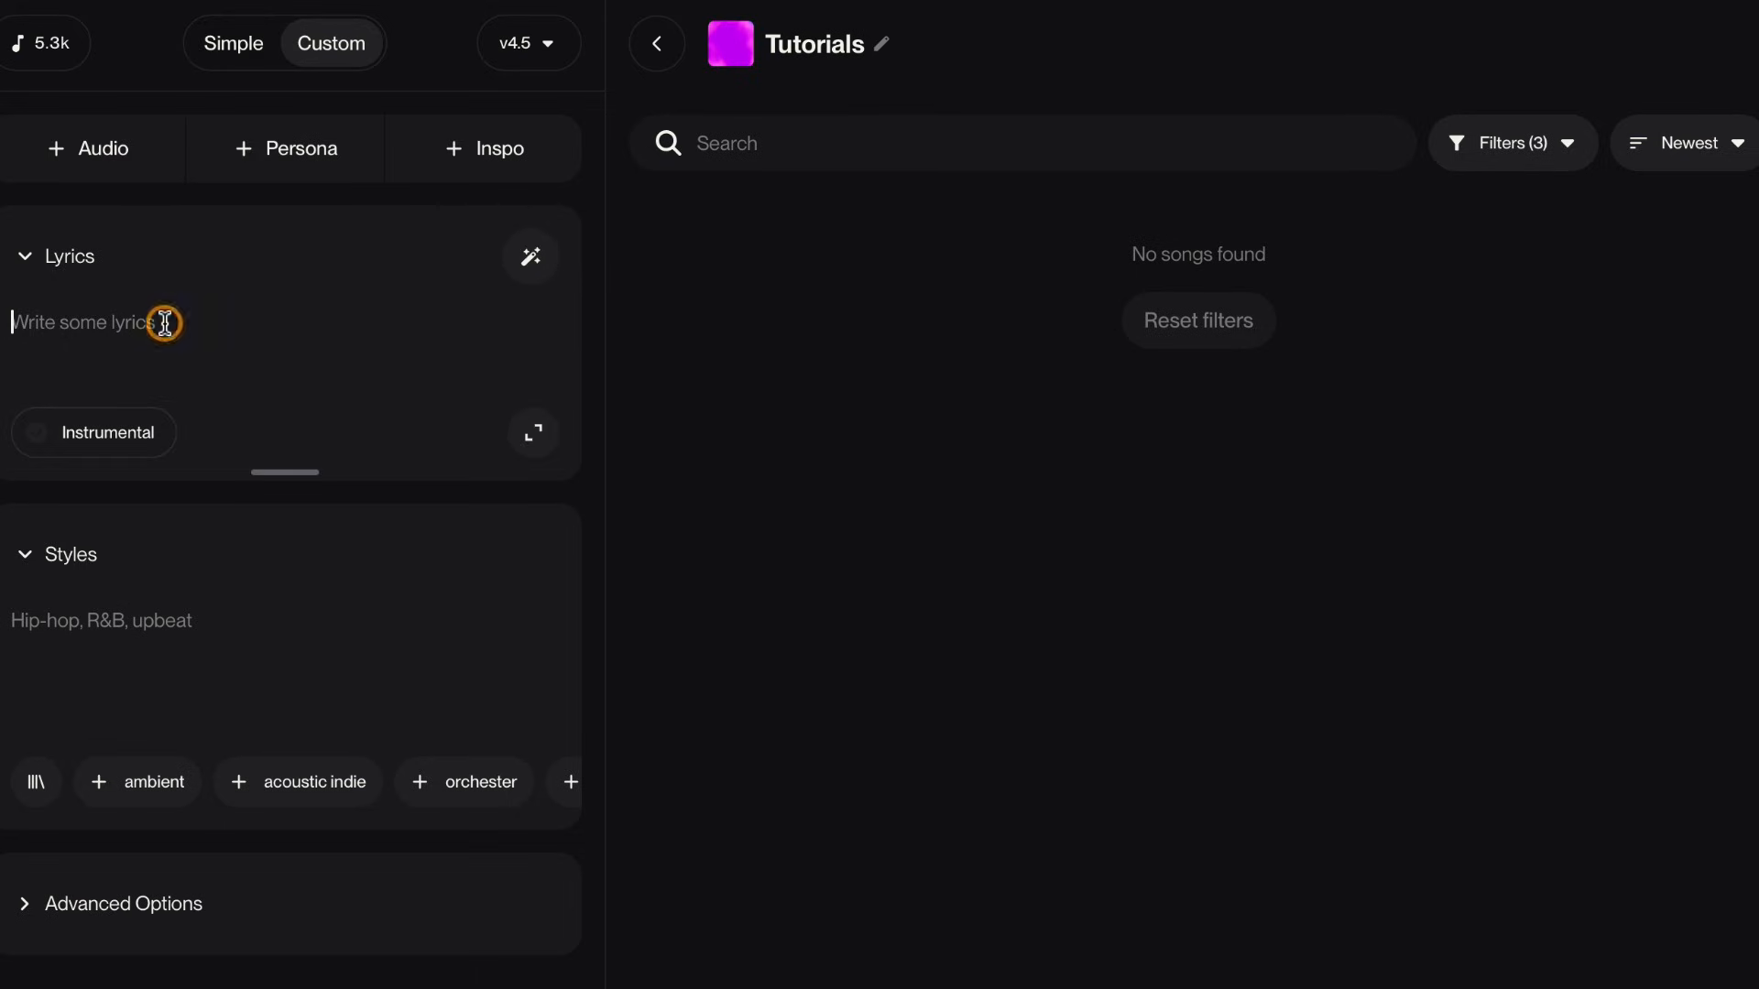
{"action": "type", "text": "I wrote some lyrics"}
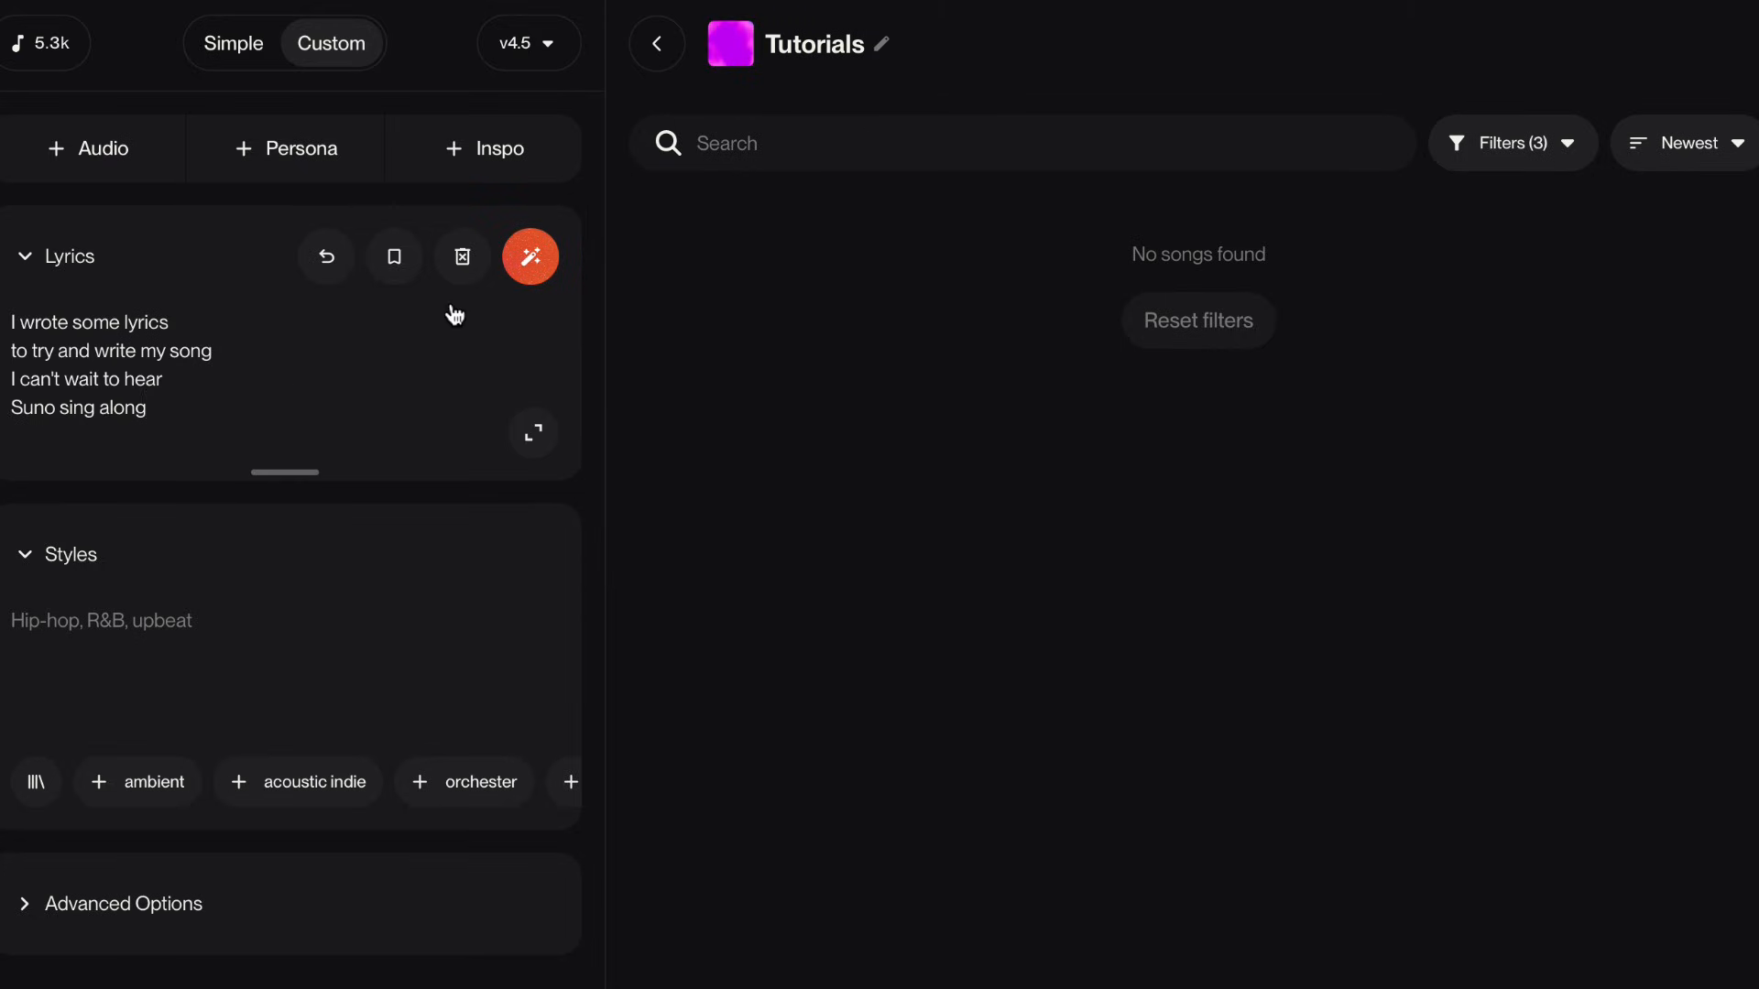
{"action": "left_click", "coordinate": [529, 256]}
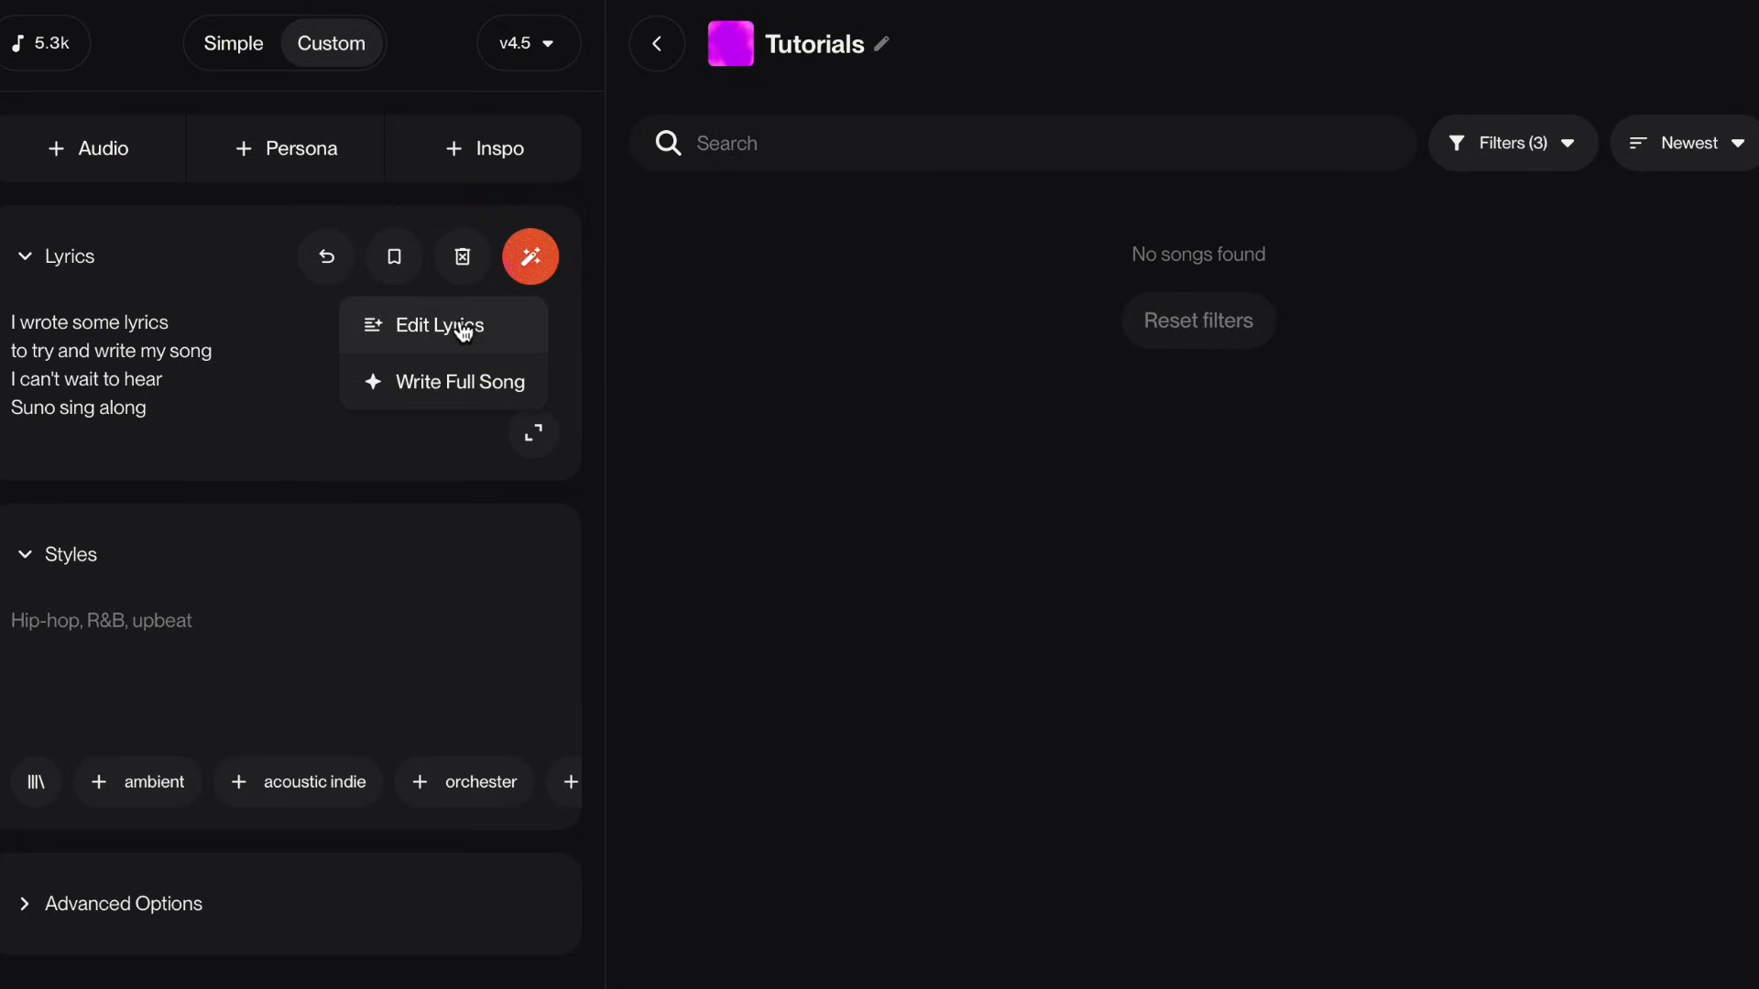
{"action": "left_click", "coordinate": [439, 324]}
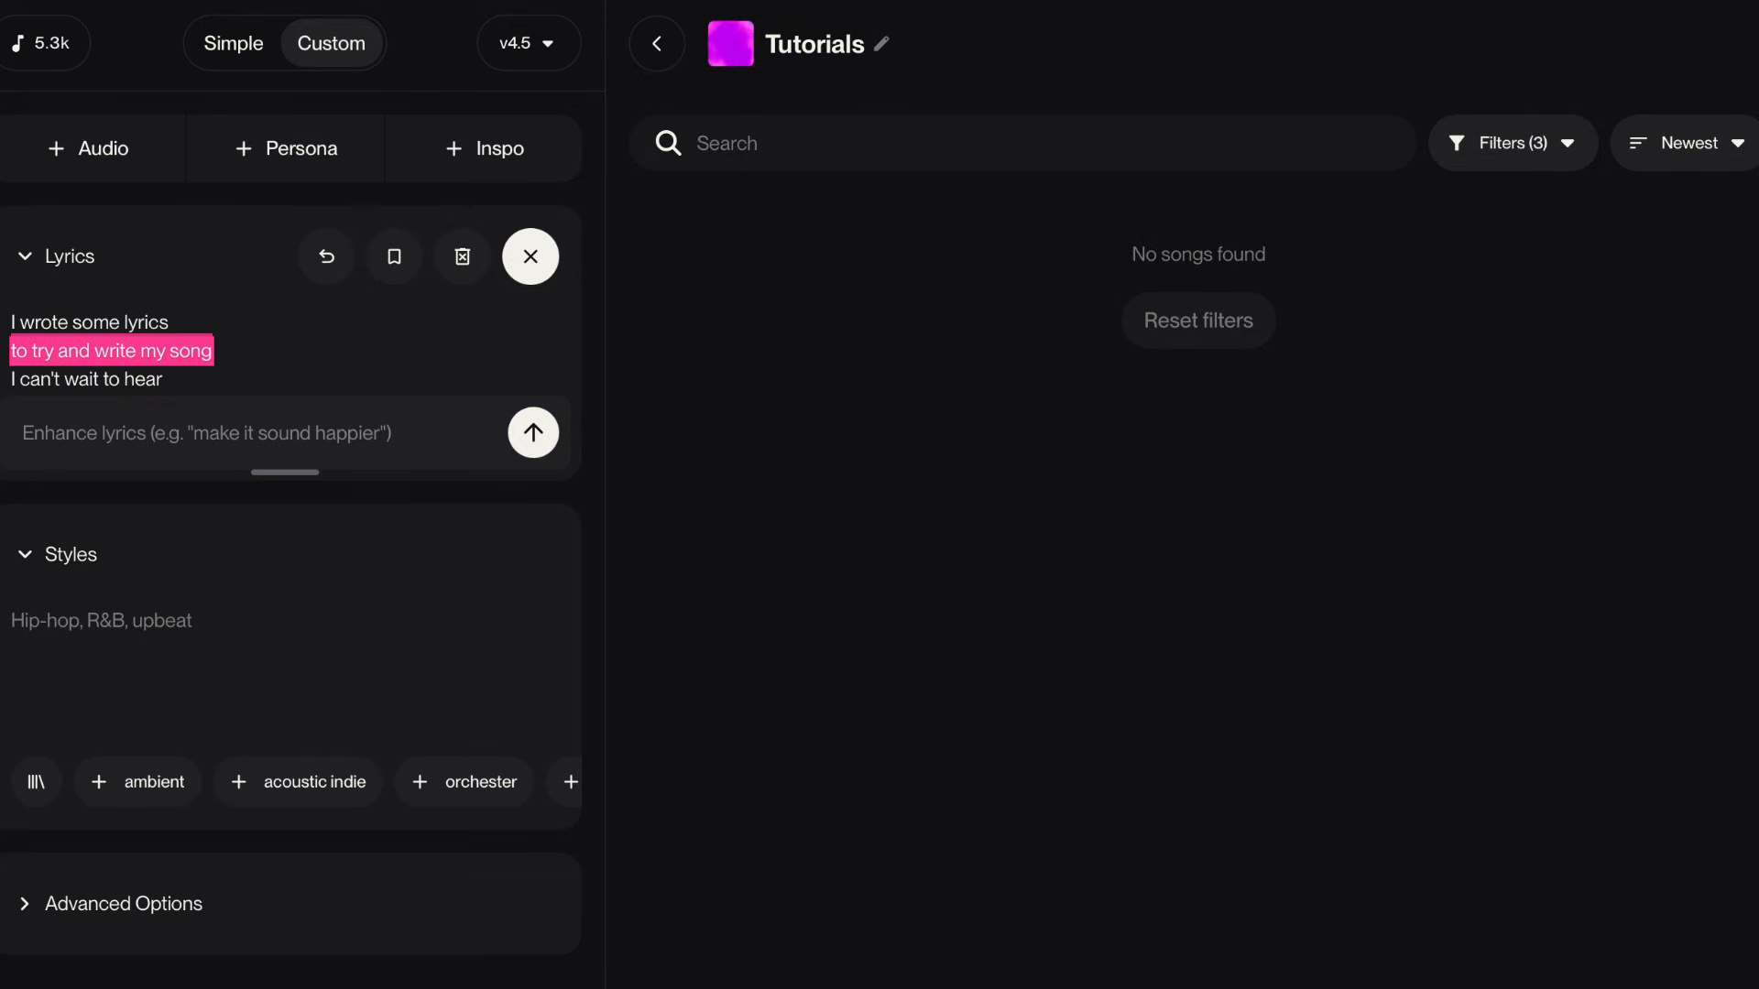
Enter enhance prompts 'build intensity', 'sound tought', and 'make appropriate for kids'
{"action": "left_click", "coordinate": [208, 433]}
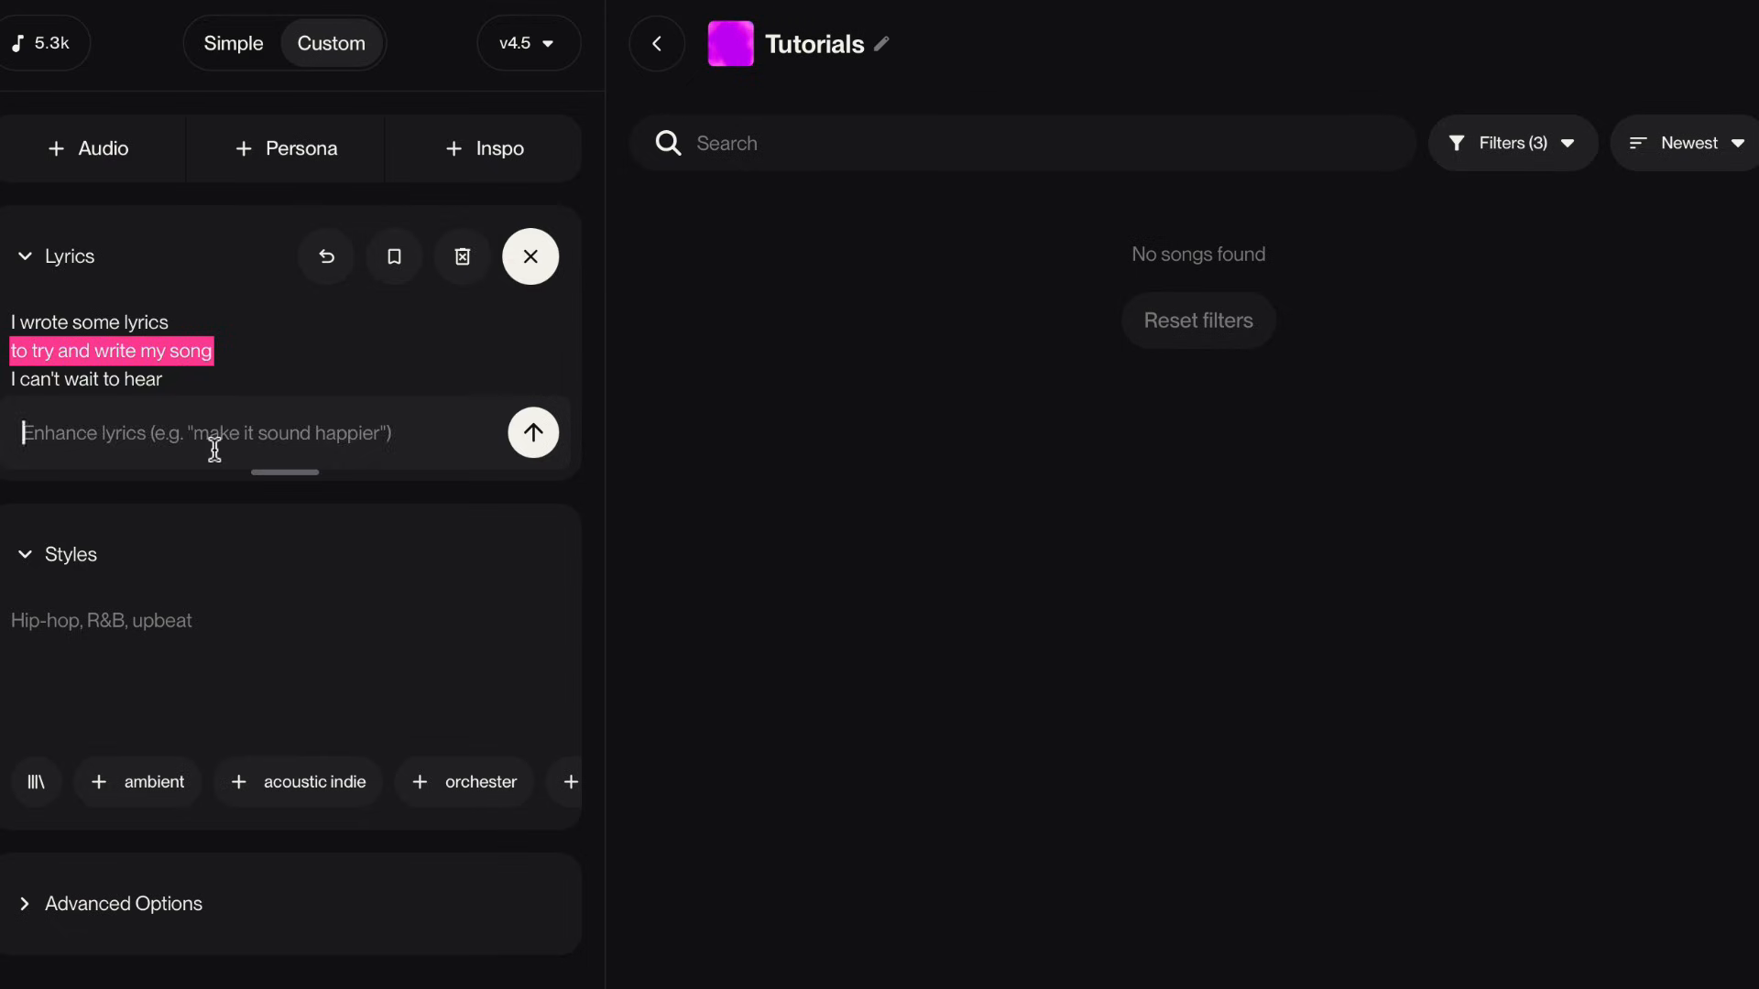
{"action": "type", "text": "build inten"}
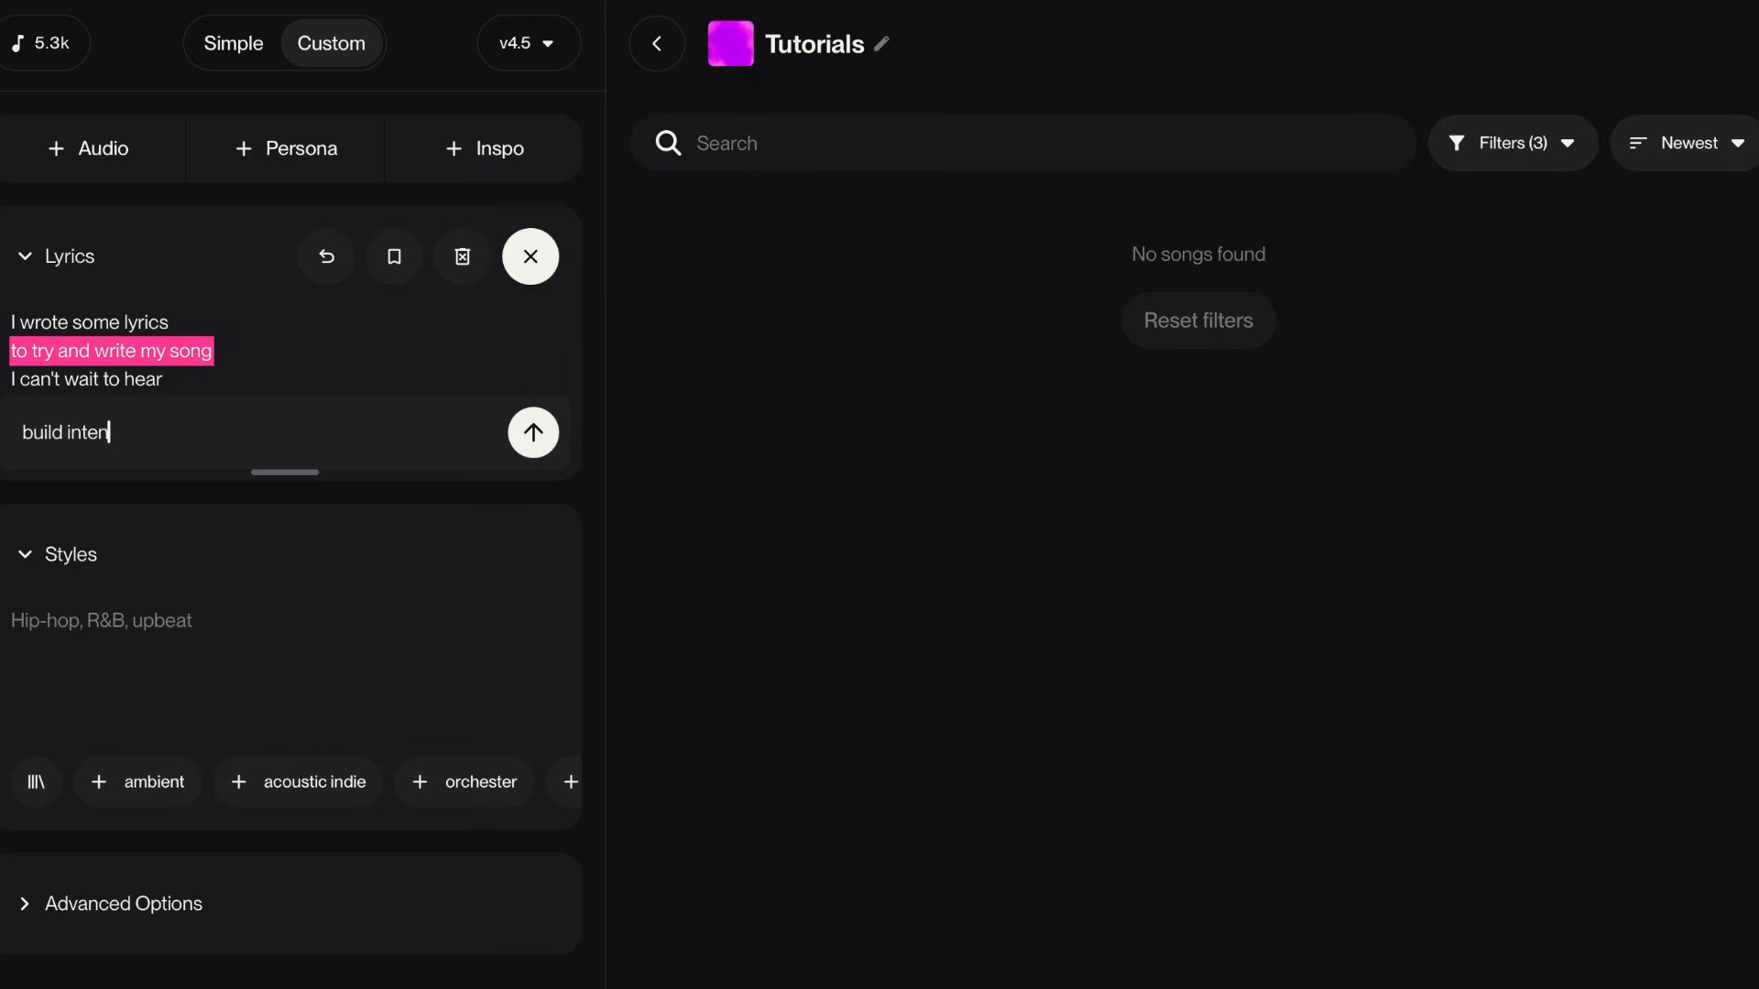
{"action": "type", "text": "sity"}
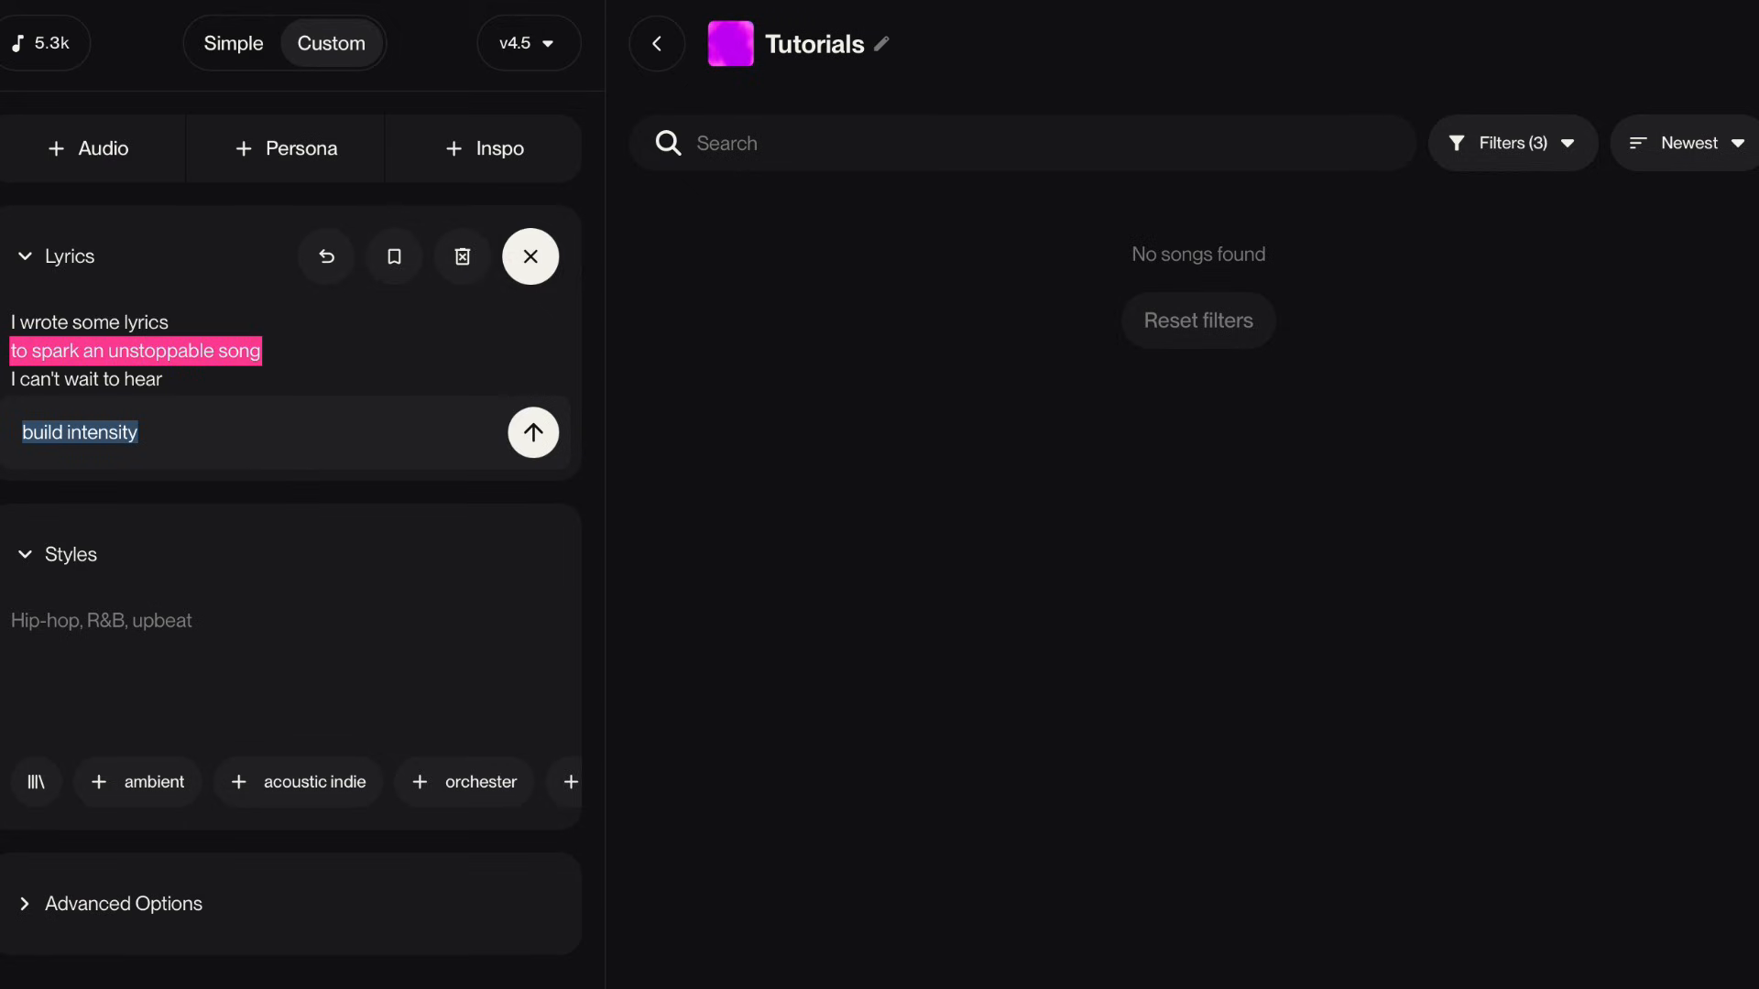
{"action": "type", "text": "sound tought"}
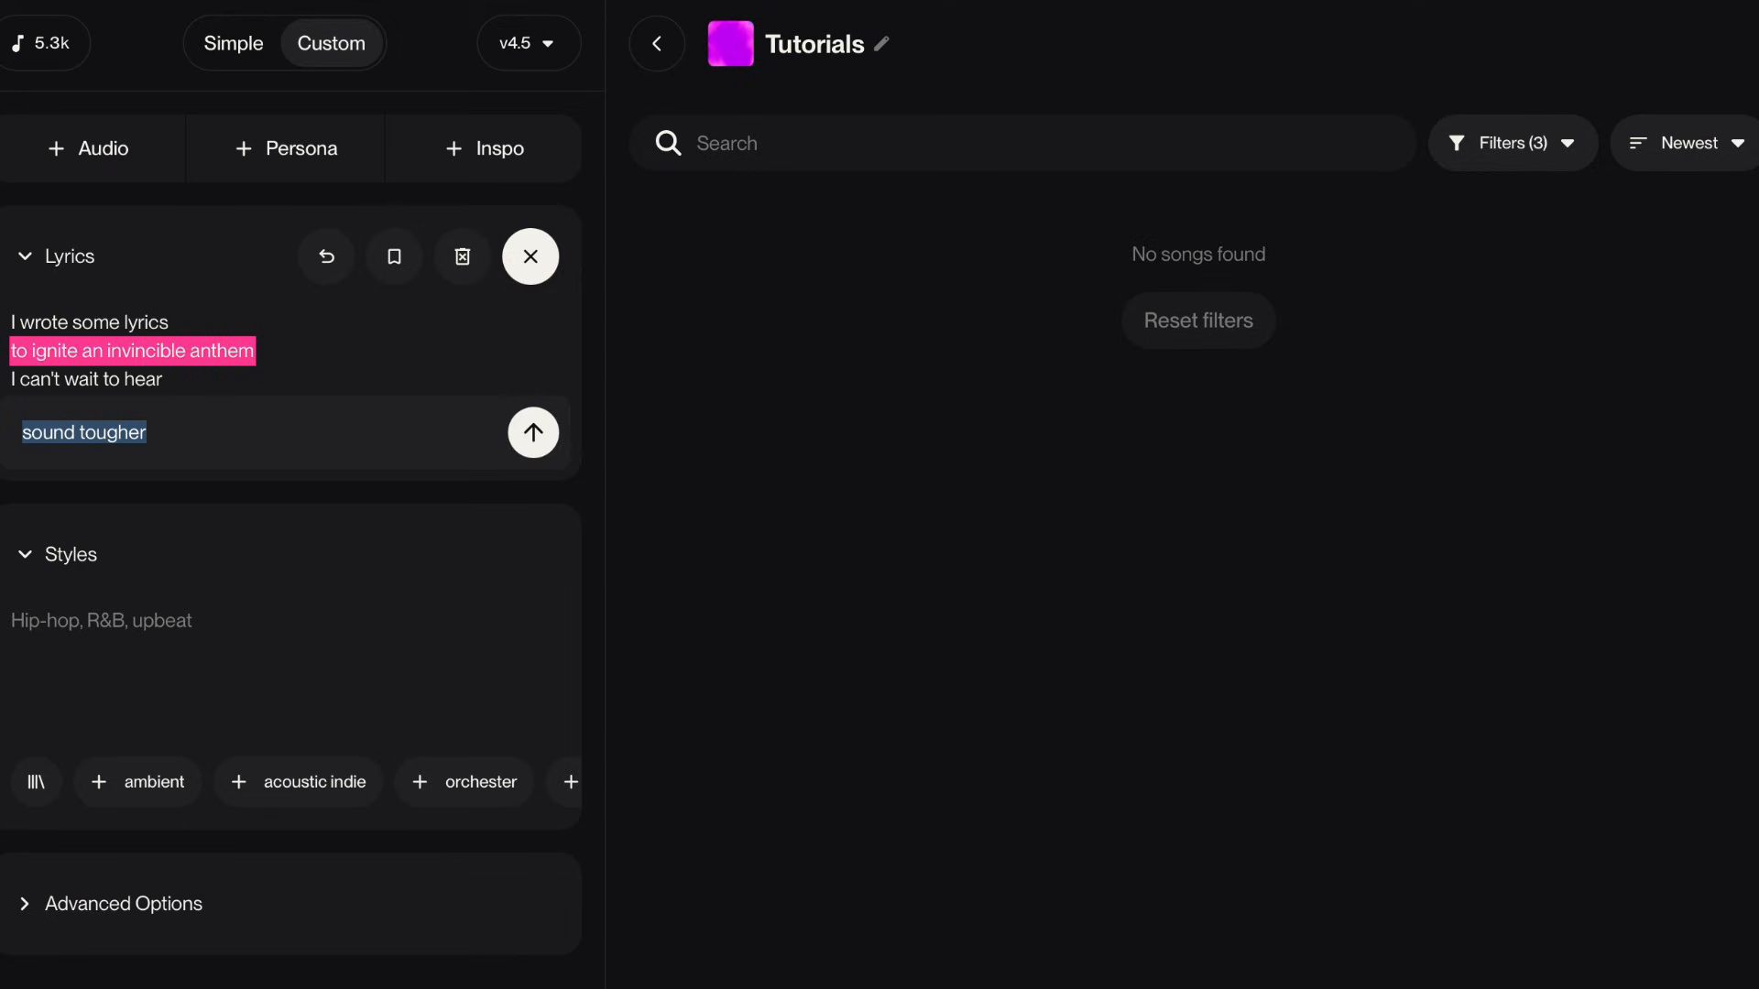
{"action": "type", "text": "m"}
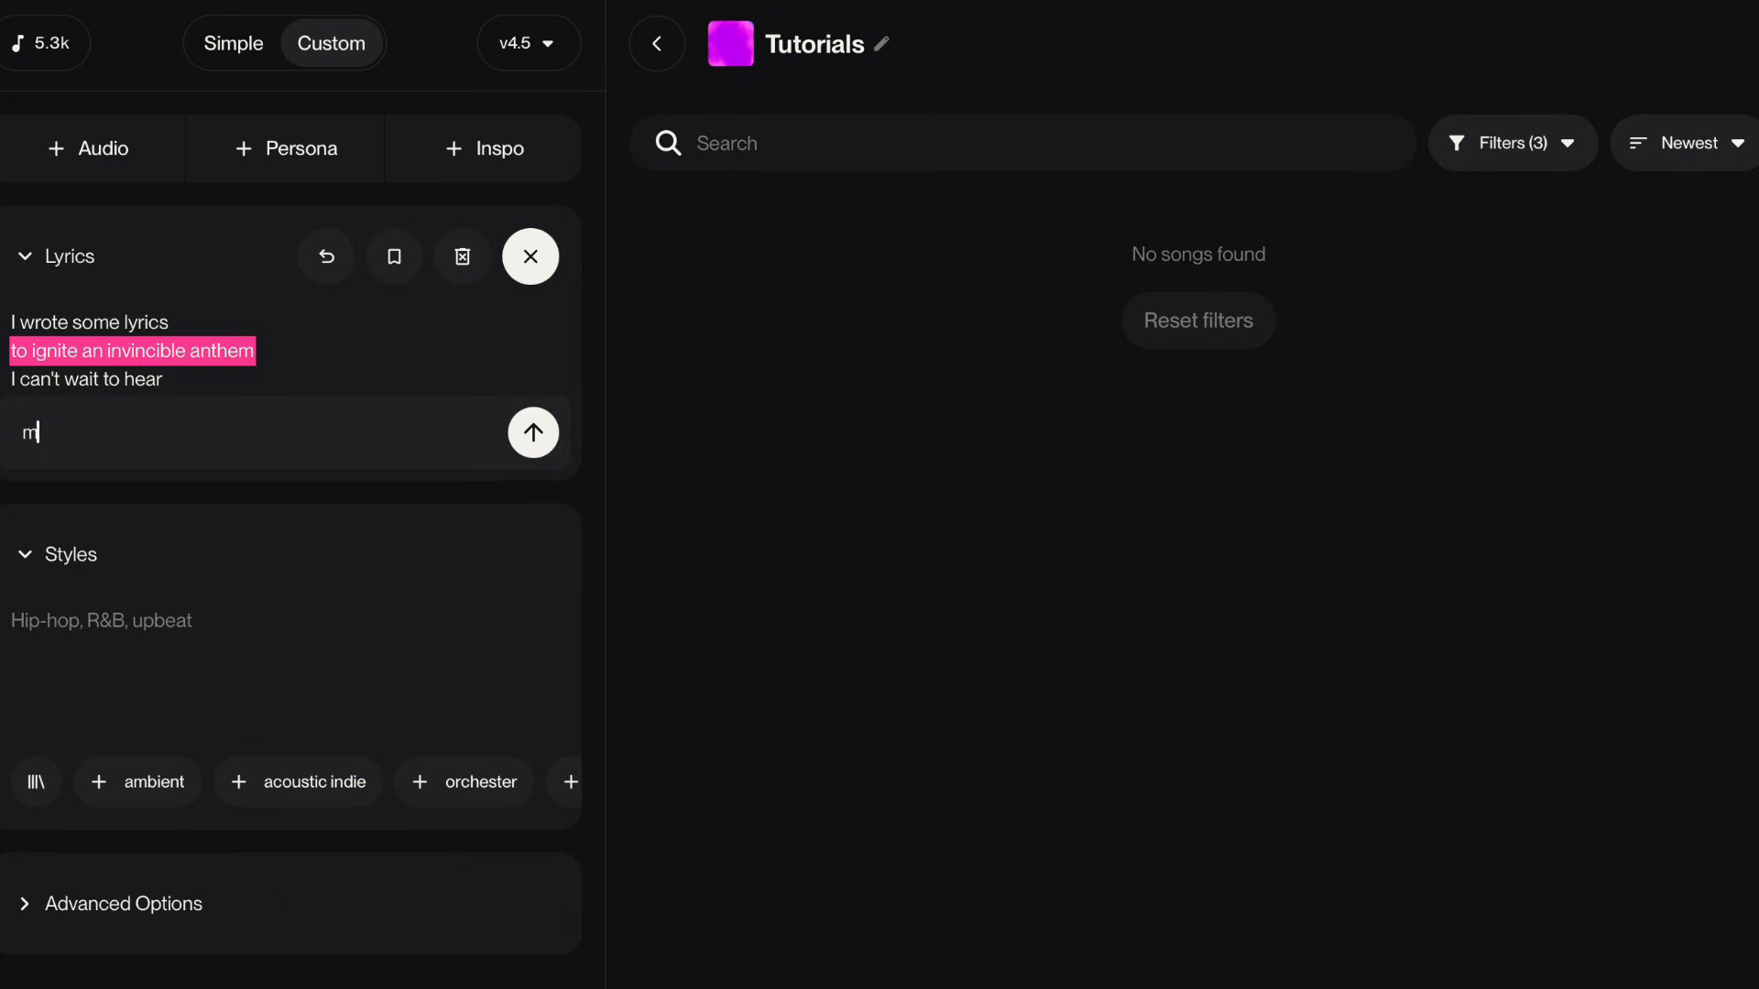
{"action": "type", "text": "ake appropriate"}
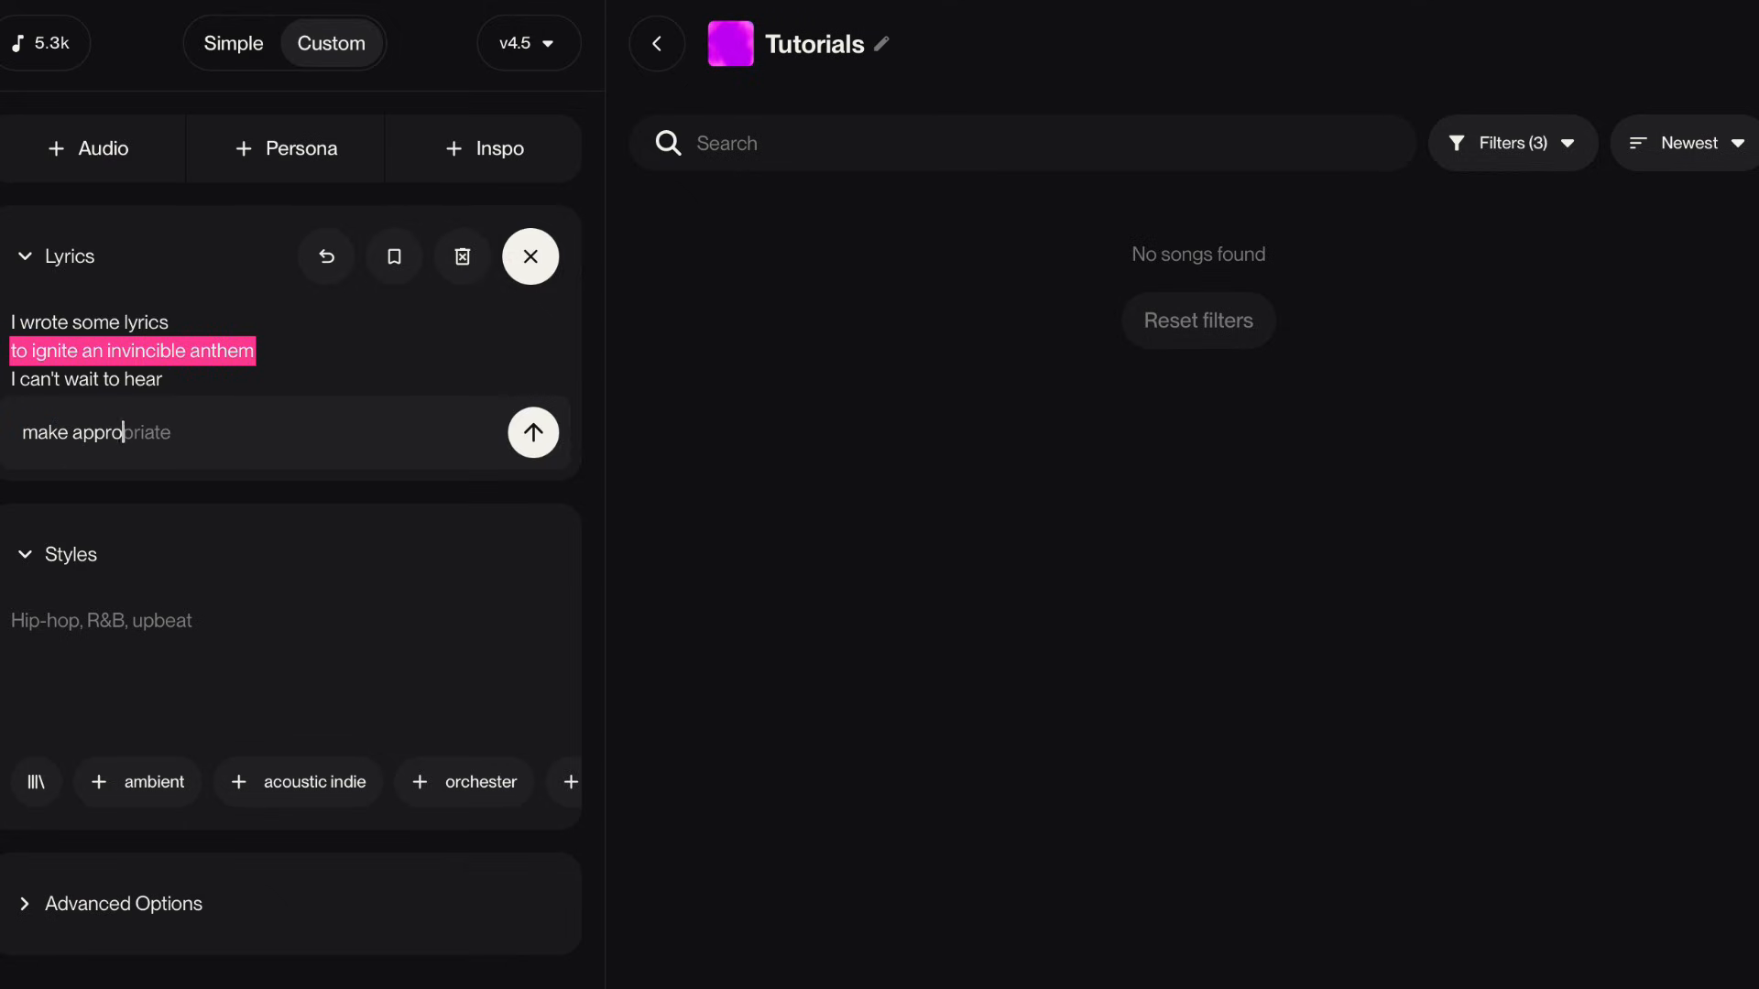
{"action": "type", "text": "for"}
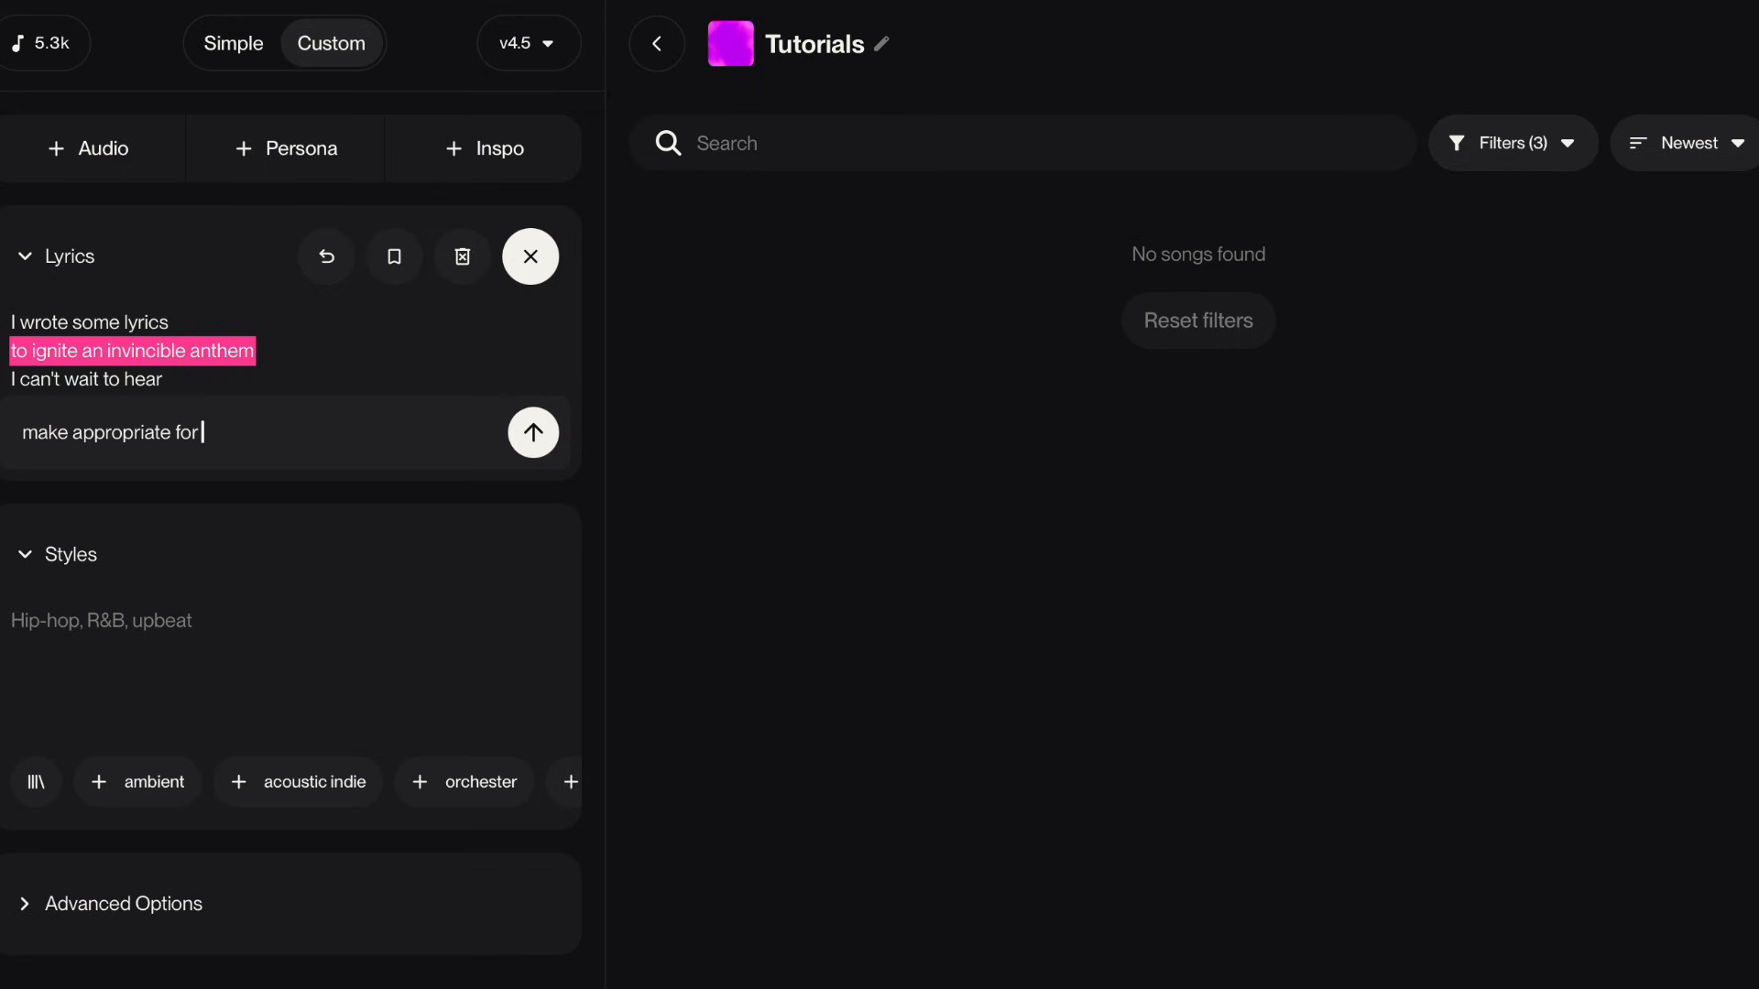
{"action": "type", "text": "kids"}
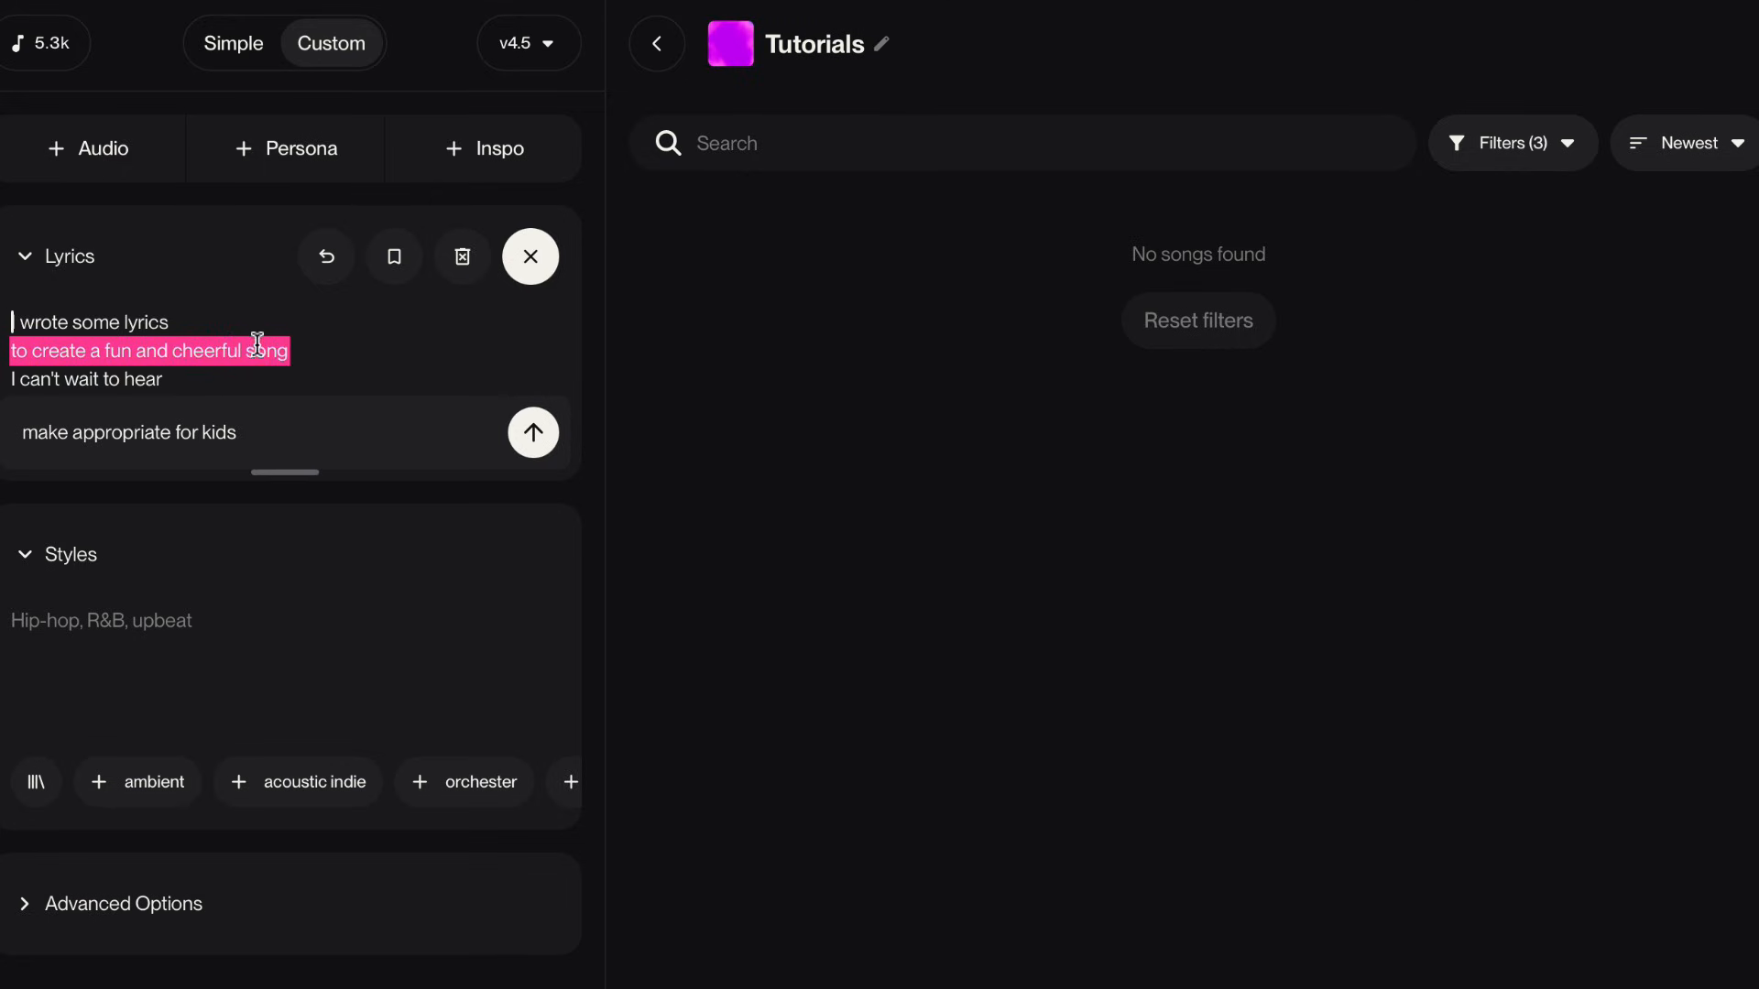
Rewrite the selected line as a country ballad and enlarge the lyrics area
{"action": "triple_click", "coordinate": [128, 433]}
{"action": "type", "text": "write it like a country ballad"}
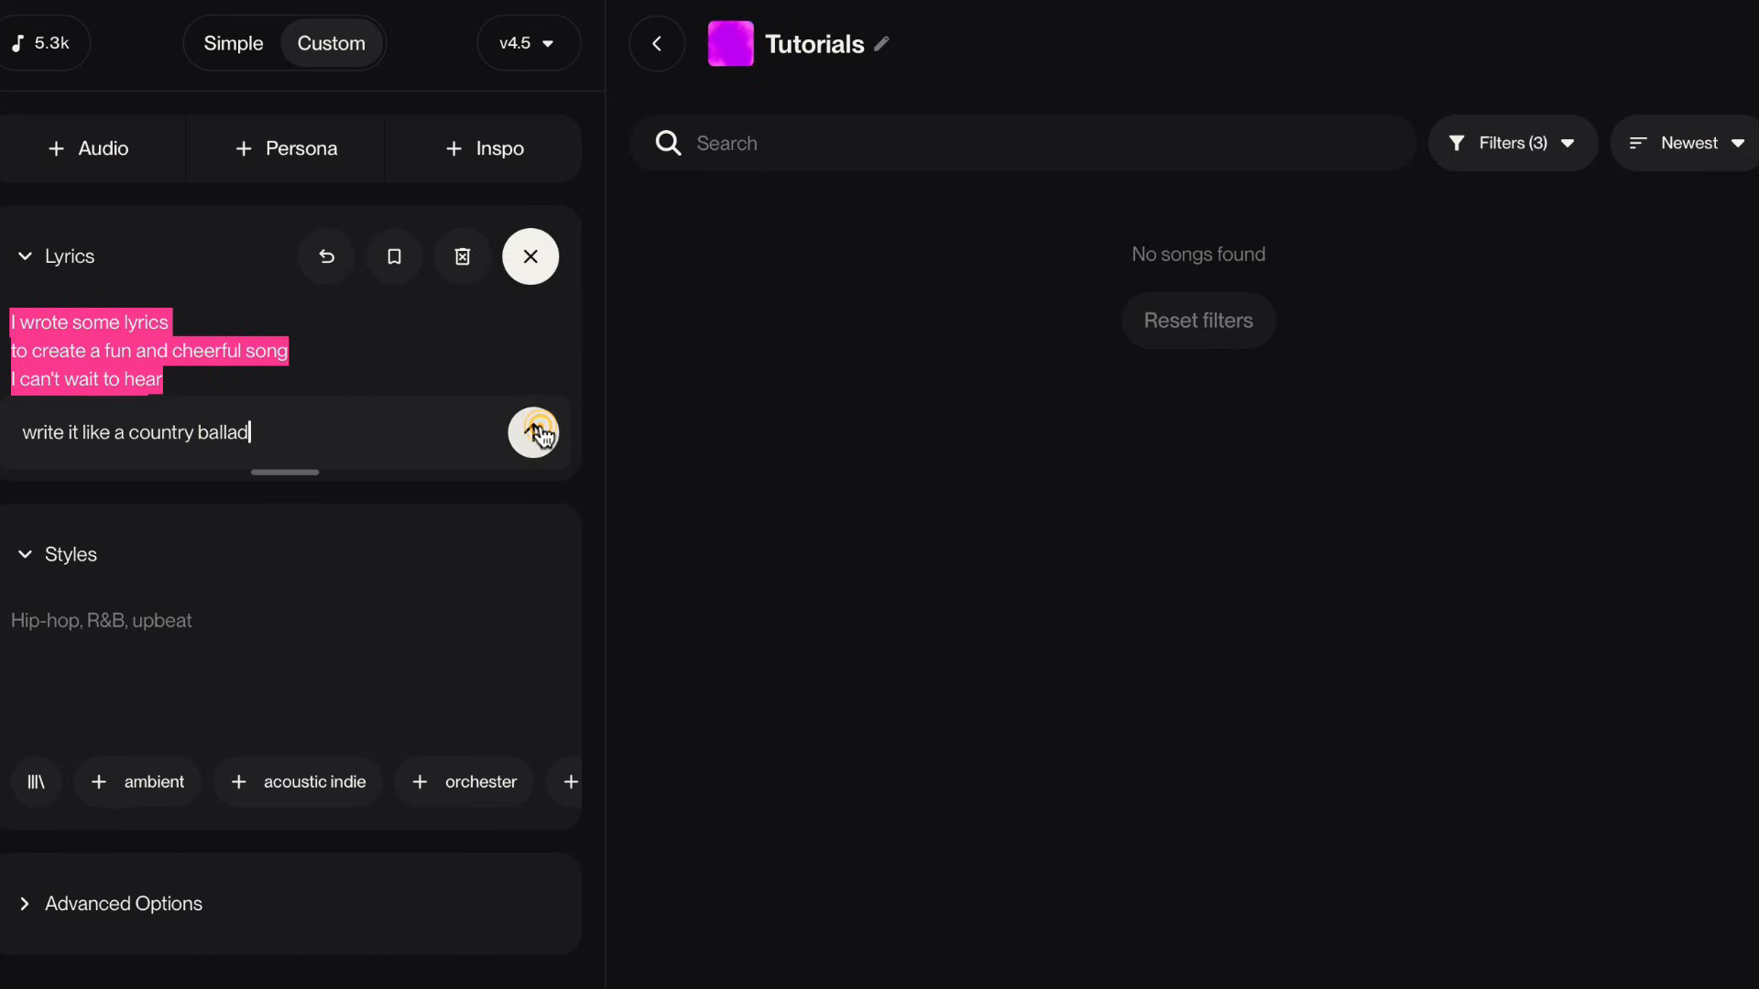
{"action": "left_click", "coordinate": [533, 434]}
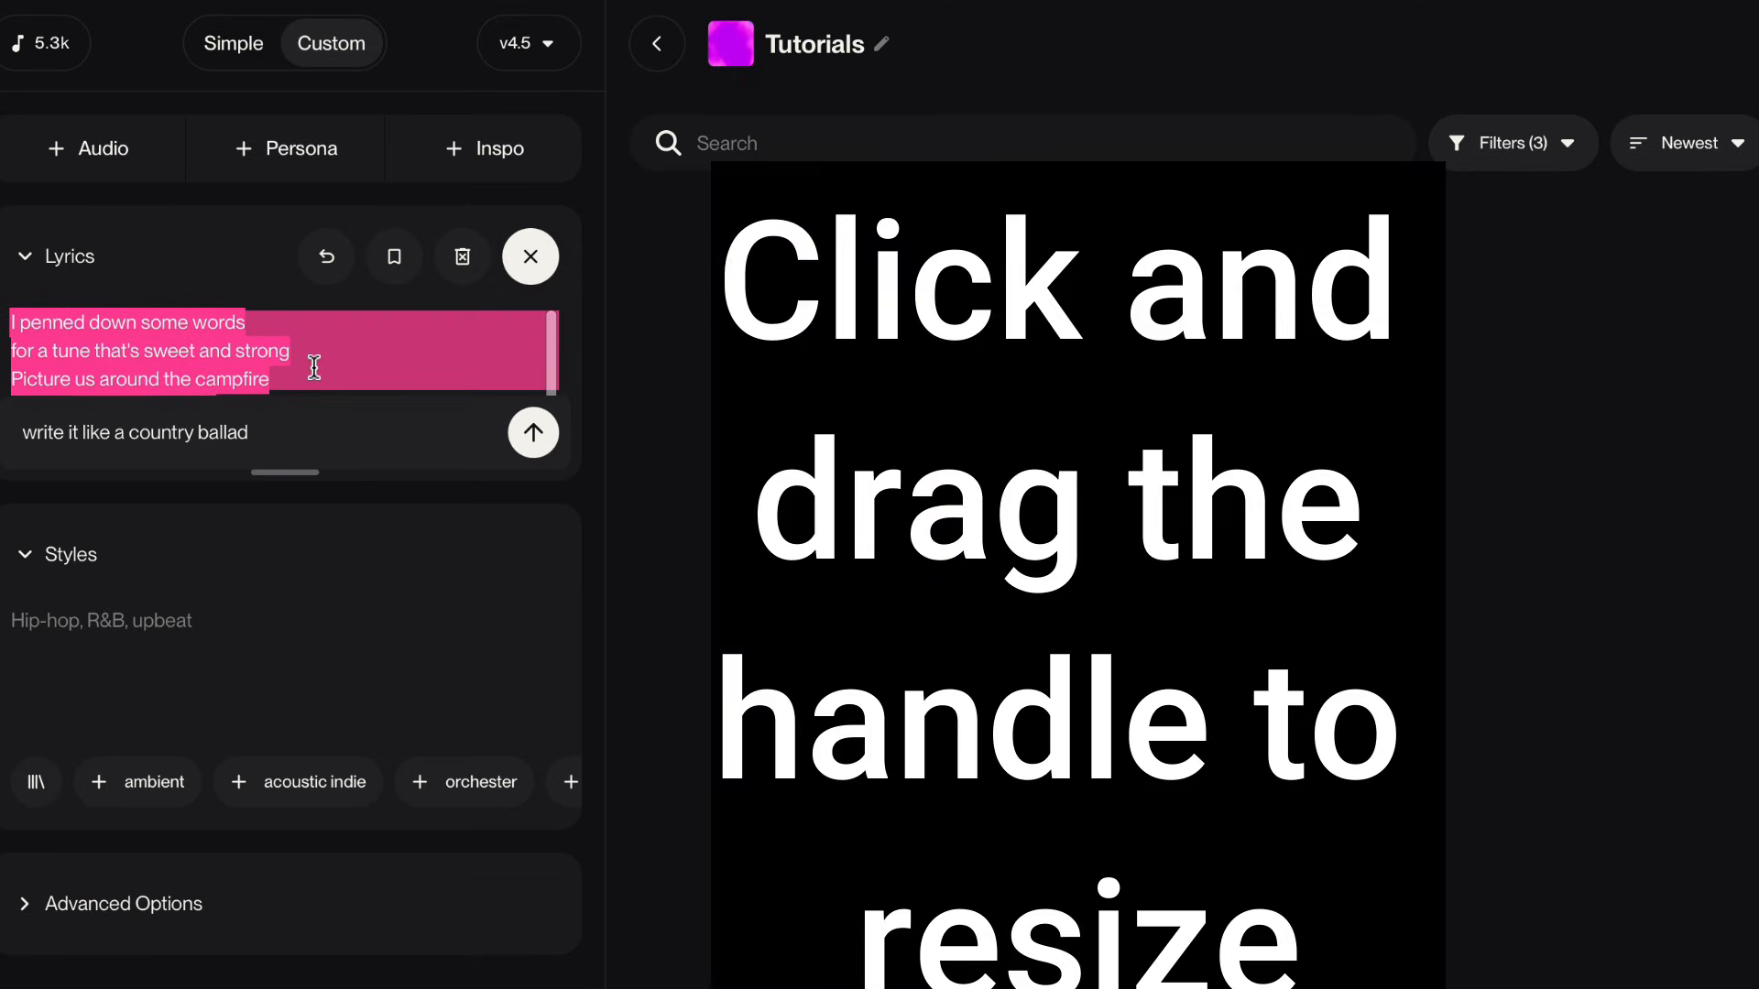
{"action": "left_click_drag", "start_coordinate": [285, 473], "coordinate": [285, 741]}
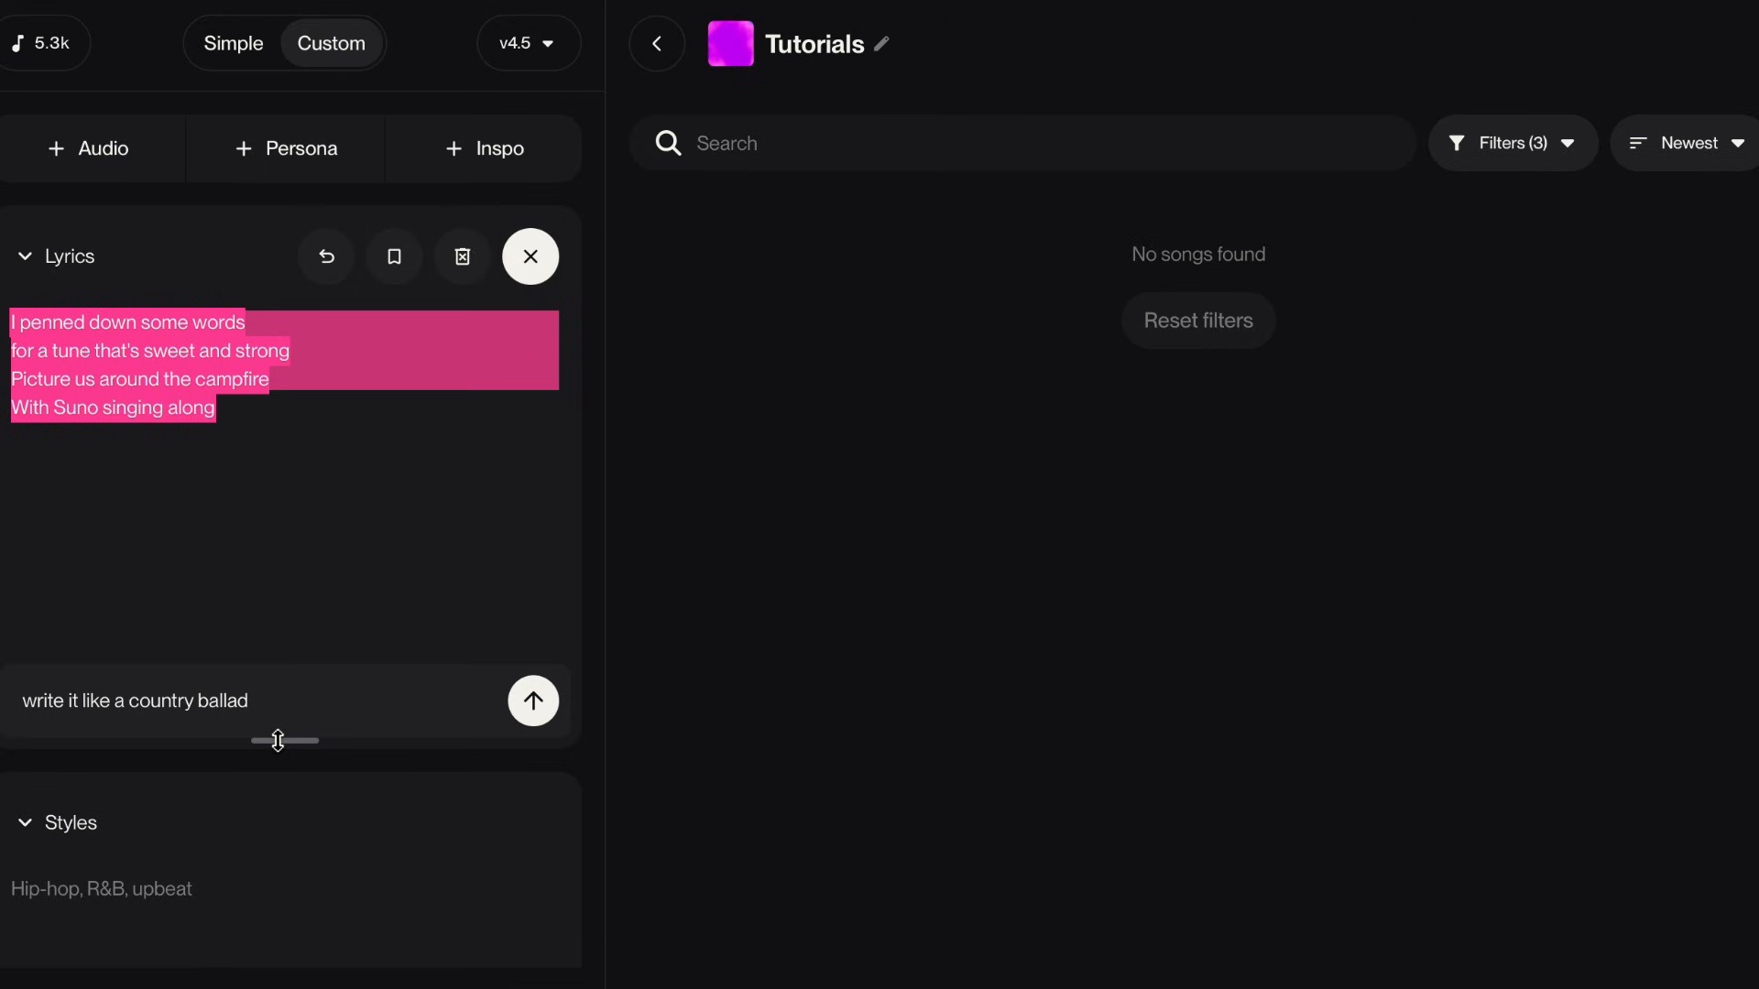
{"action": "left_click", "coordinate": [533, 700]}
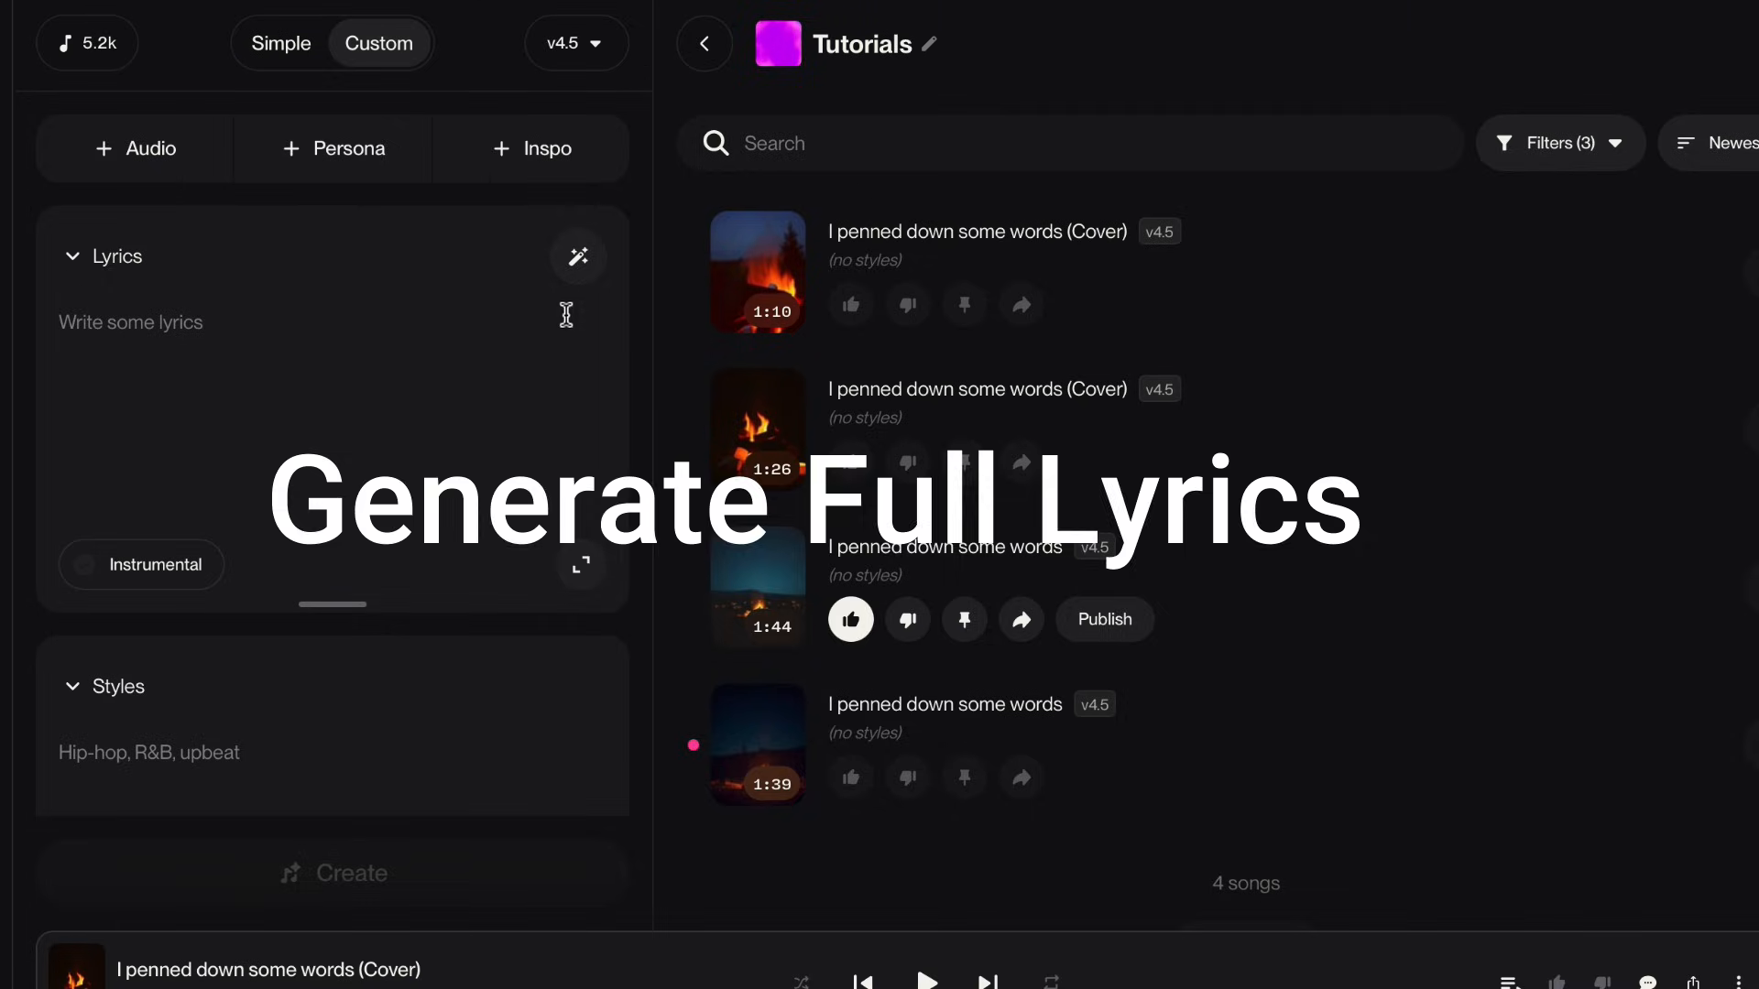
Request lyrics with 'write a rock banger about my cat jumping off the walls in'
{"action": "left_click", "coordinate": [579, 256]}
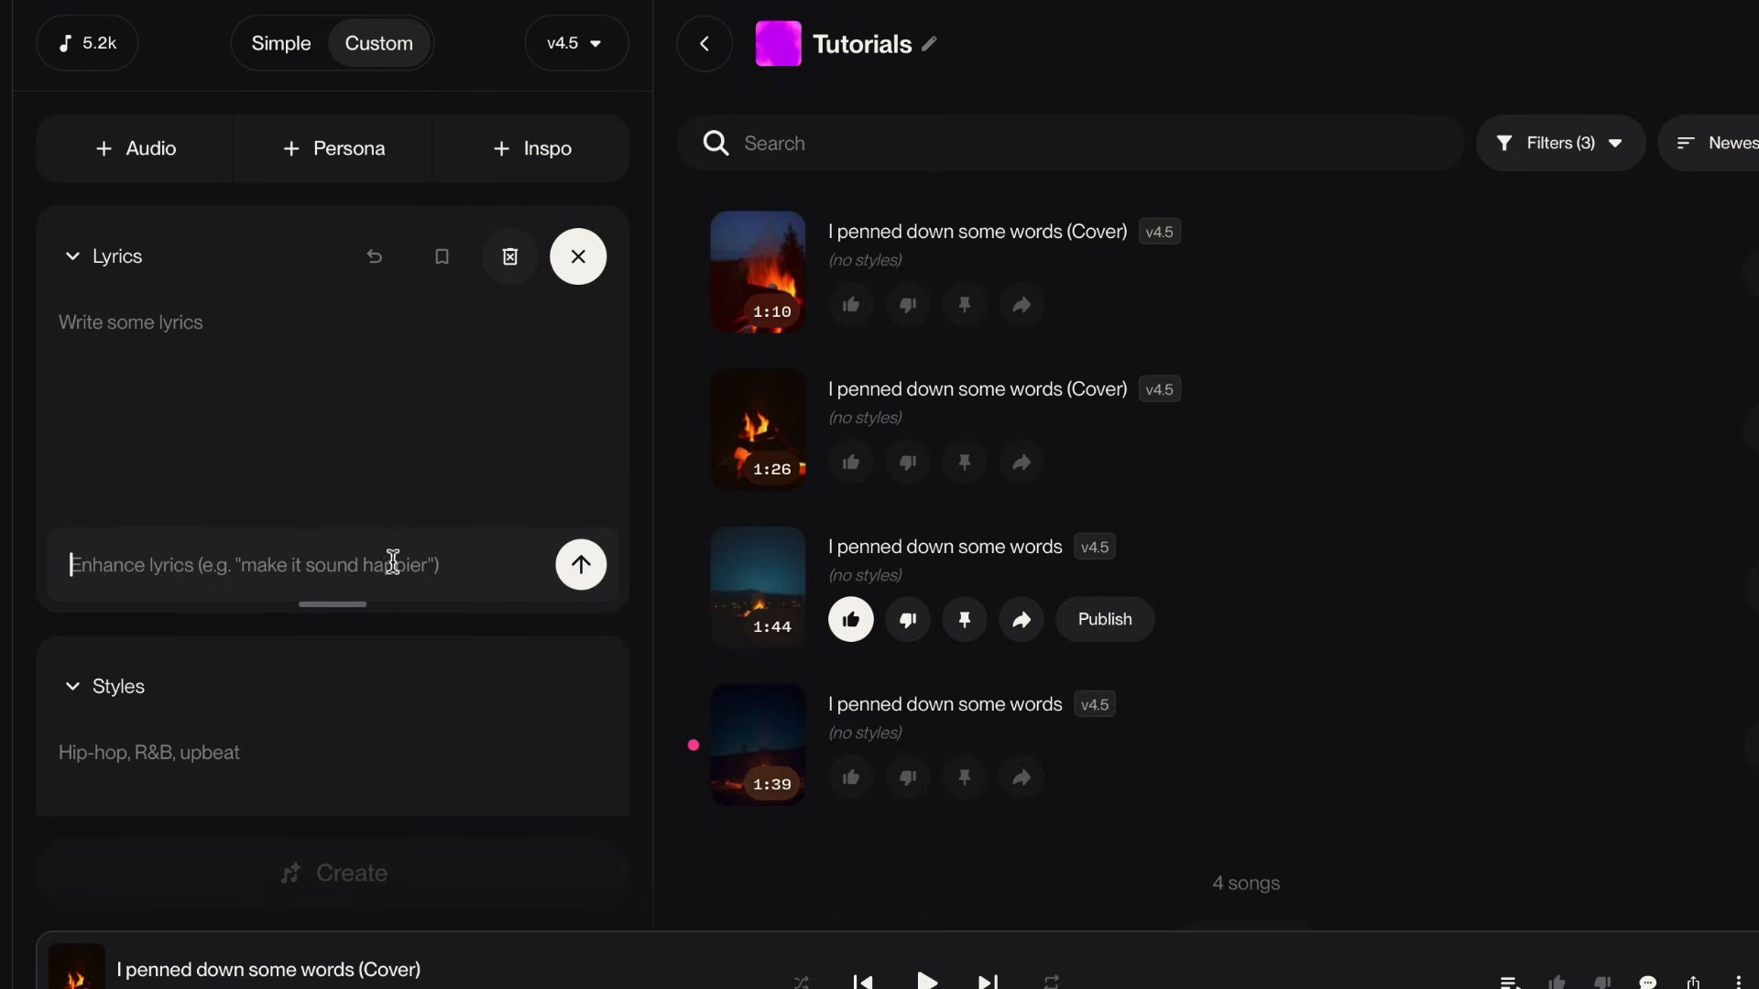
{"action": "type", "text": "write a rock banger about my cat"}
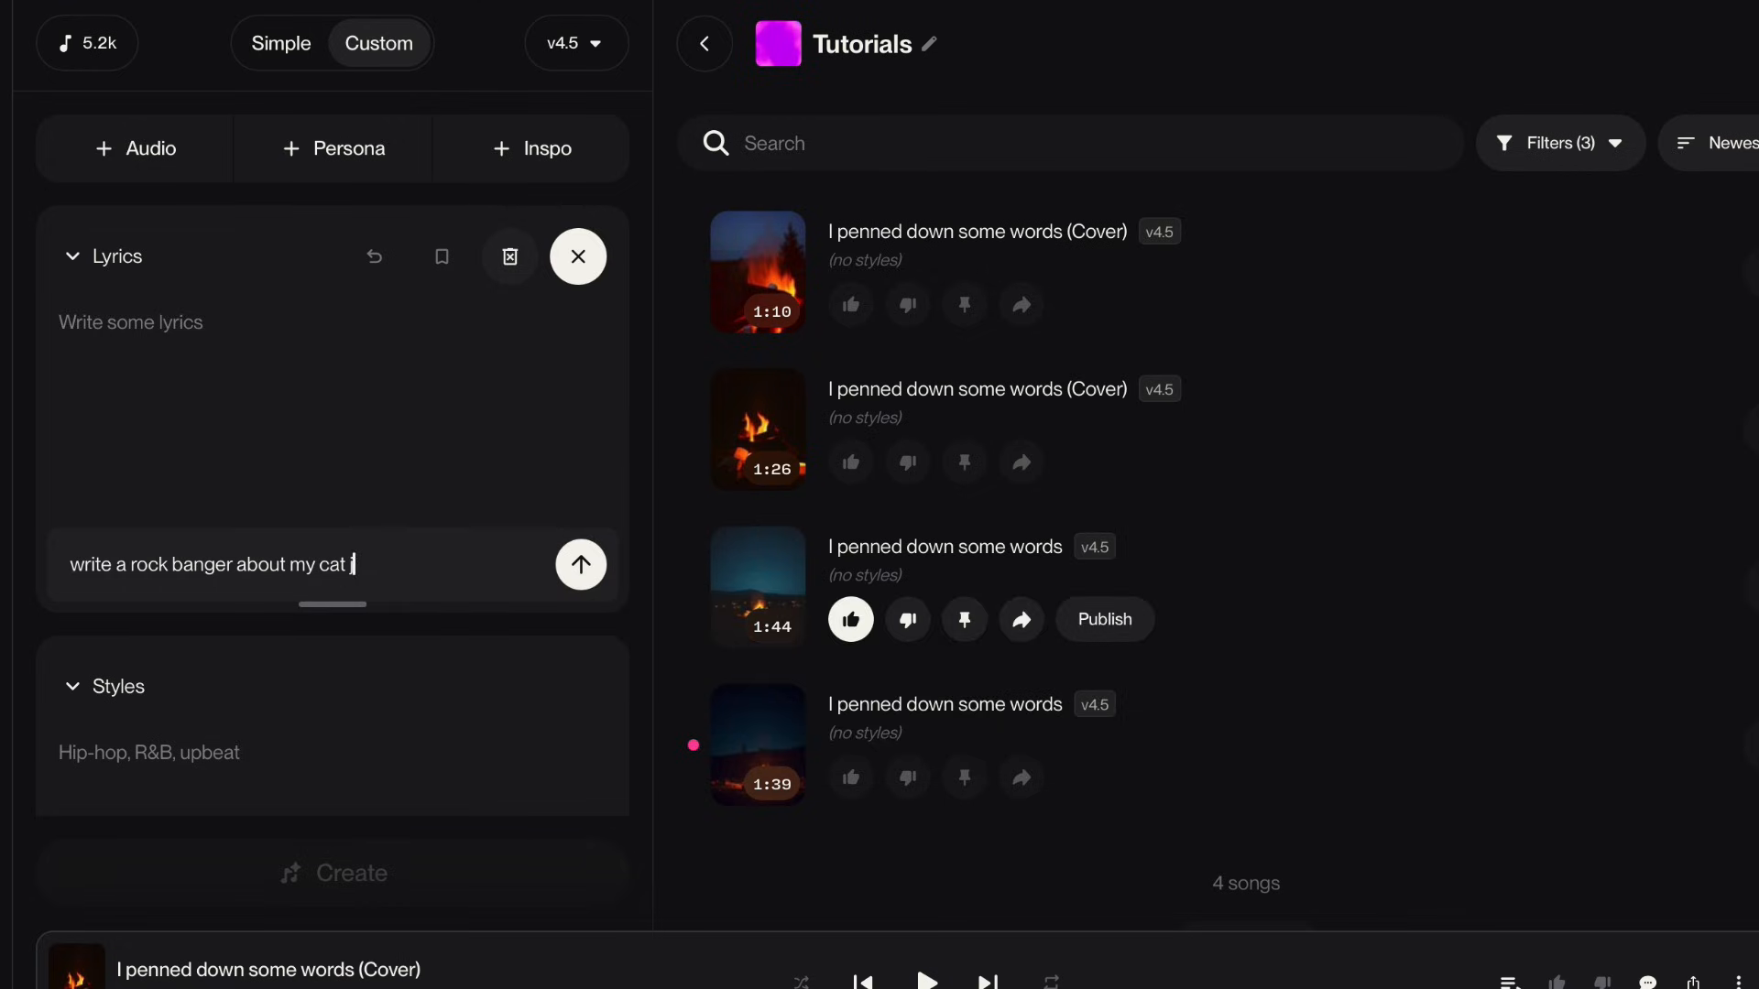
{"action": "type", "text": "jumping off"}
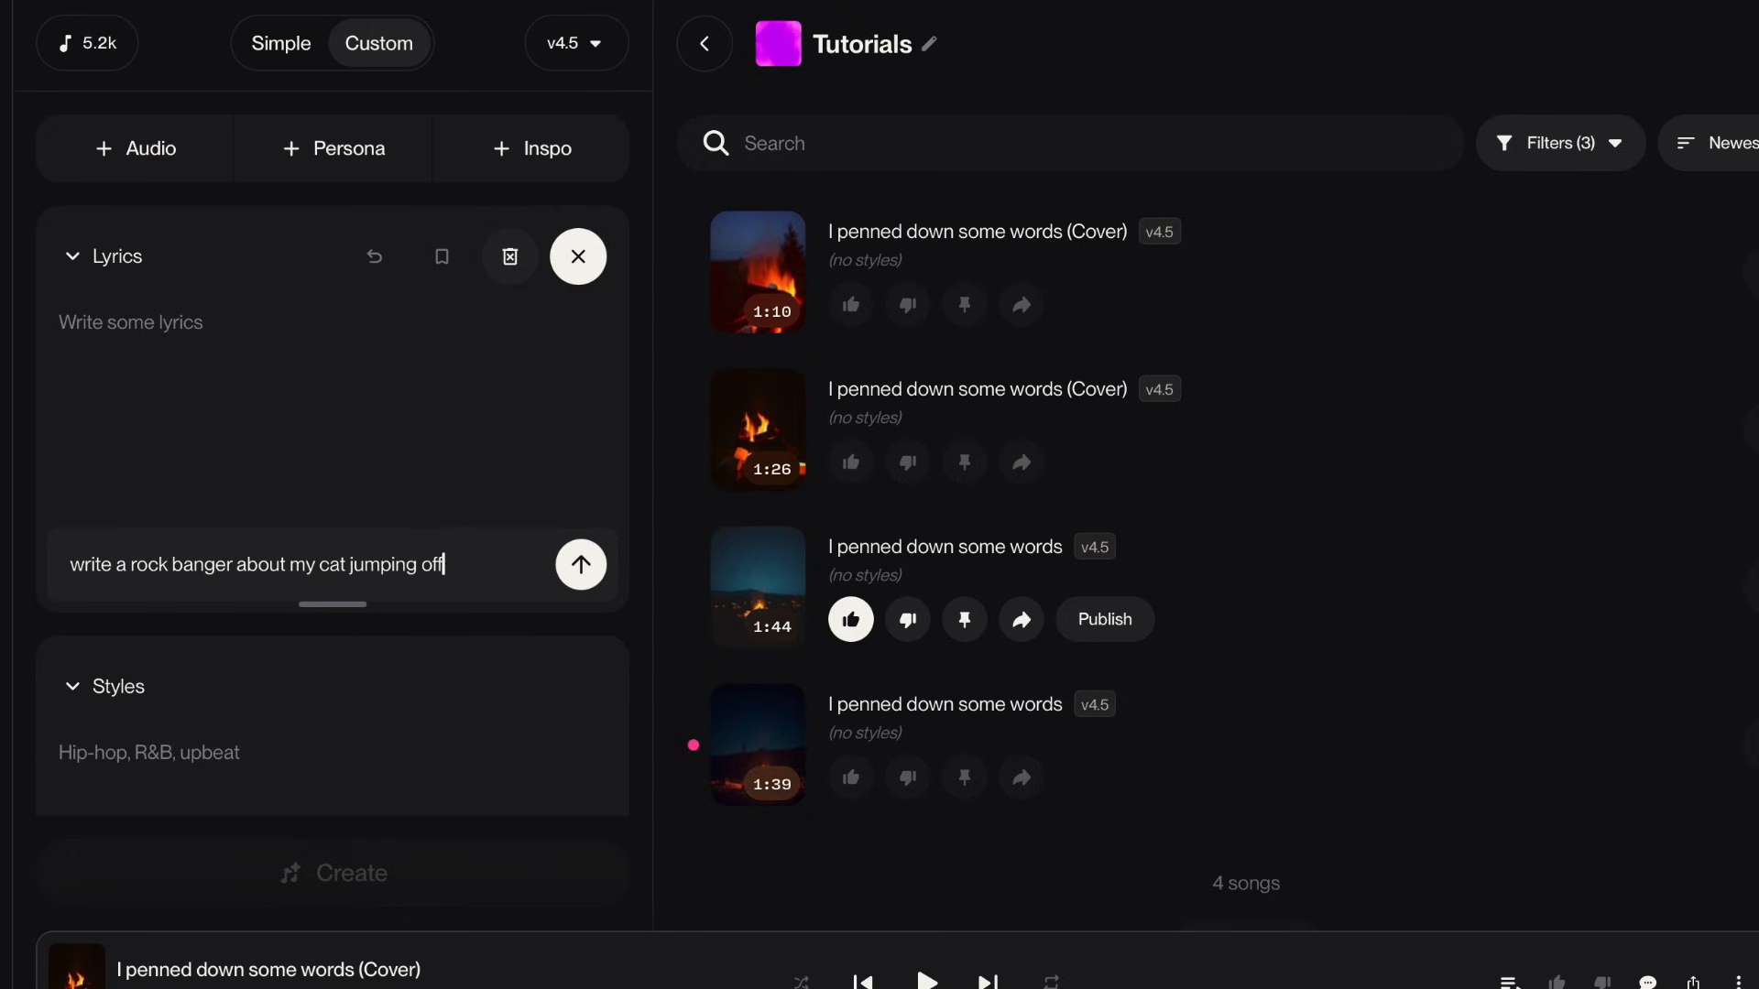
{"action": "type", "text": "the walls in"}
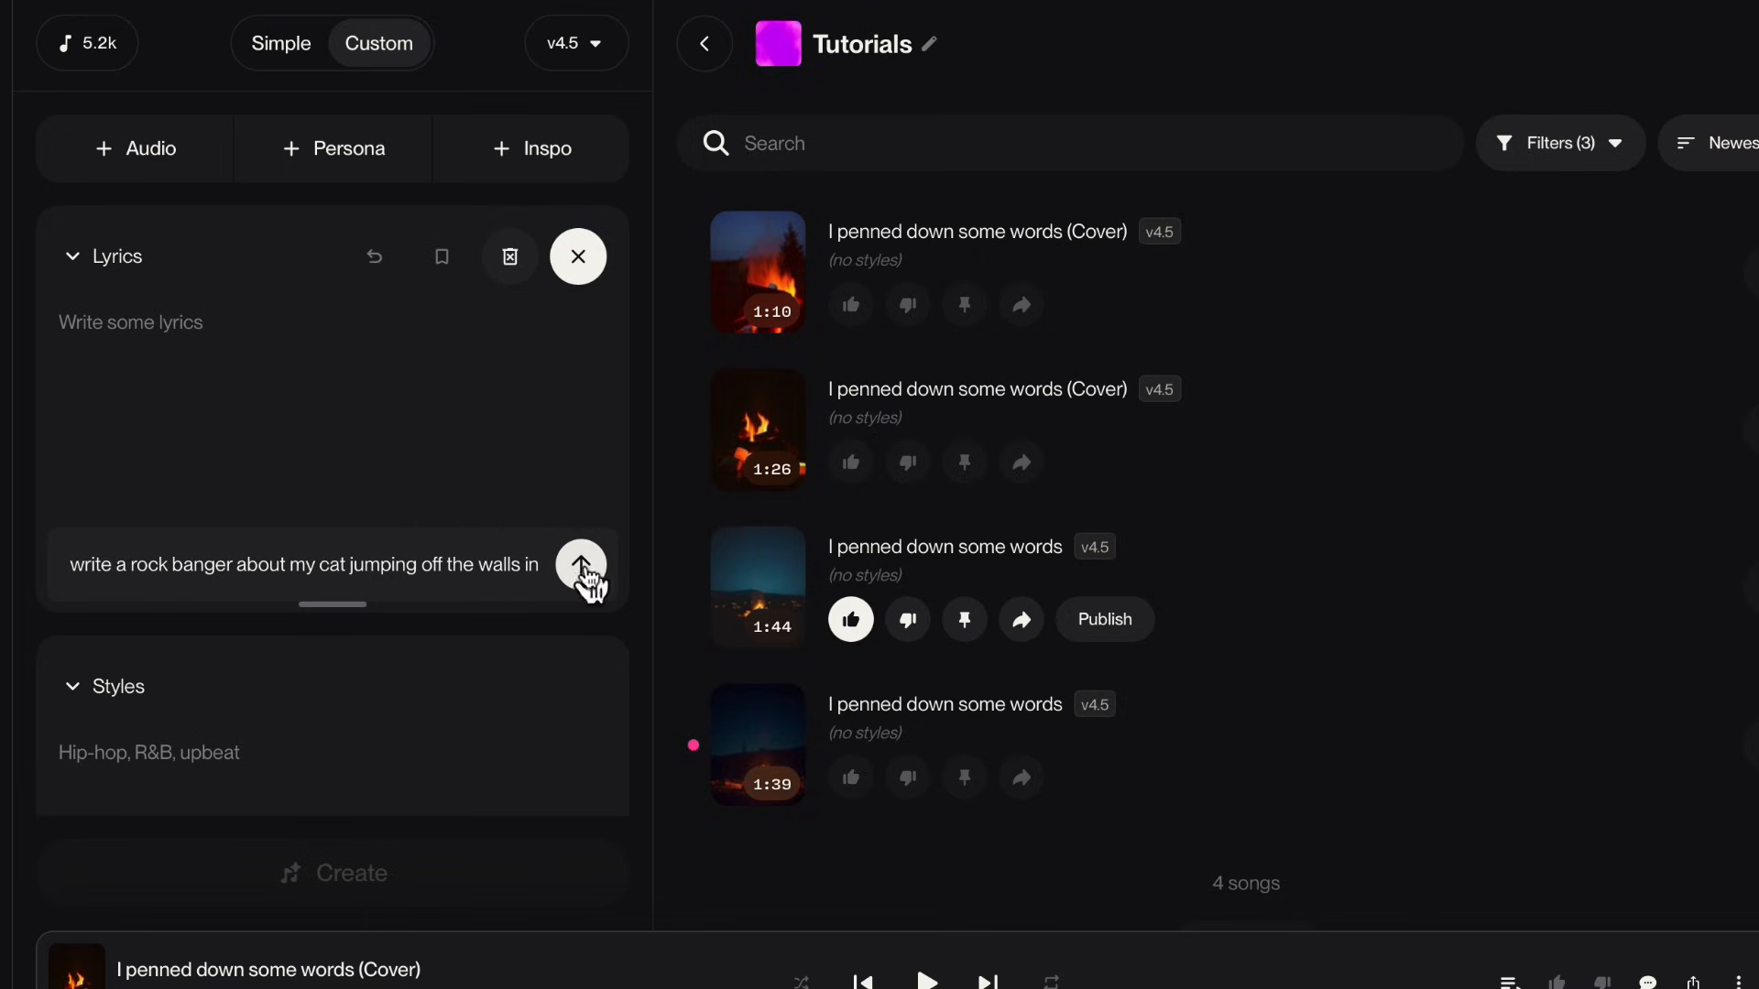
{"action": "left_click", "coordinate": [579, 566]}
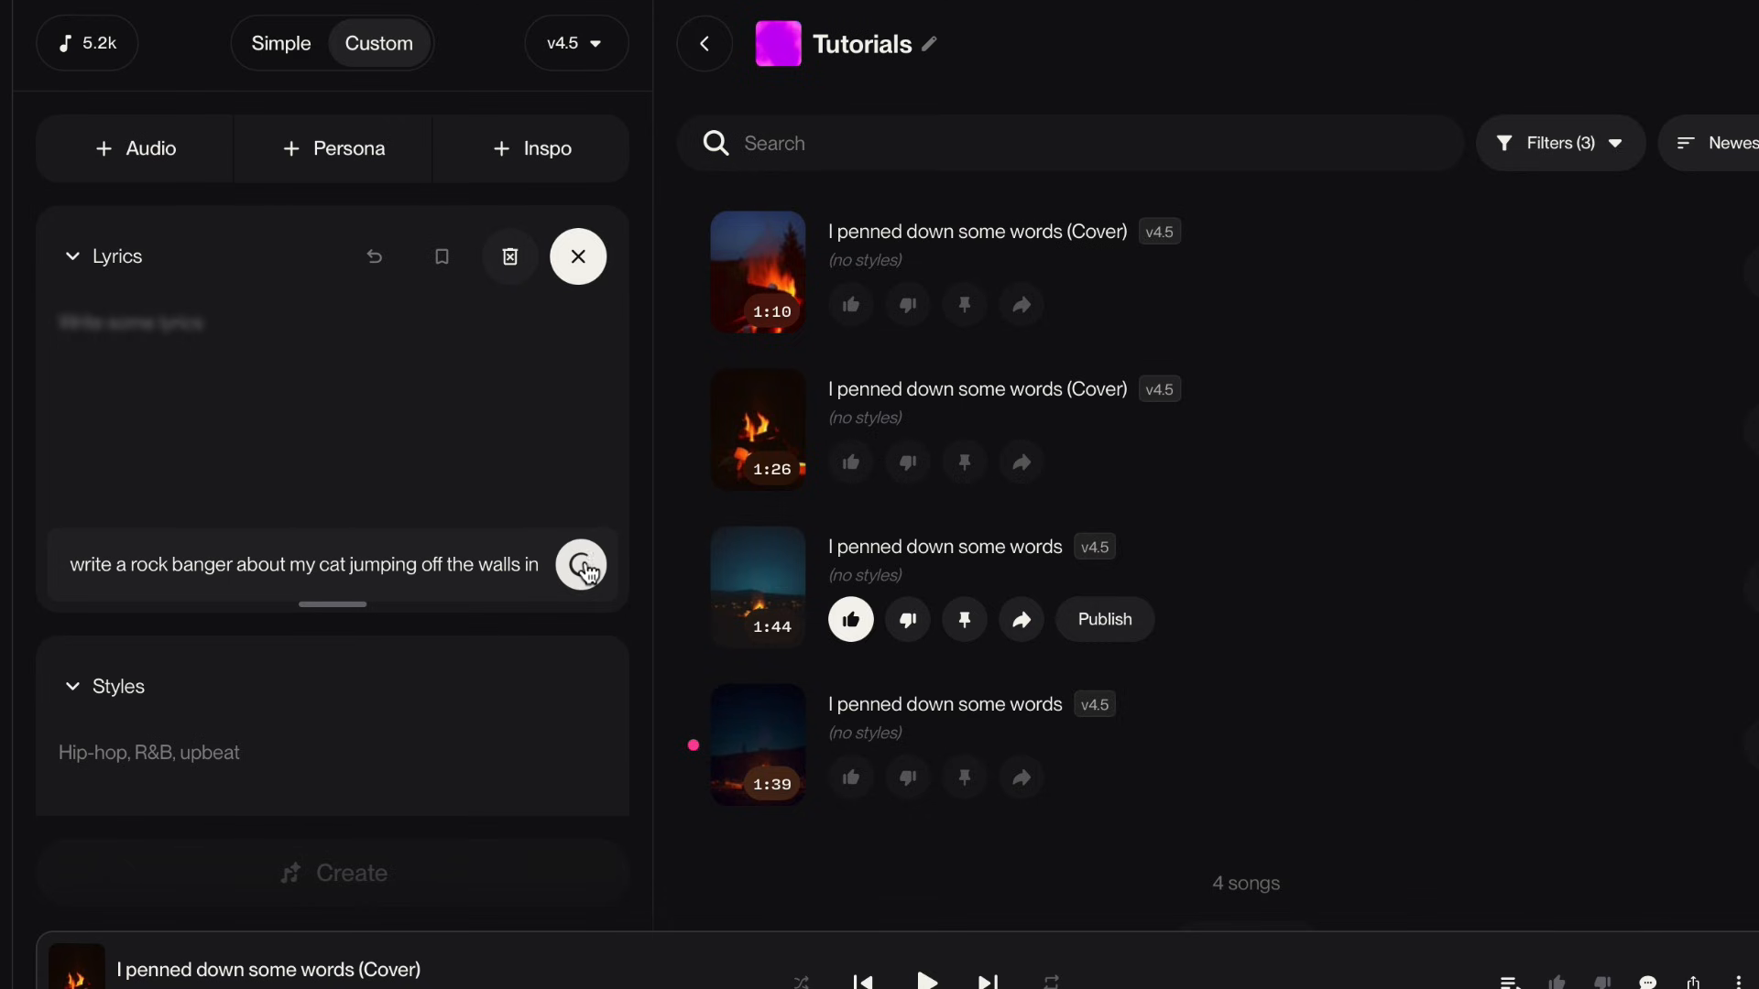
{"action": "left_click", "coordinate": [580, 564]}
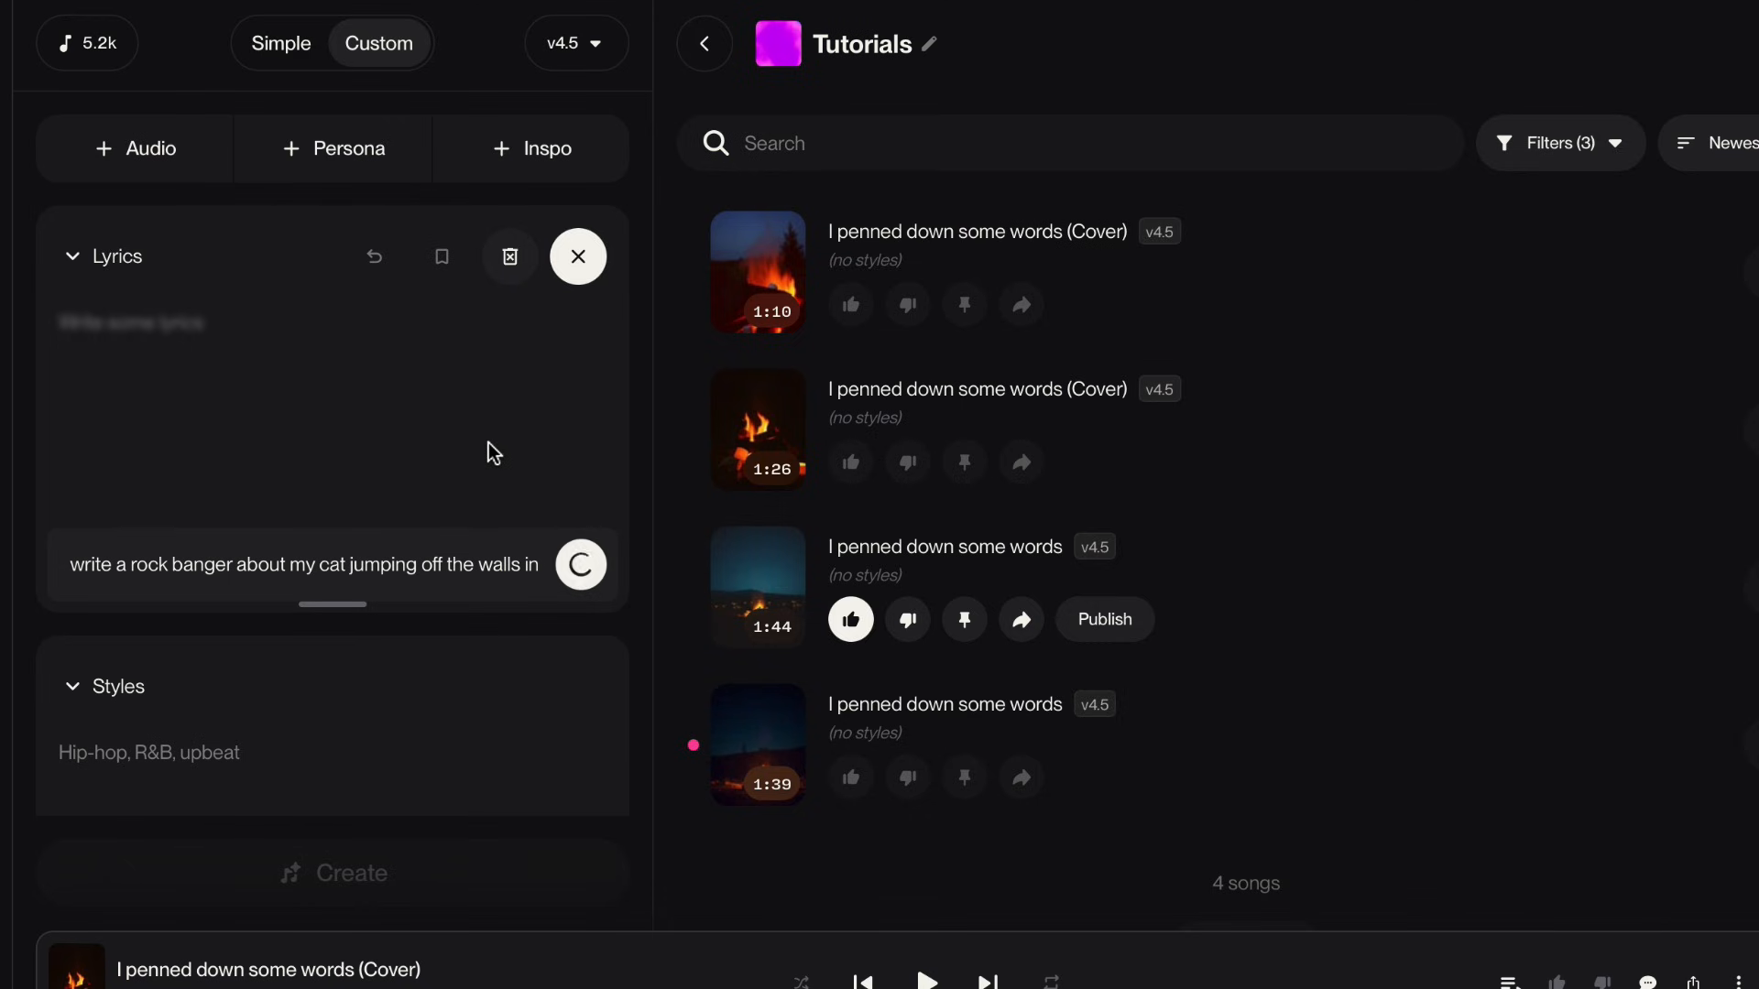
{"action": "left_click", "coordinate": [581, 565]}
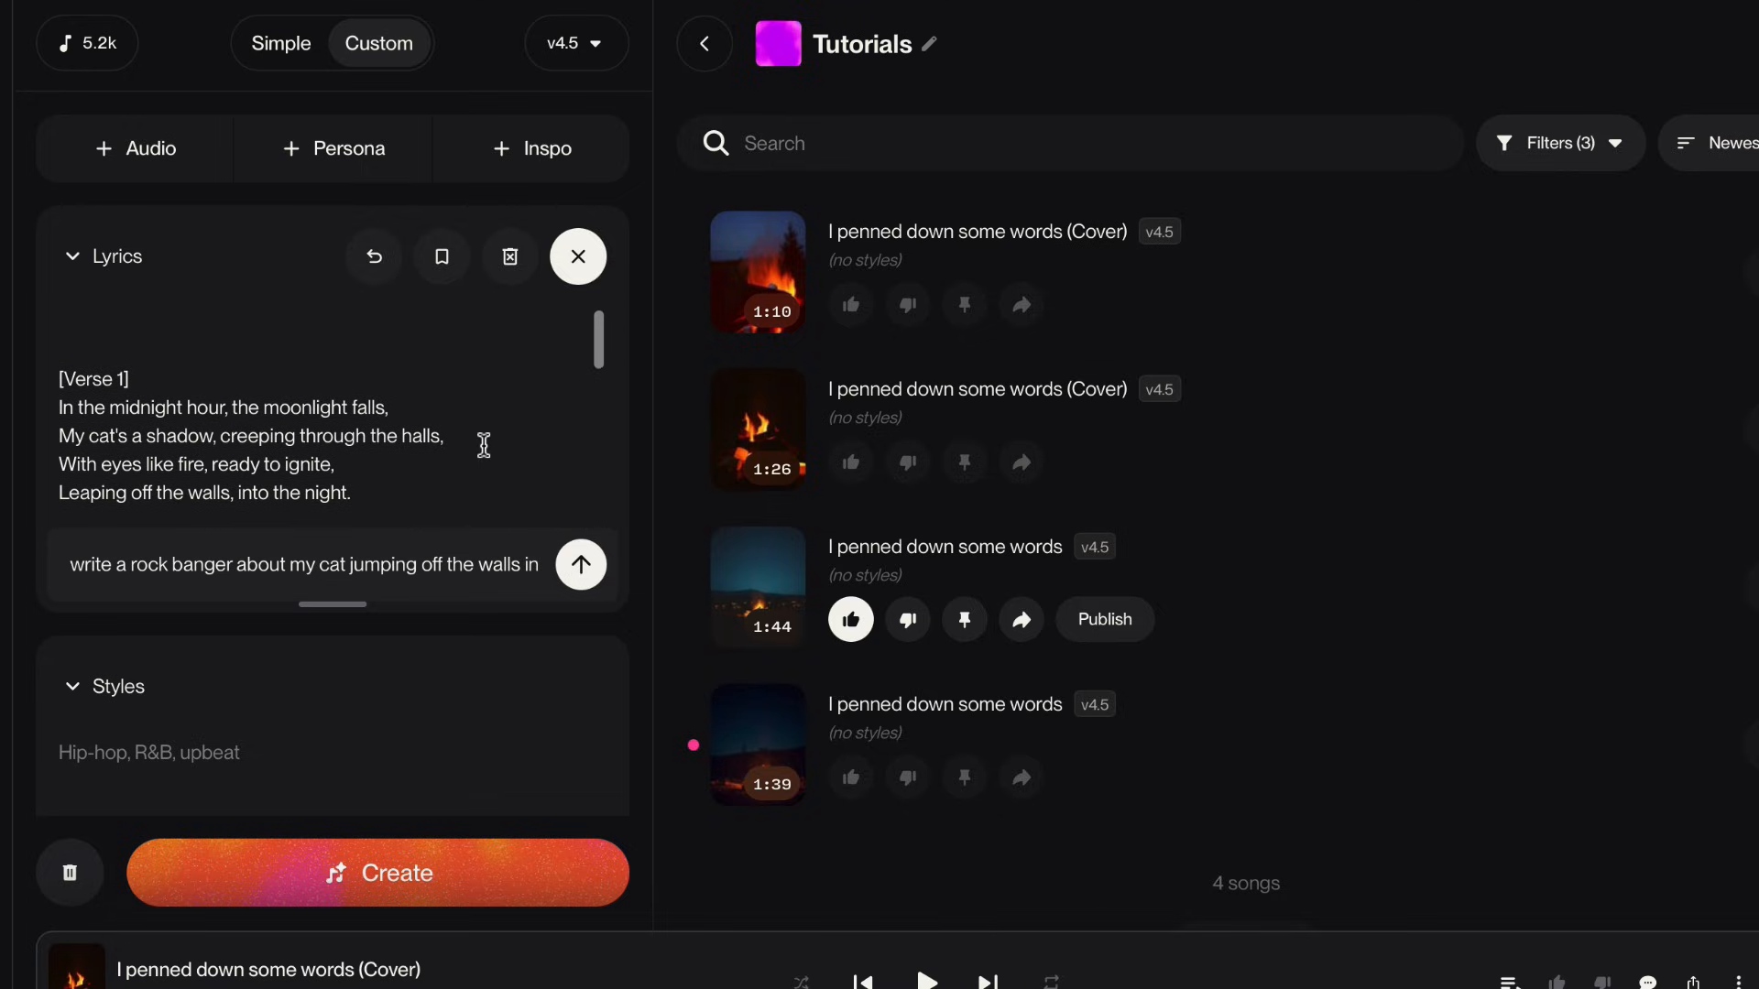
{"action": "scroll", "scroll_direction": "down", "scroll_amount": 3}
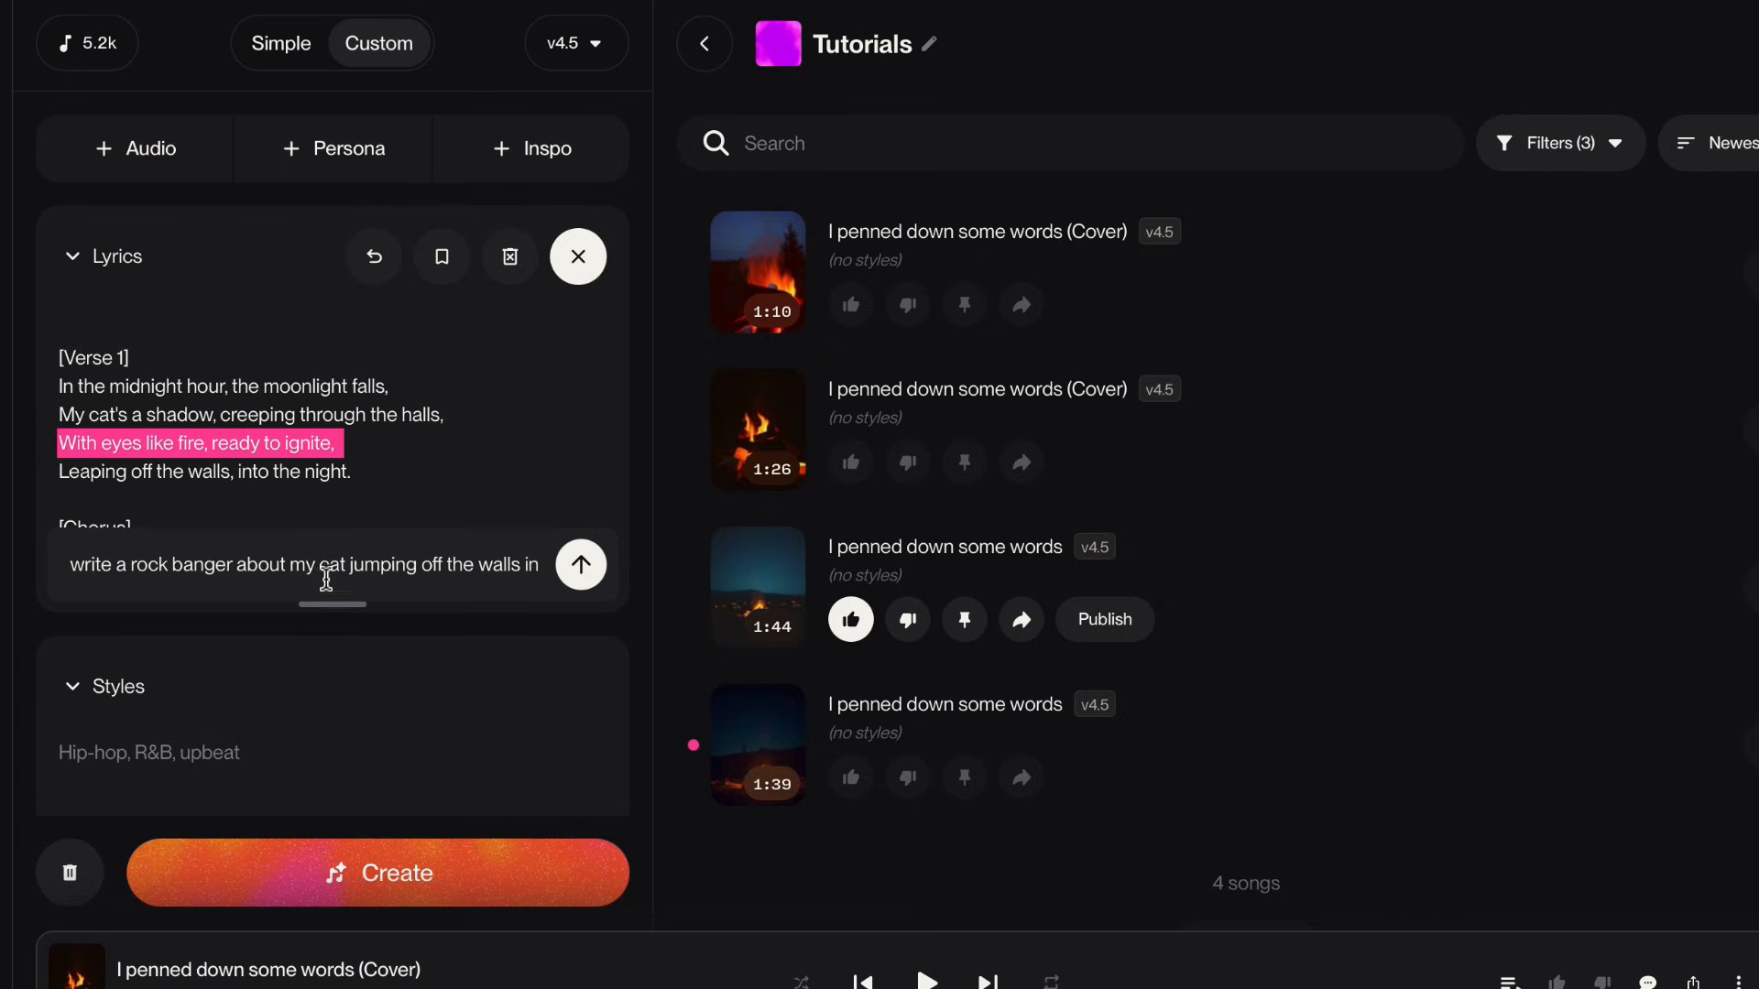
Submit 'keep lyrics the same but add background vocals' as a refine request
{"action": "left_click", "coordinate": [581, 564]}
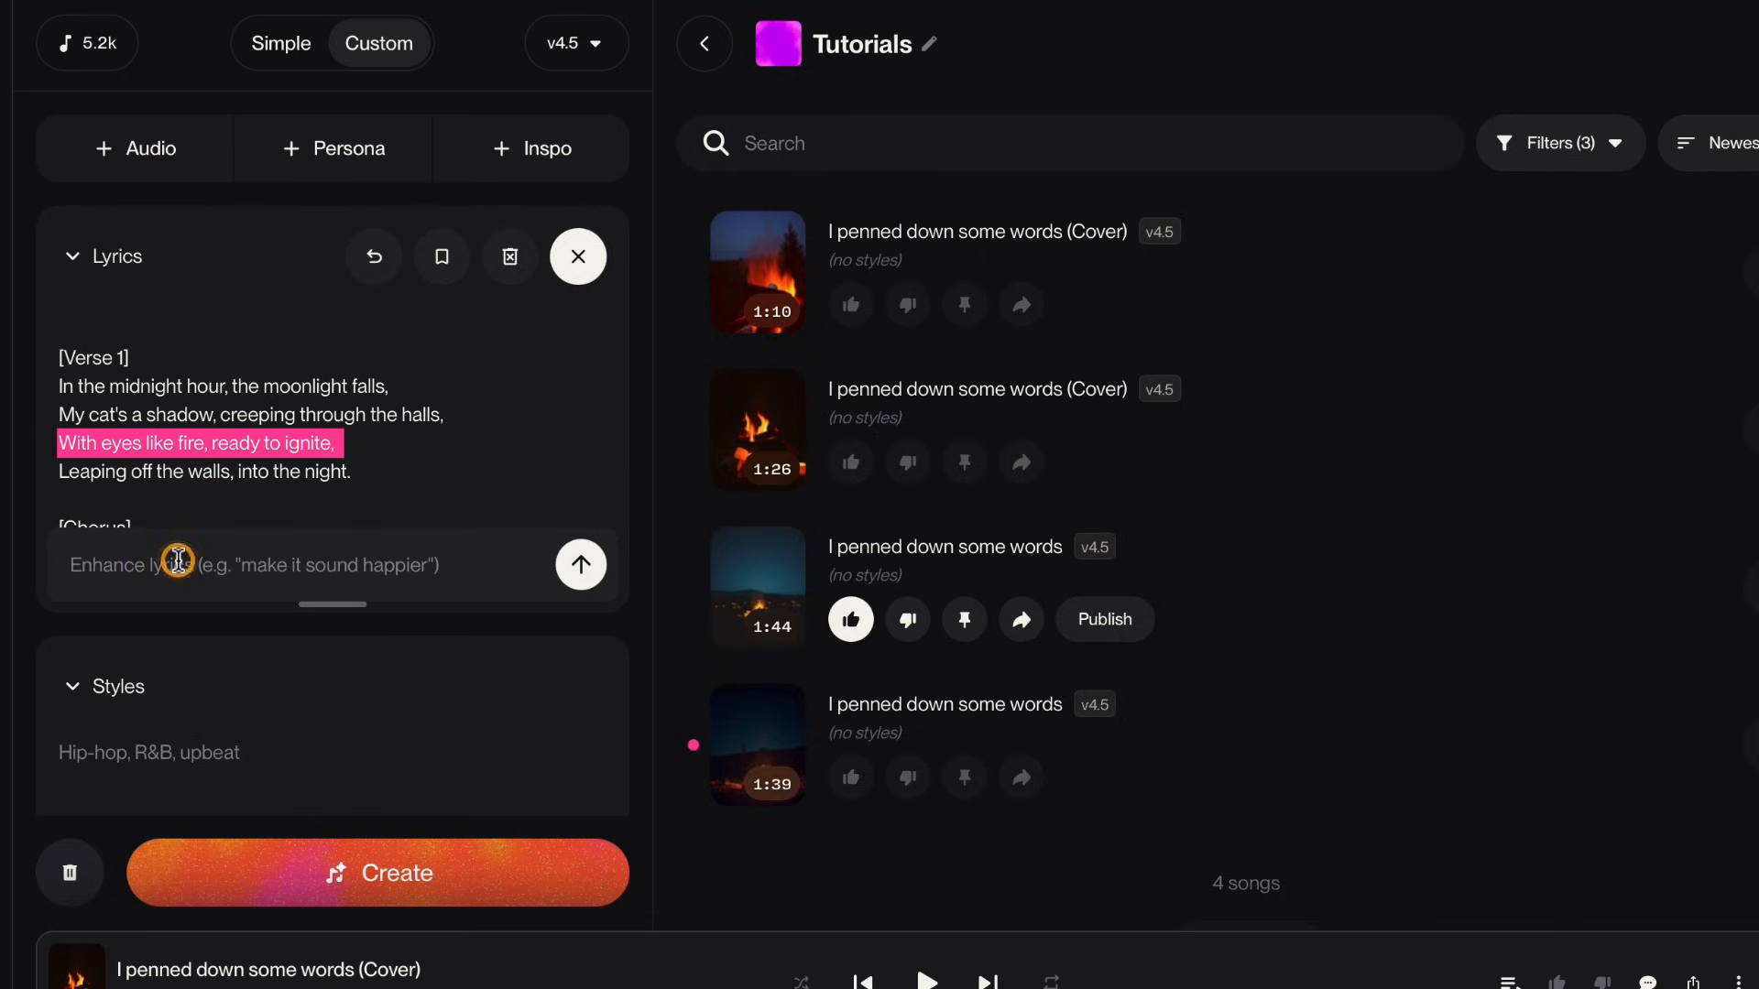
{"action": "type", "text": "keep lyrics"}
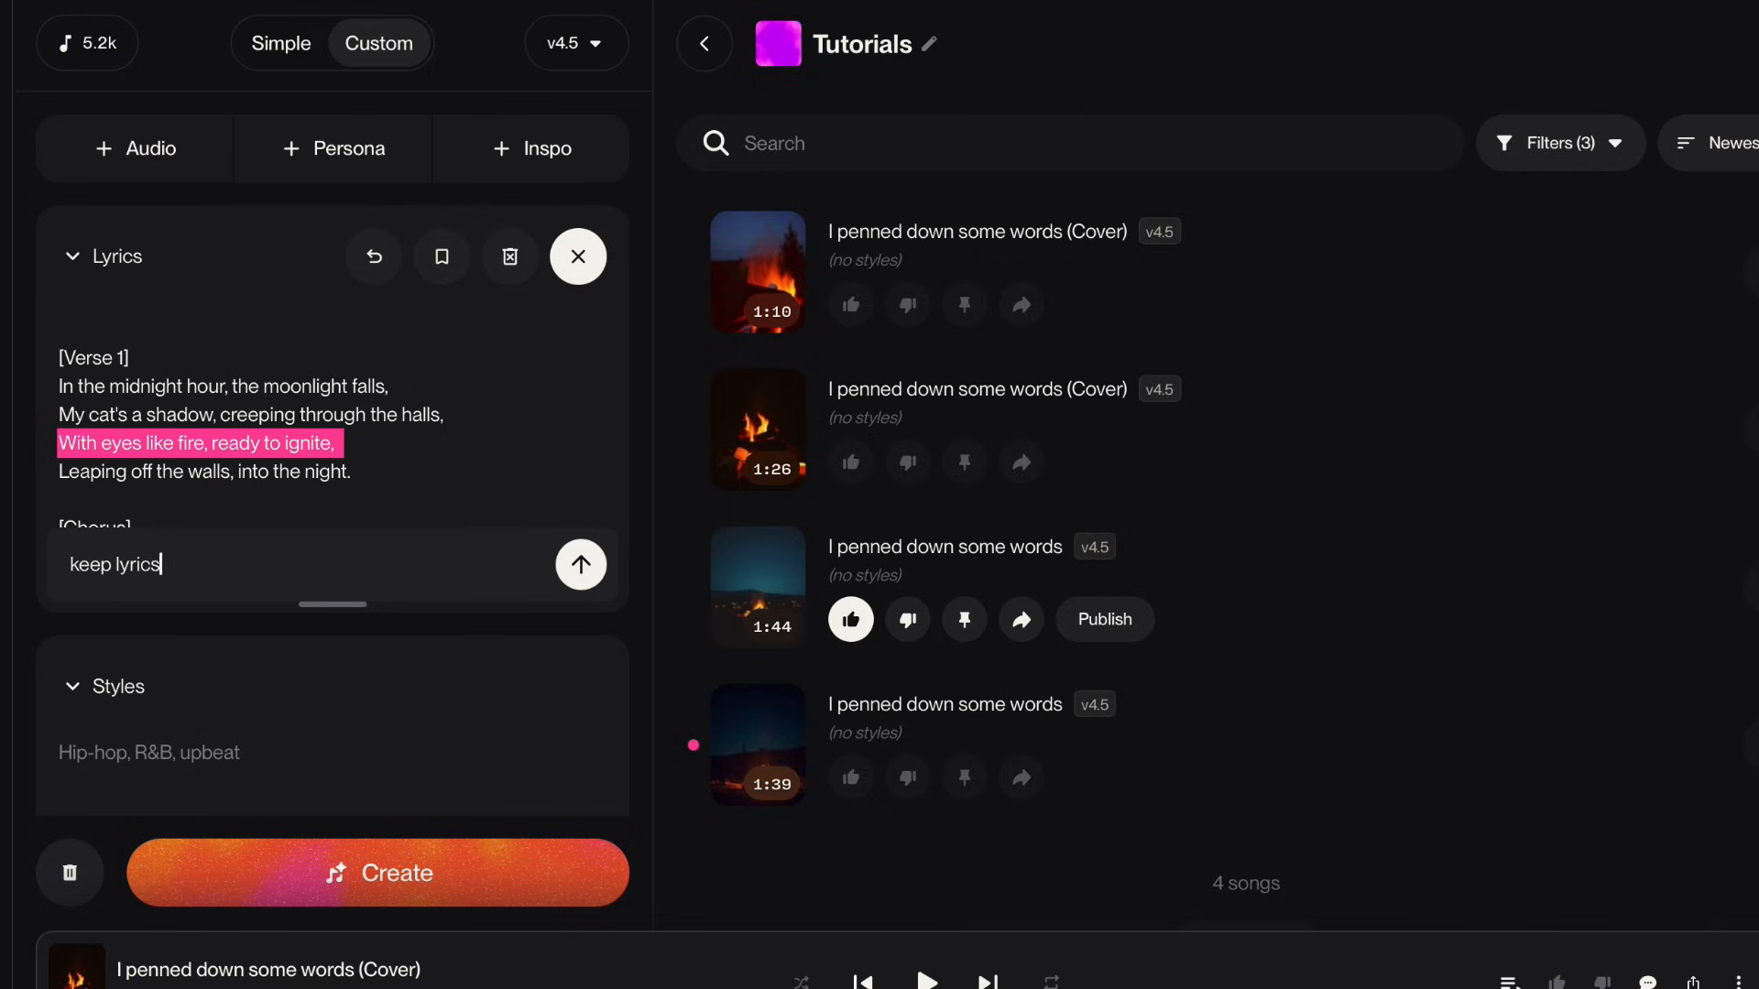
{"action": "type", "text": "the same but add background"}
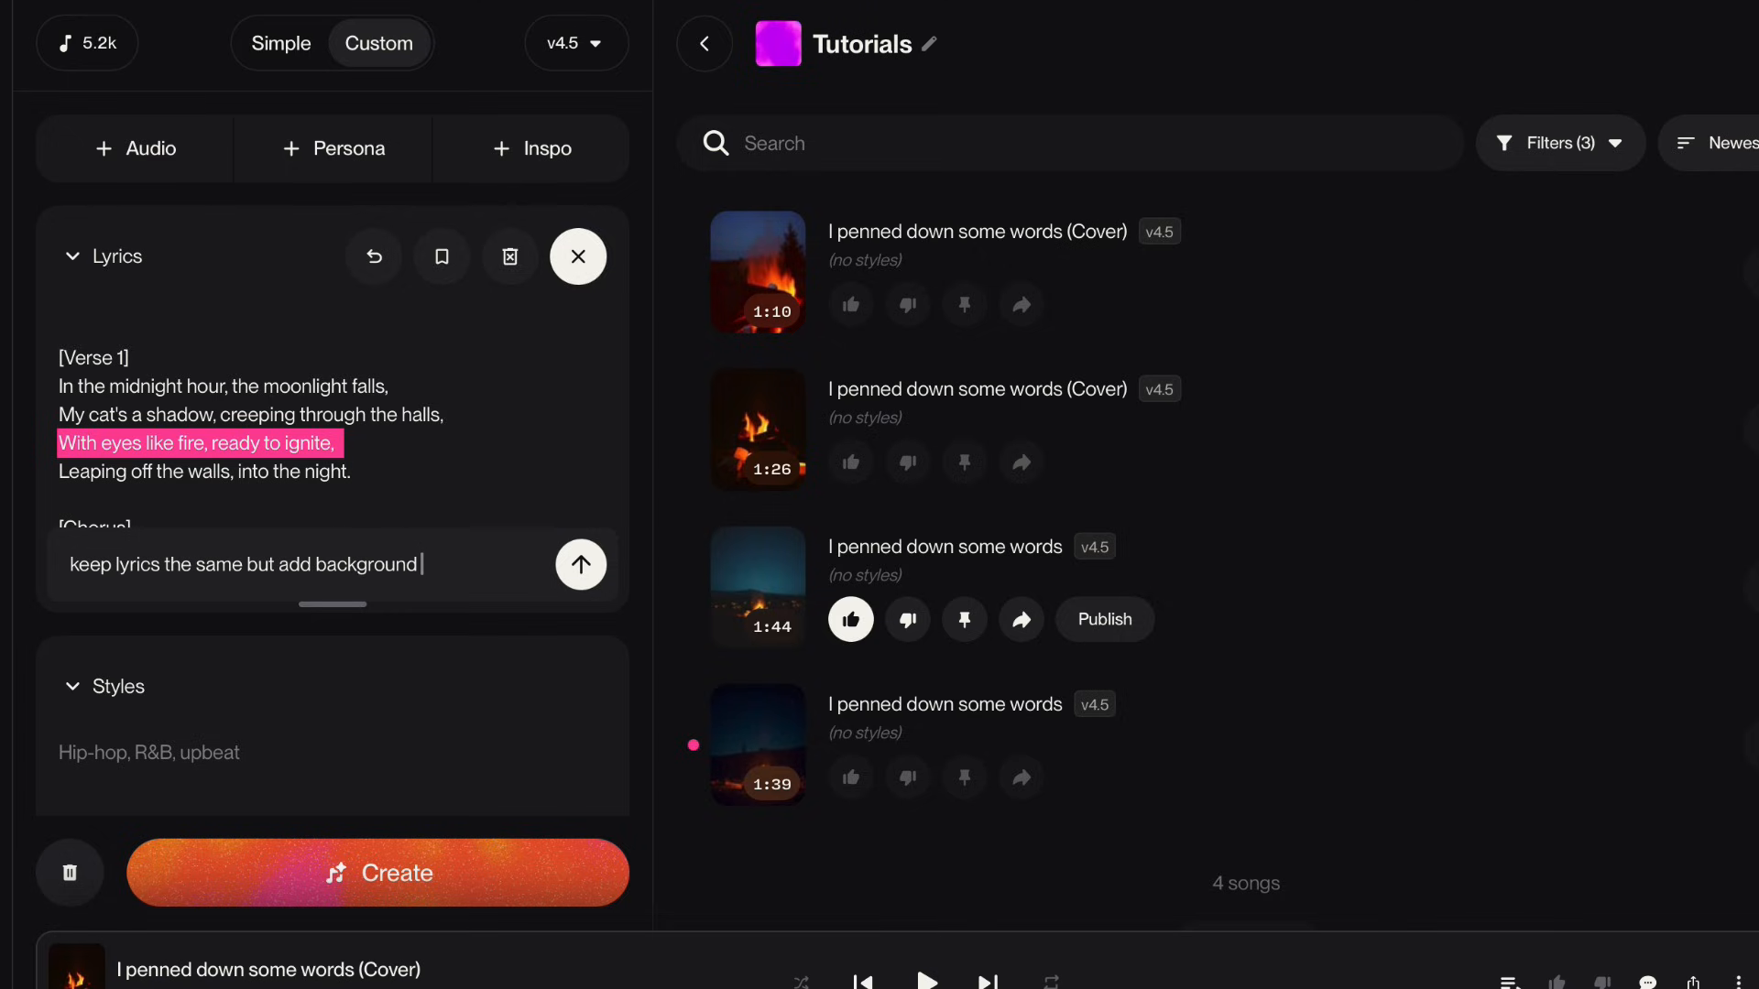
{"action": "type", "text": "vocals"}
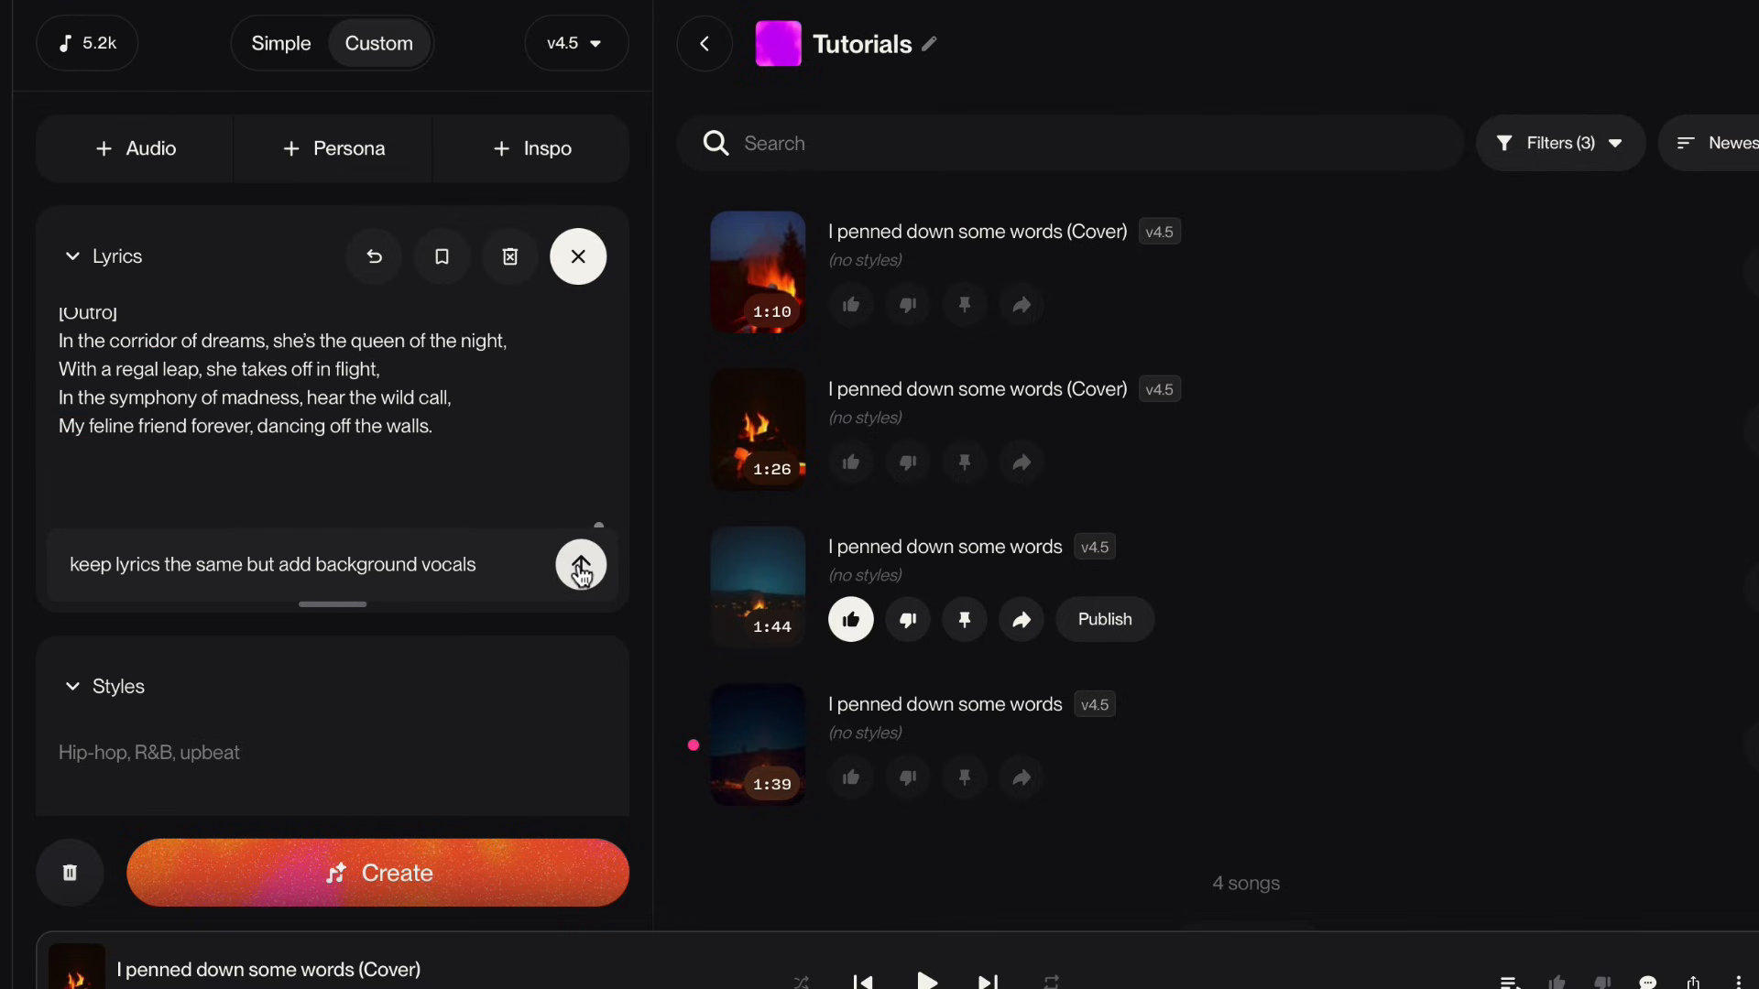
{"action": "left_click", "coordinate": [581, 564]}
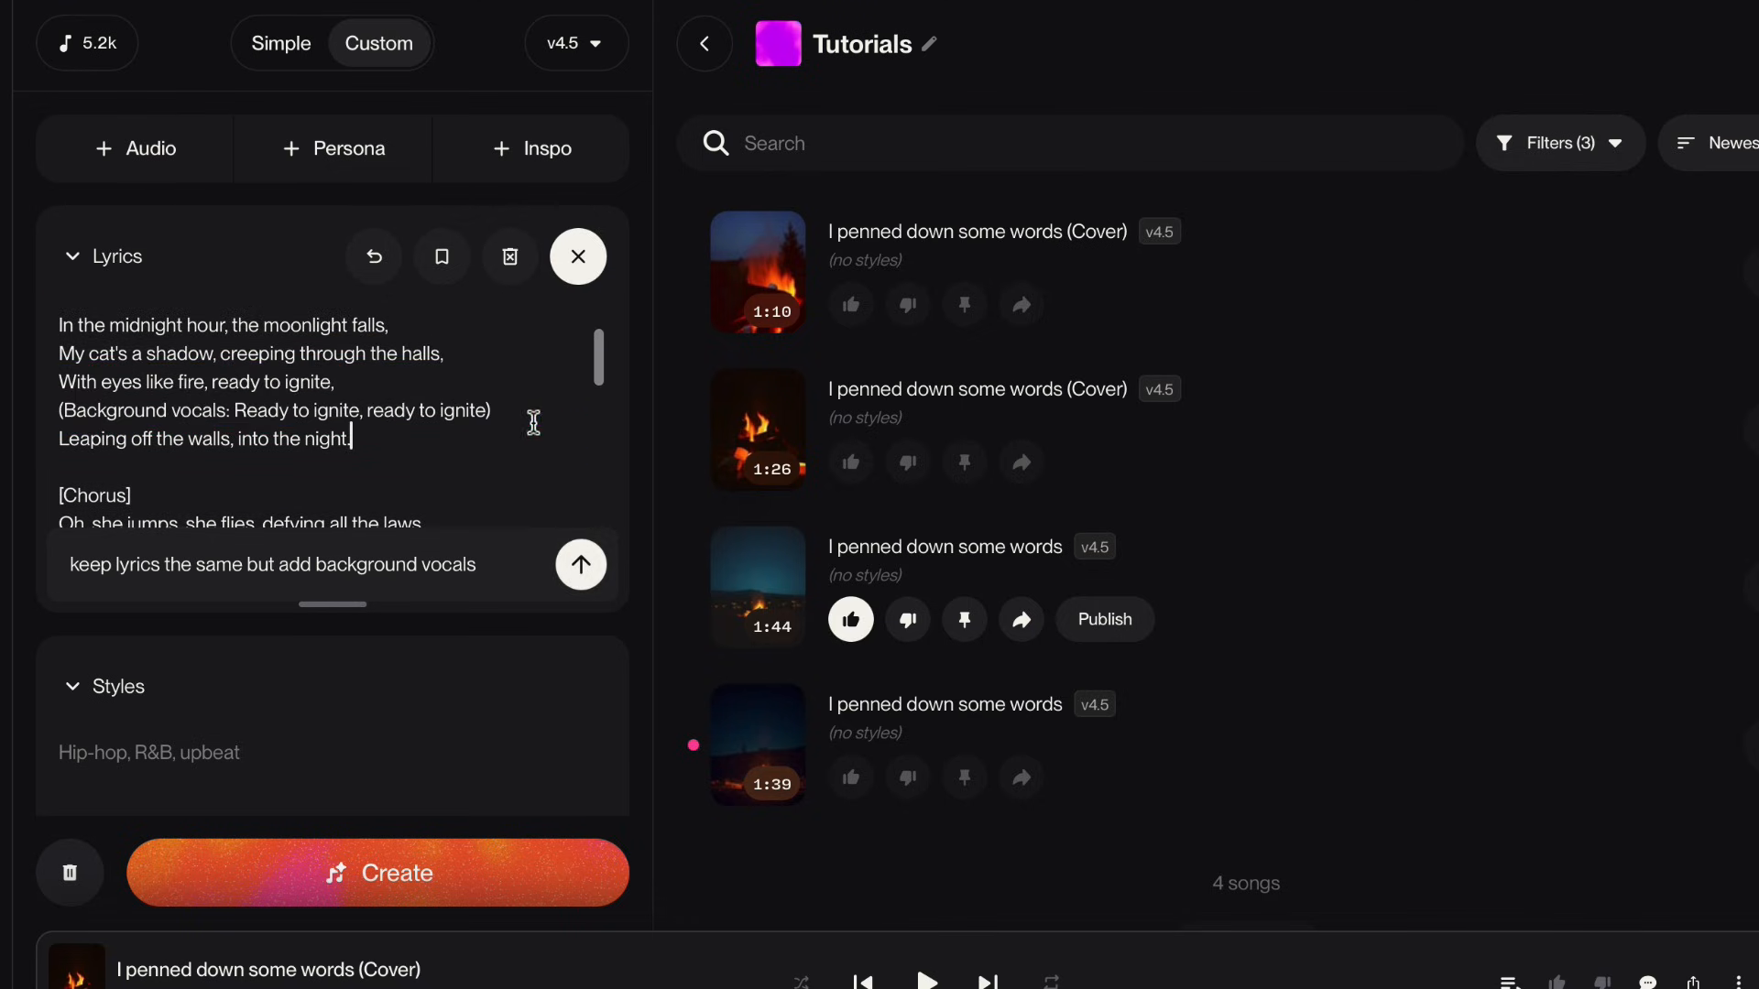
{"action": "mouse_move", "coordinate": [550, 434]}
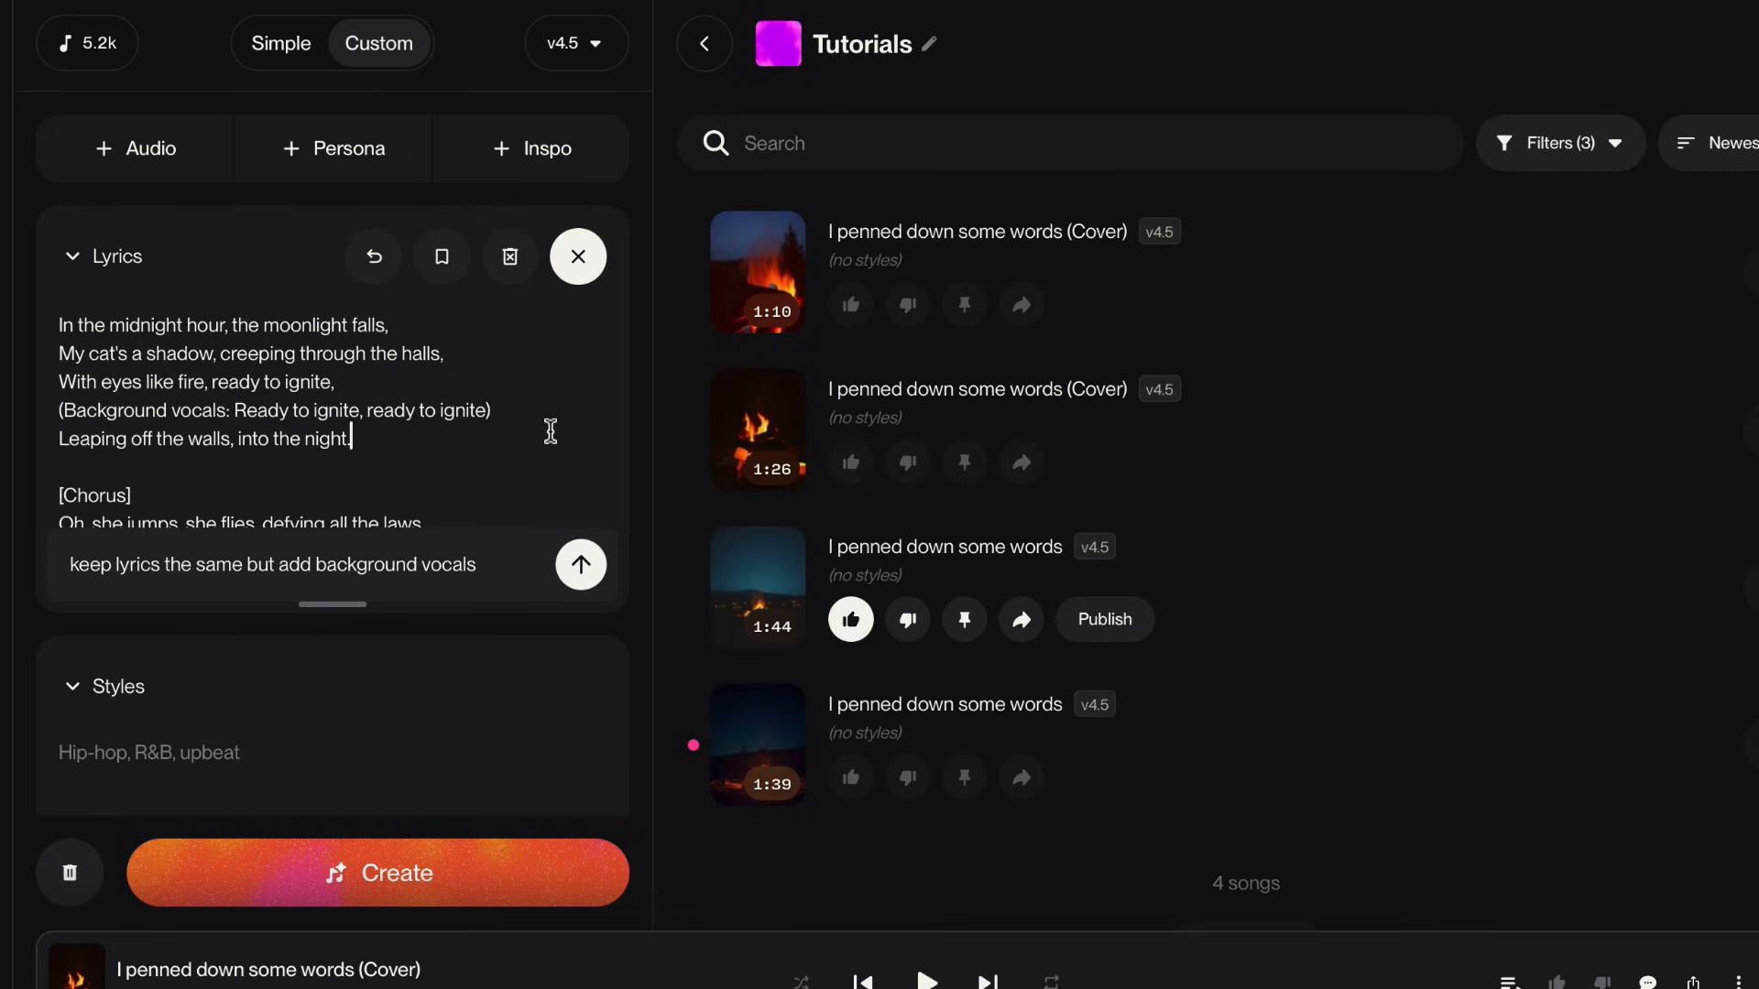
Review the updated lyrics with background vocals and start creating the song
{"action": "scroll", "scroll_direction": "down", "scroll_amount": 3}
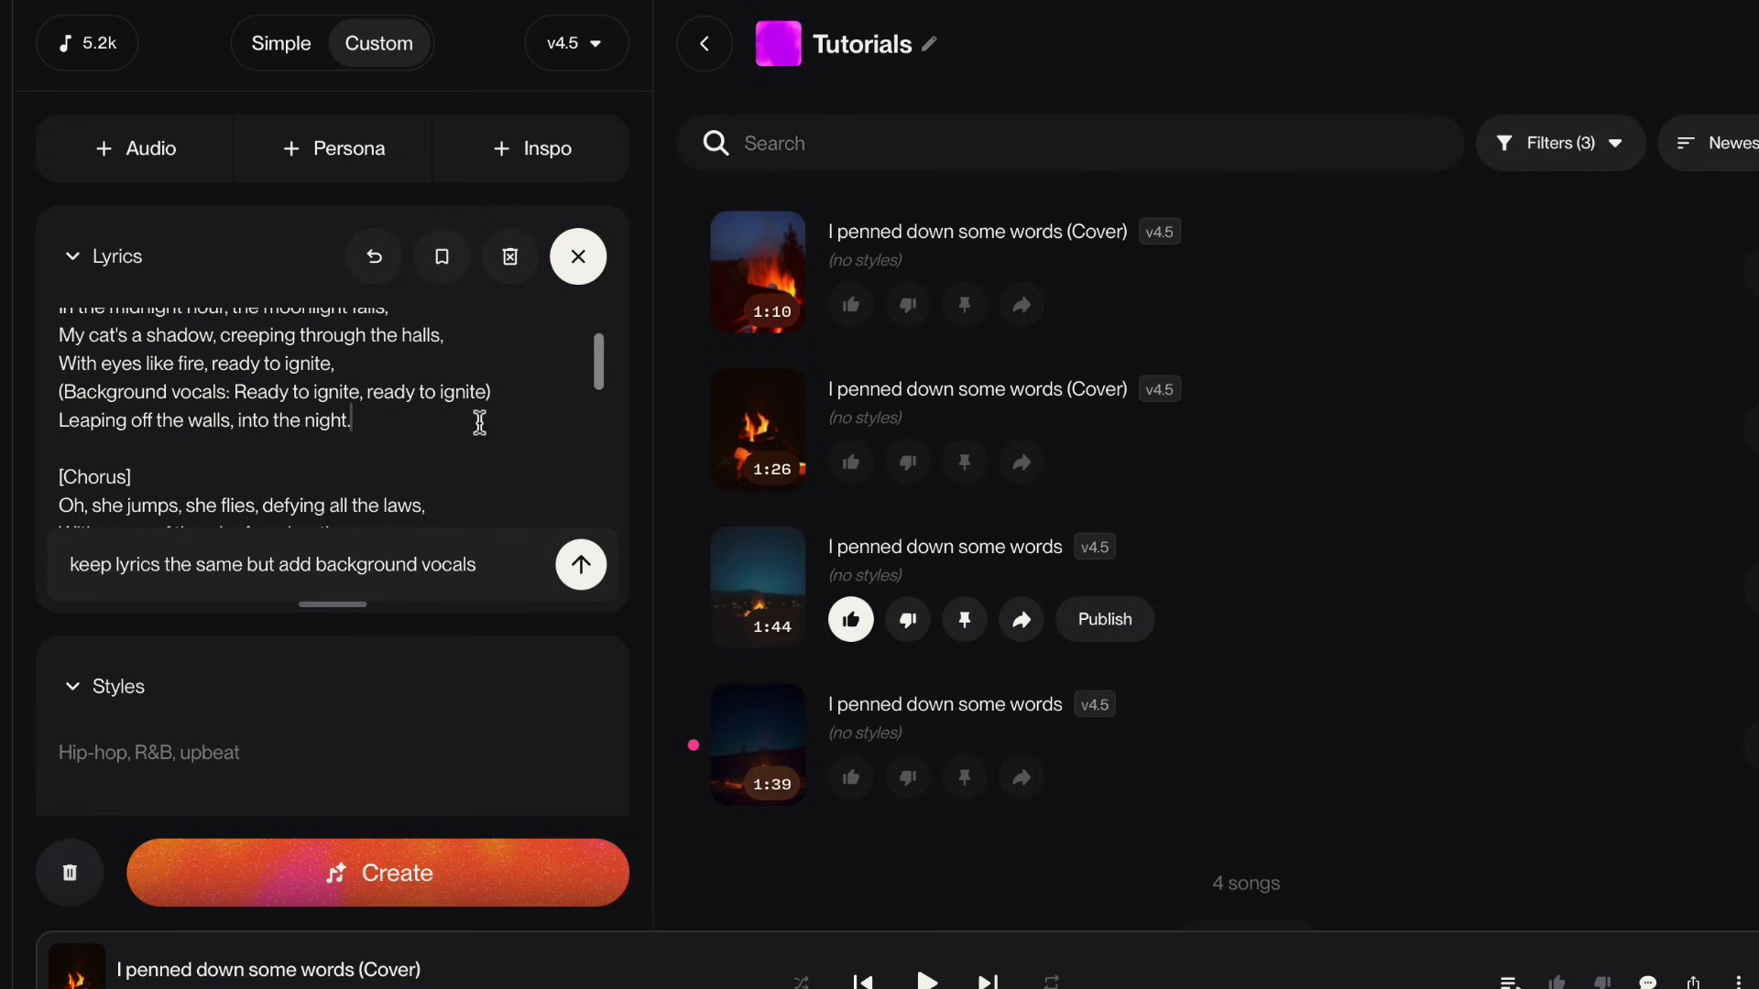
{"action": "scroll", "scroll_direction": "down", "scroll_amount": 3}
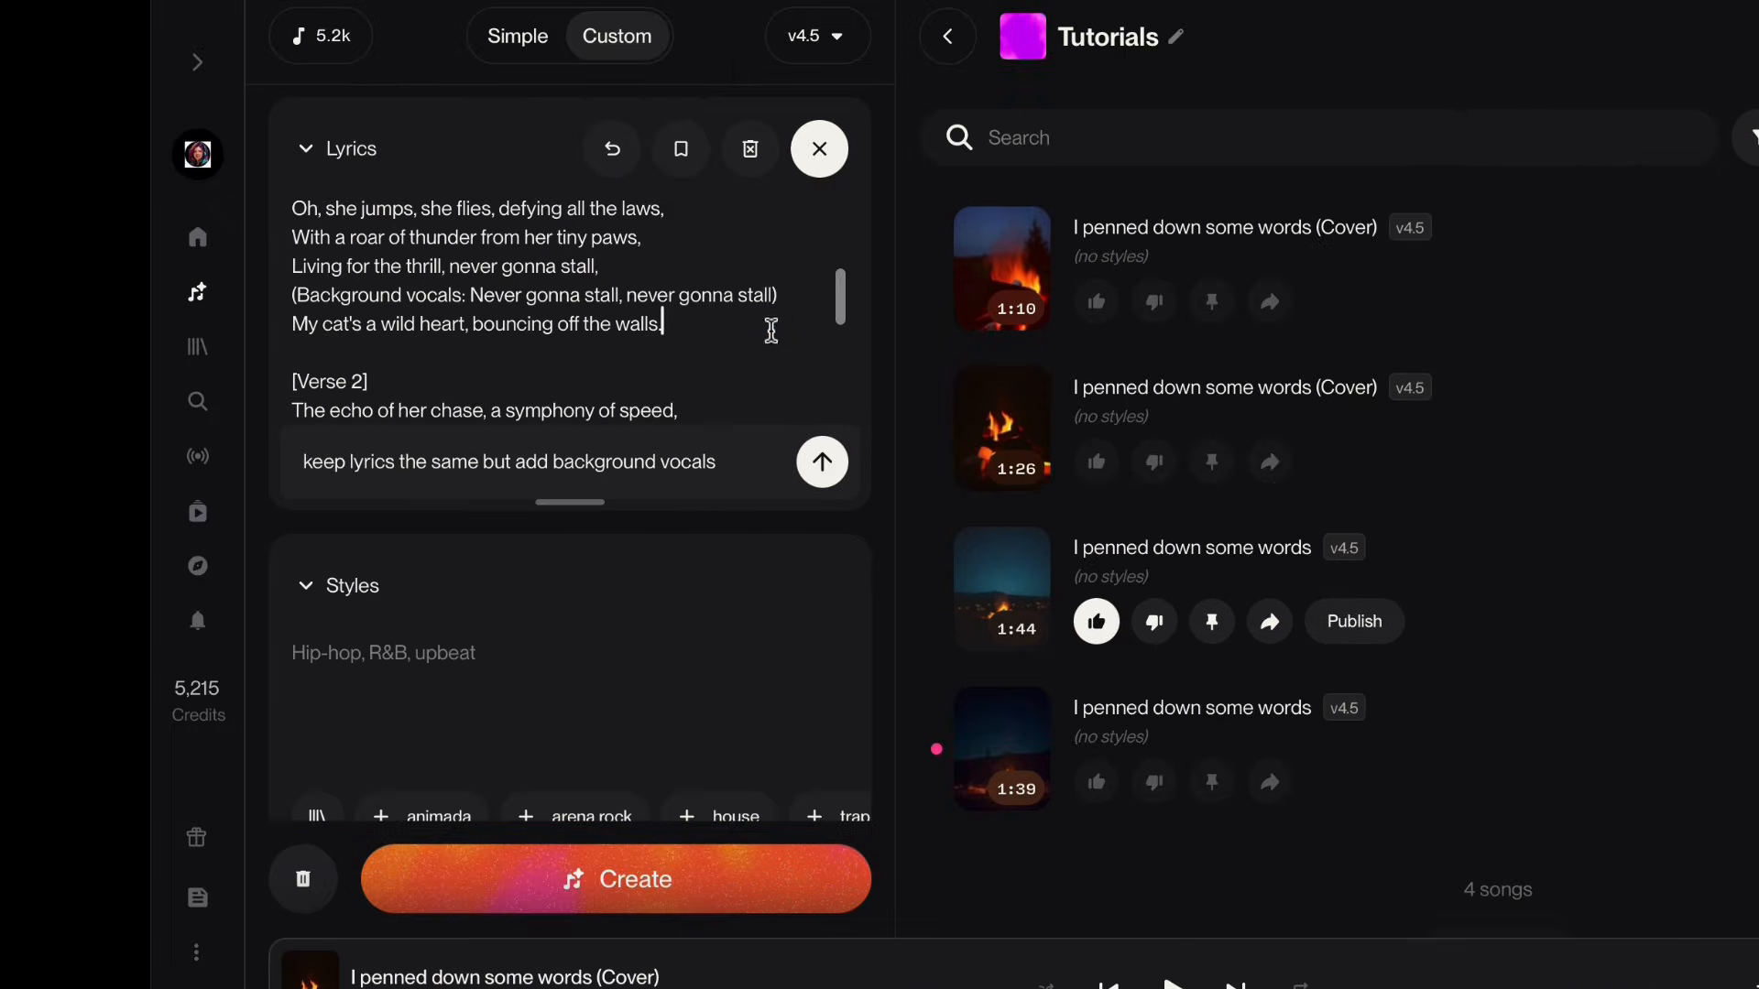
{"action": "scroll", "scroll_direction": "down", "scroll_amount": 3}
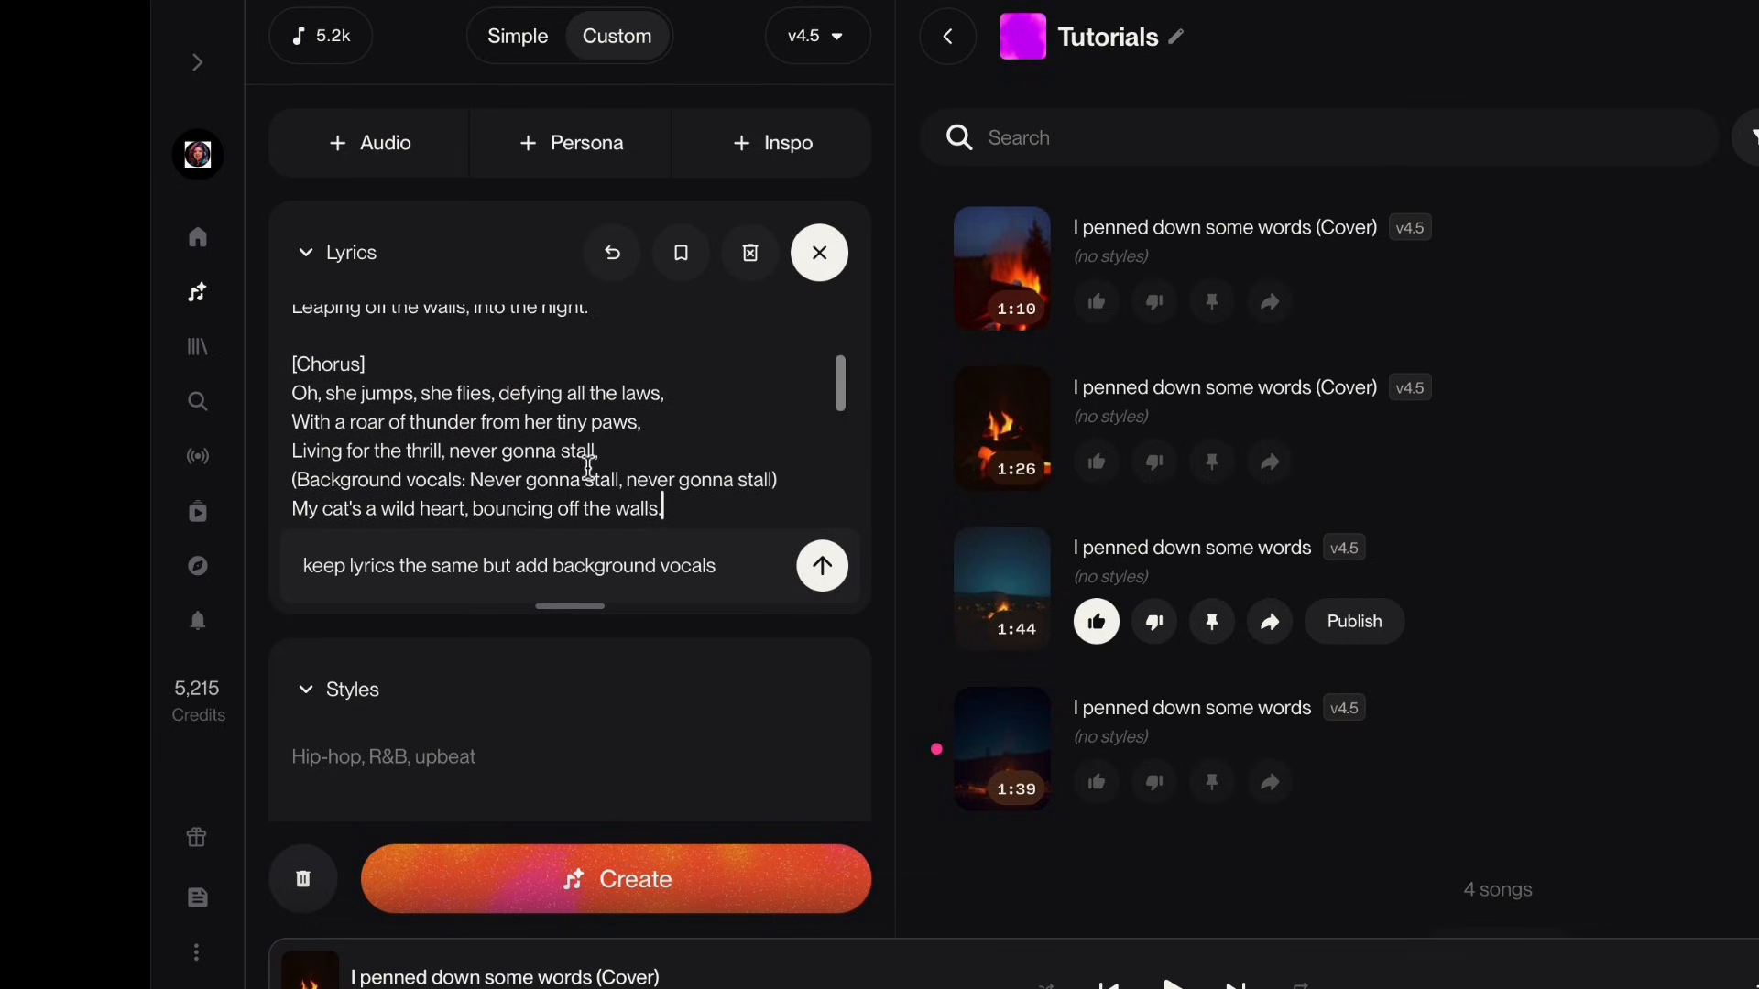
{"action": "left_click", "coordinate": [615, 880]}
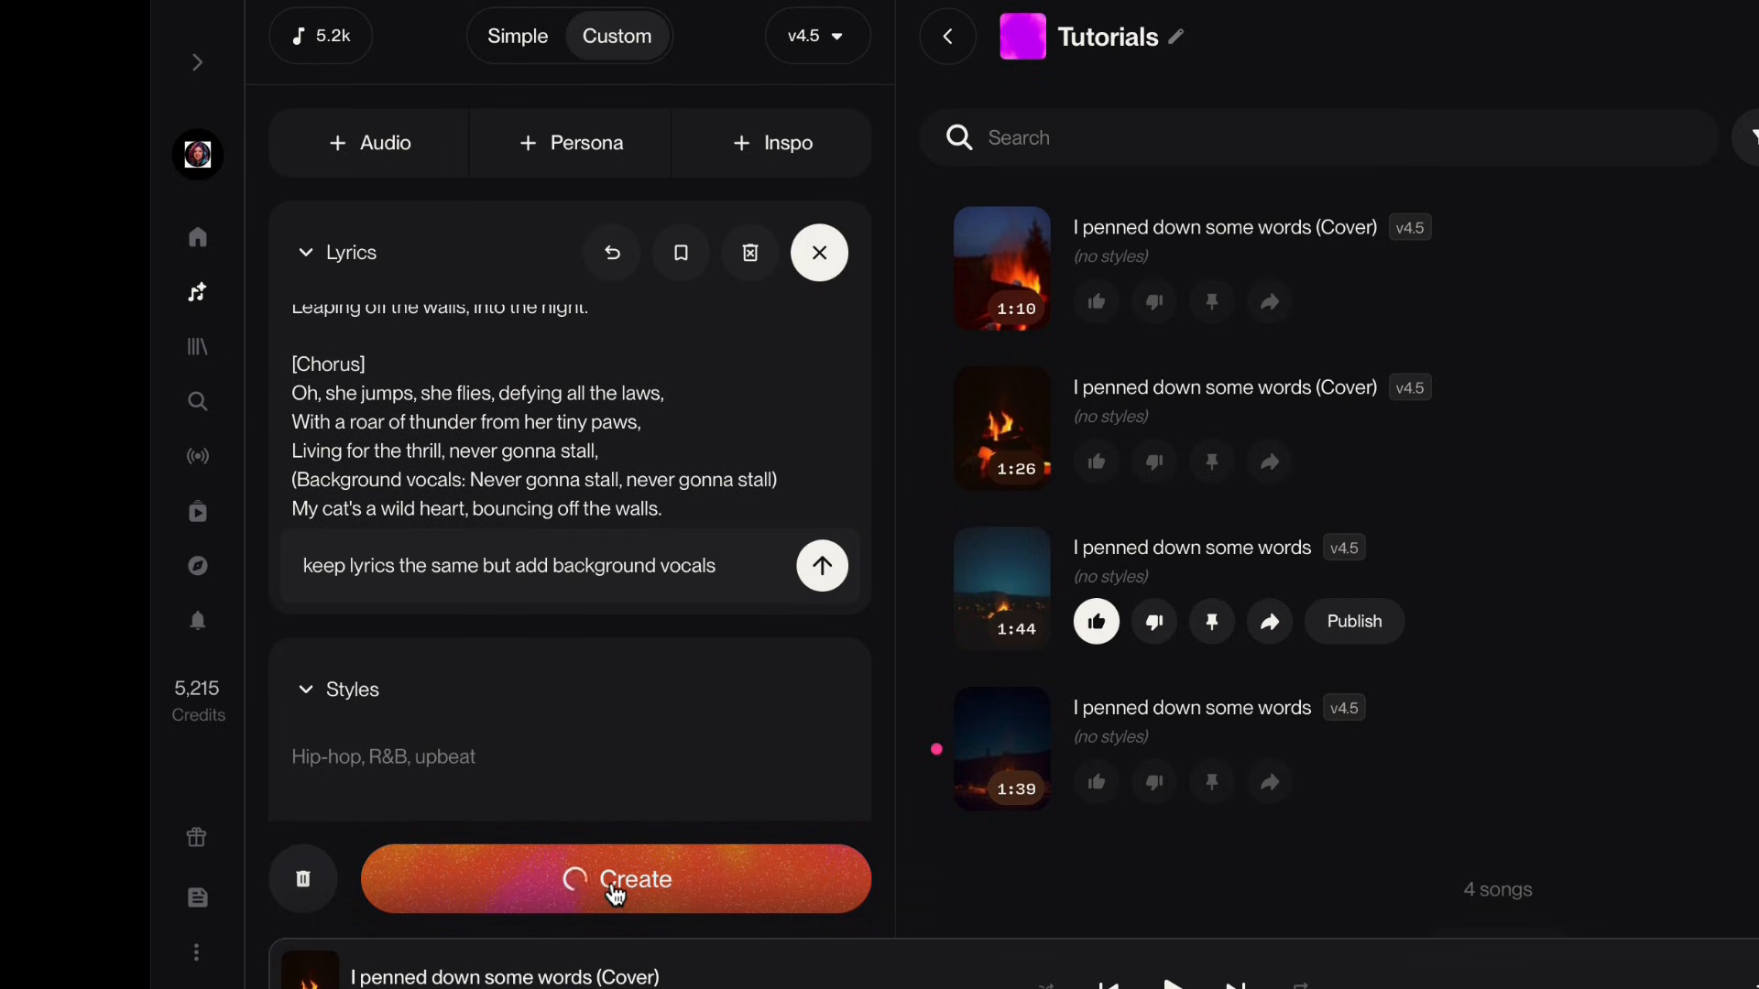
{"action": "left_click", "coordinate": [615, 880]}
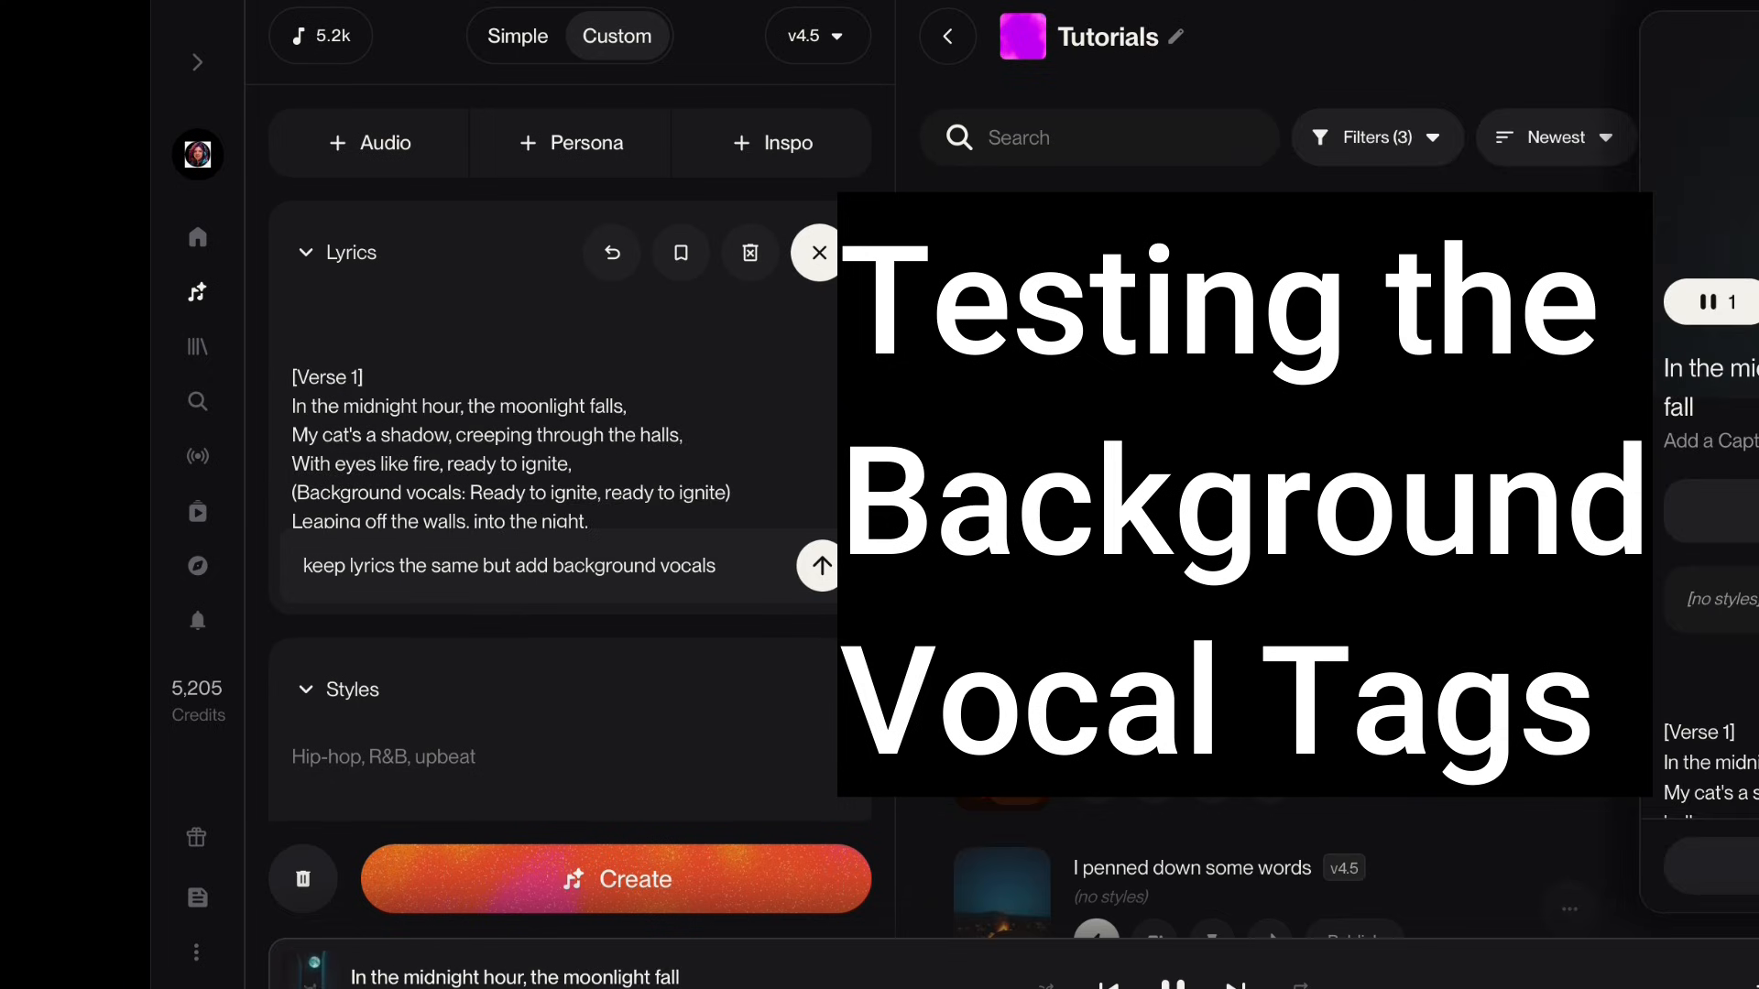